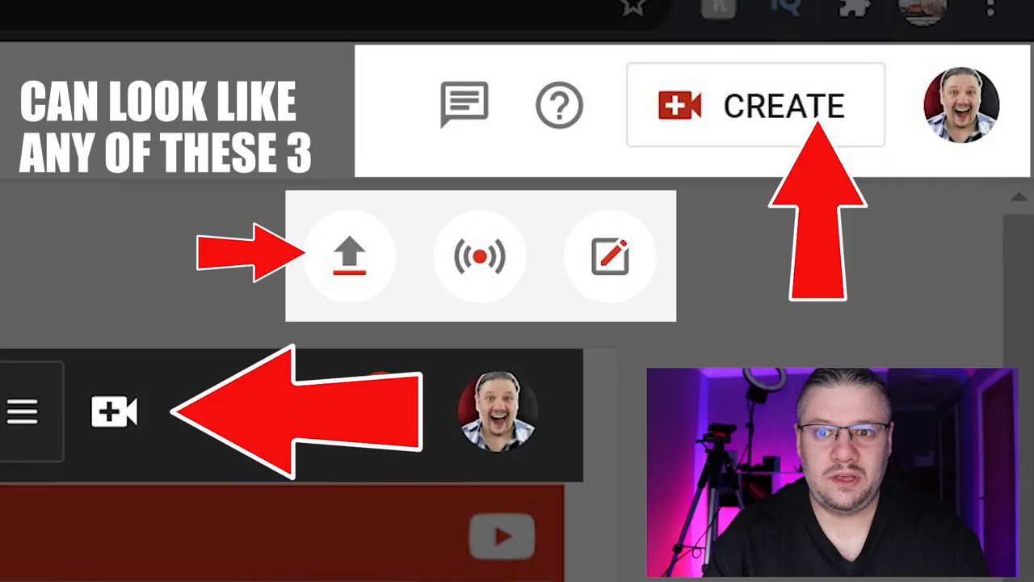
{"action": "mouse_move", "coordinate": [350, 256]}
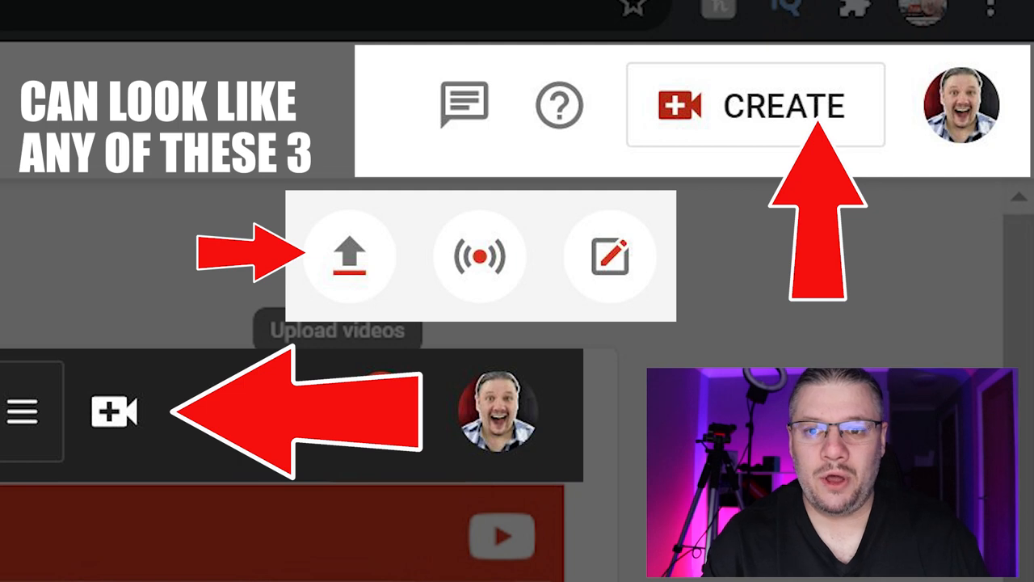
Step: Start a new video upload from Create > Upload videos and select the video file
{"action": "left_click", "coordinate": [350, 255]}
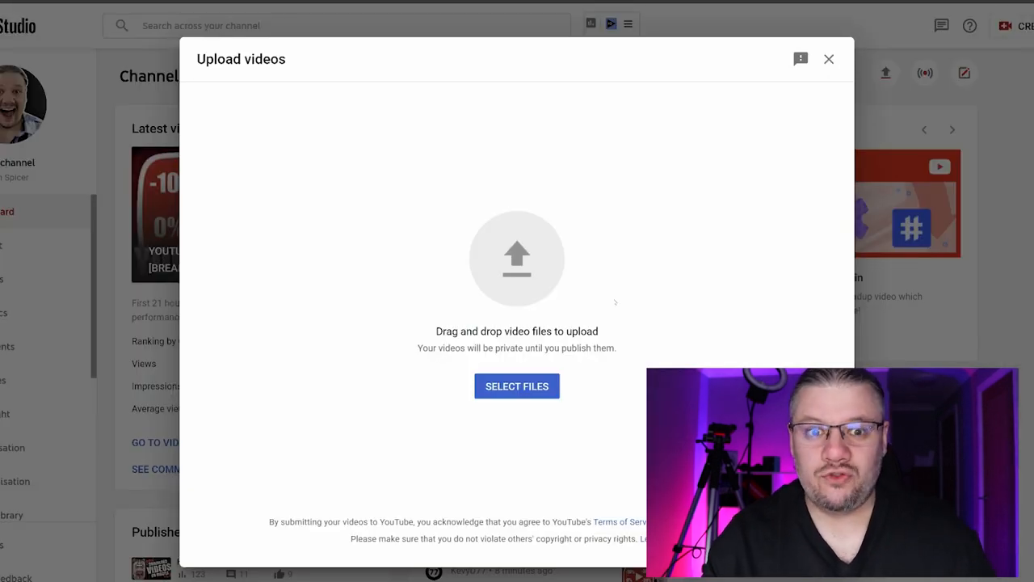
{"action": "left_click", "coordinate": [516, 386]}
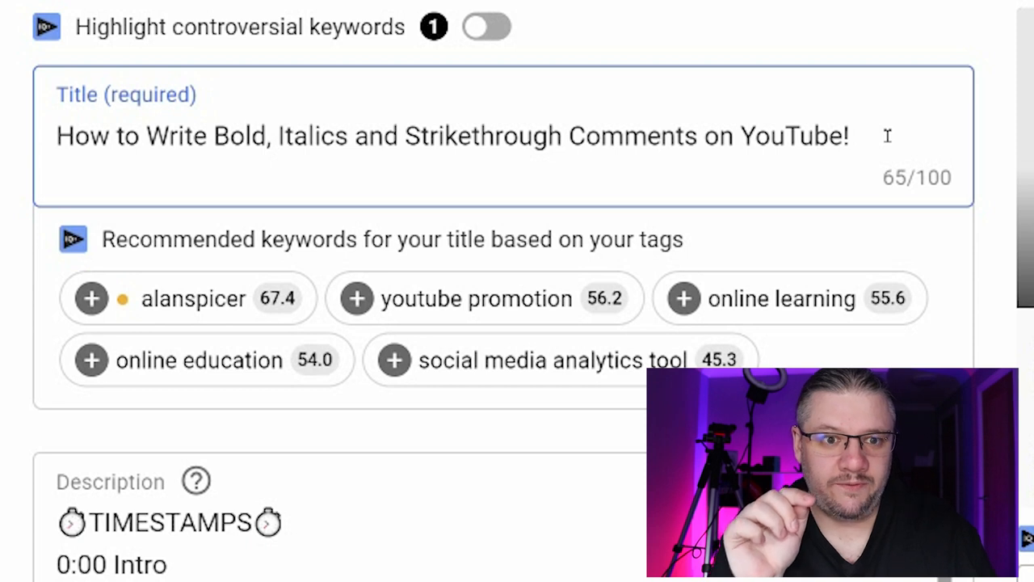
{"action": "mouse_move", "coordinate": [465, 132]}
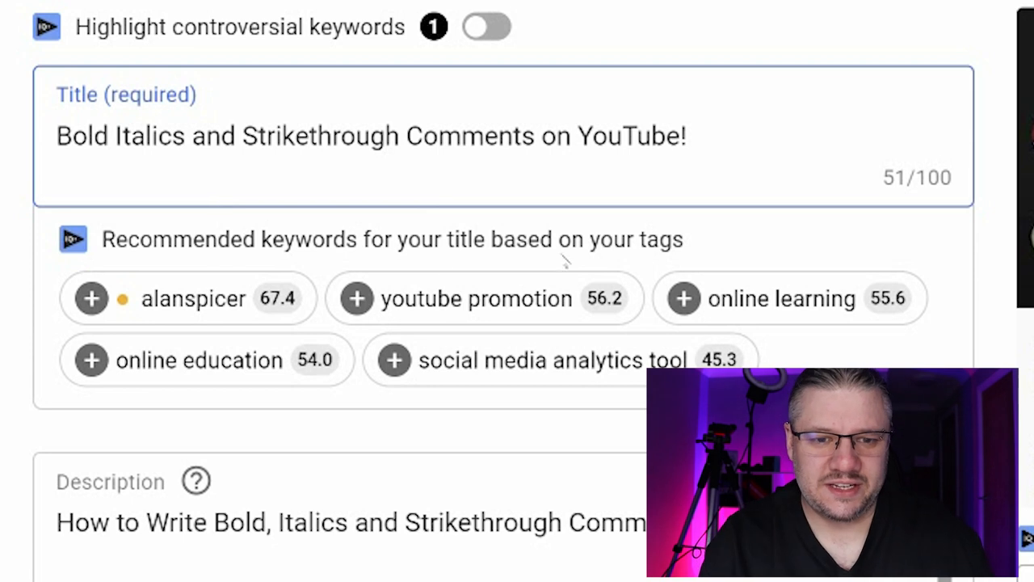
Step: Trim the remaining characters so the title reads 'Bold Italics and Strikethrough Comments on YouTube'
{"action": "key", "text": "Backspace"}
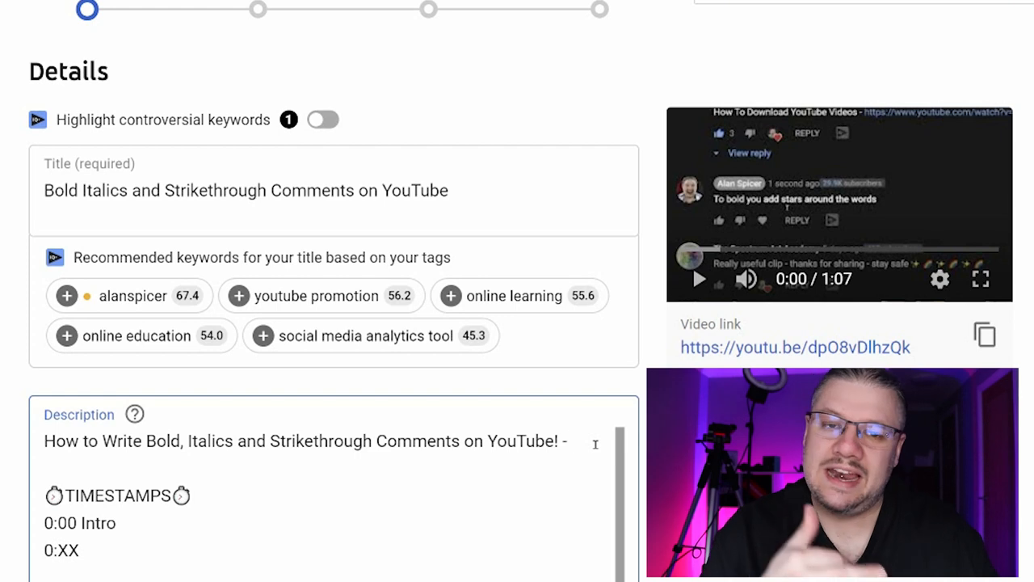
Step: Write the keyword-rich intro paragraph in the description and highlight its opening lines
{"action": "scroll", "scroll_direction": "down", "scroll_amount": 3}
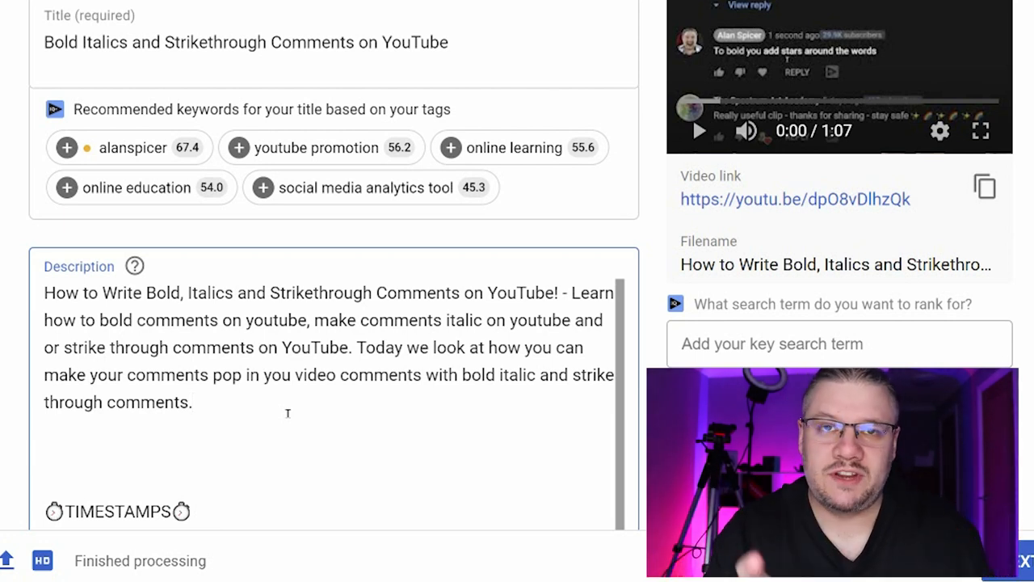
{"action": "left_click", "coordinate": [191, 401]}
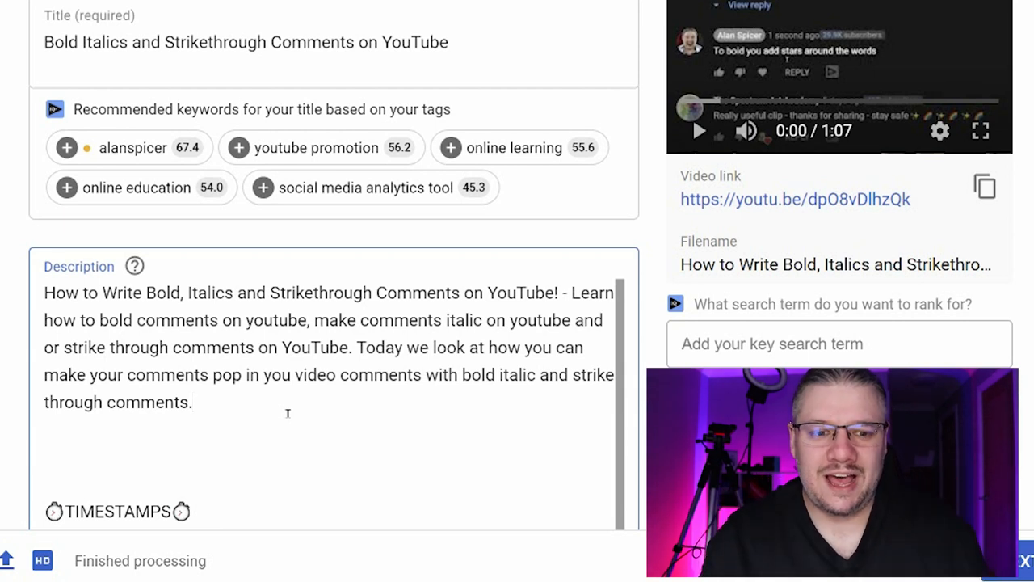
{"action": "left_click_drag", "start_coordinate": [44, 292], "coordinate": [288, 320]}
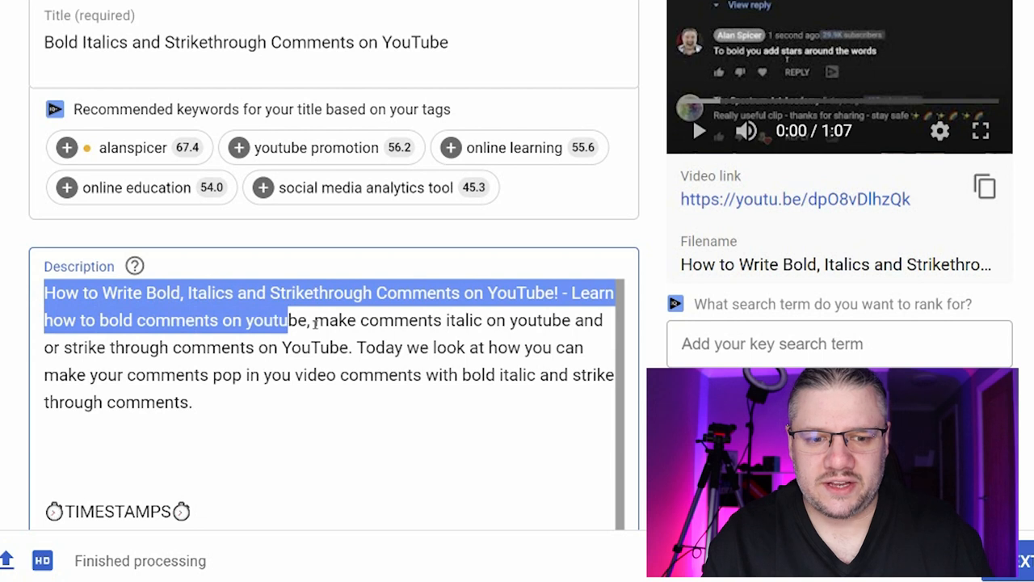
{"action": "left_click_drag", "start_coordinate": [289, 320], "coordinate": [570, 320]}
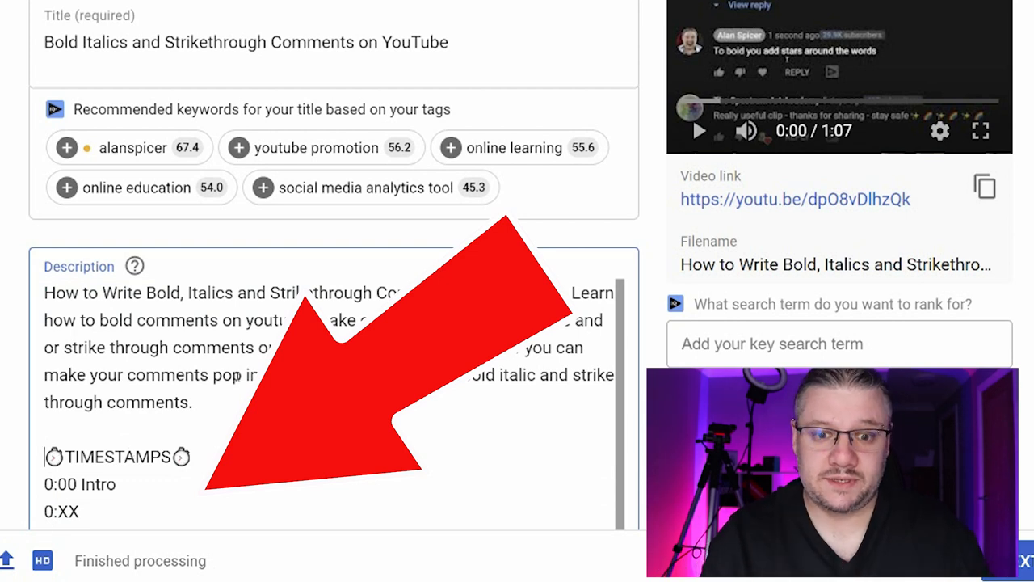
Step: Relabel the 0:00 chapter as 'How to Bold Italic Strike Through YouTube Comments'
{"action": "scroll", "scroll_direction": "down", "scroll_amount": 3}
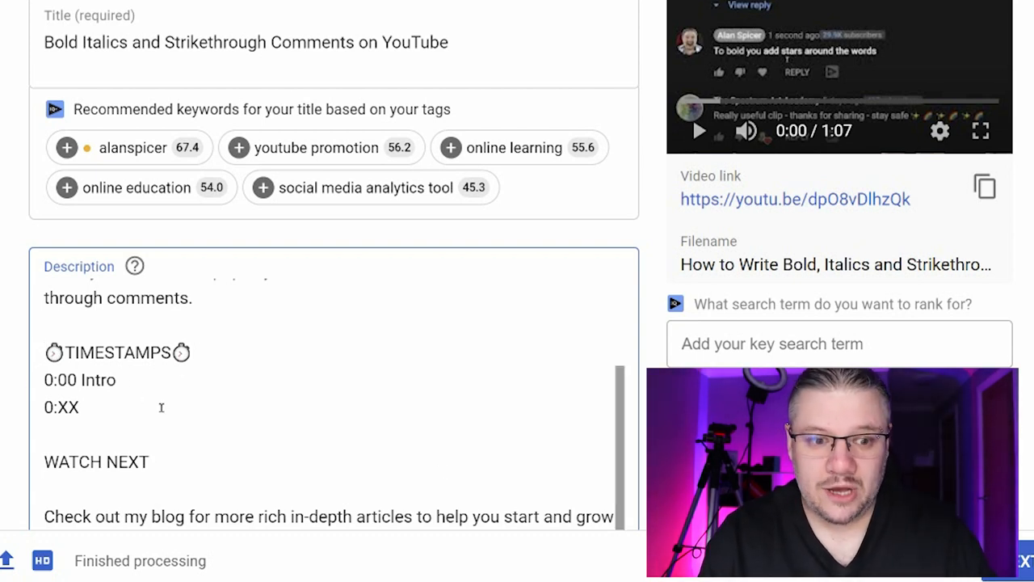
{"action": "left_click", "coordinate": [96, 379]}
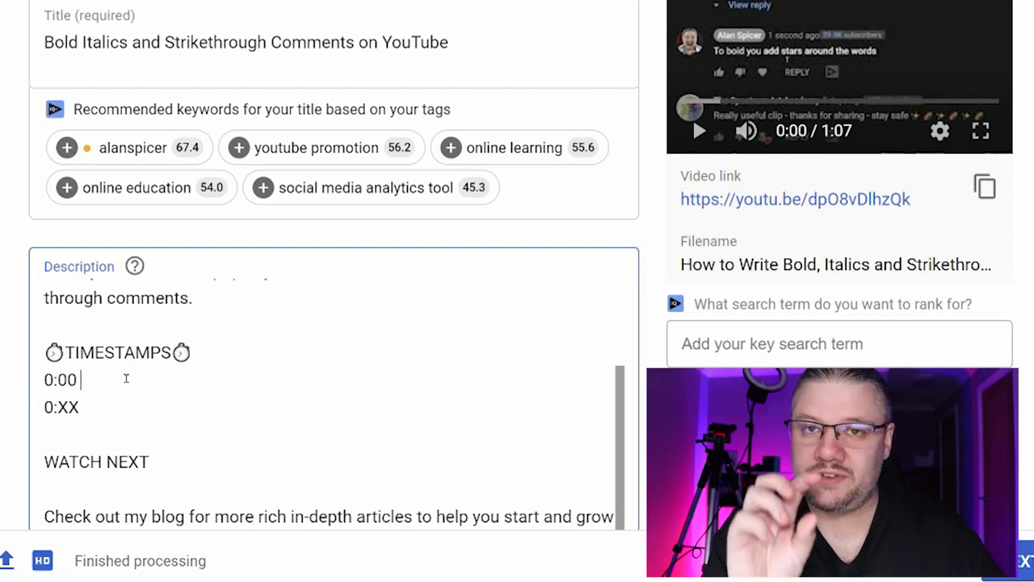
{"action": "type", "text": "How to Bold Italic Strike Through YouTube Comments"}
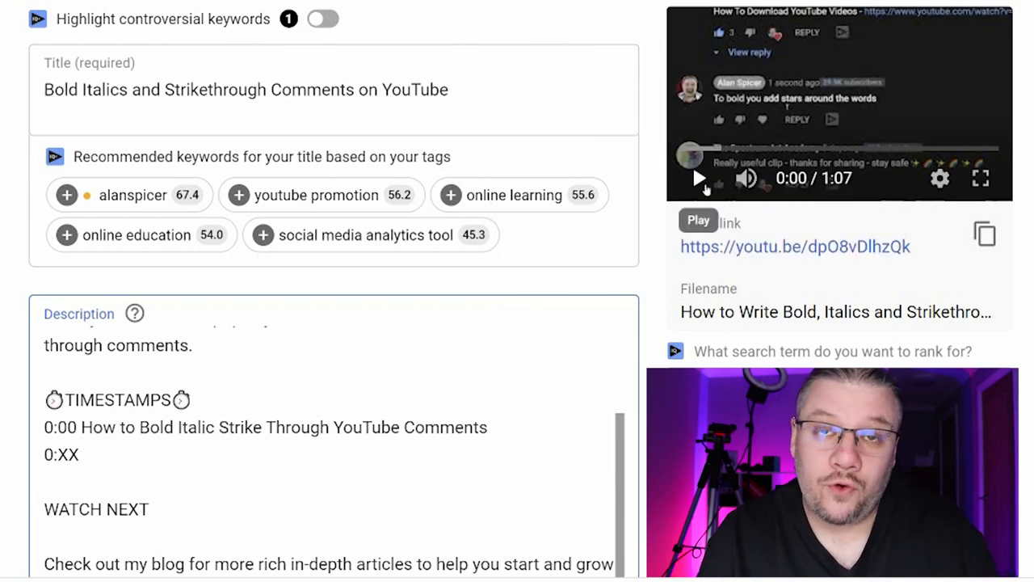
Step: Add chapters 0:12 'How To Bold Italic Strikethrough comments on YouTube Tutorial' and 0:24 'How to Bold text in YouTube Comments'
{"action": "left_click", "coordinate": [698, 177]}
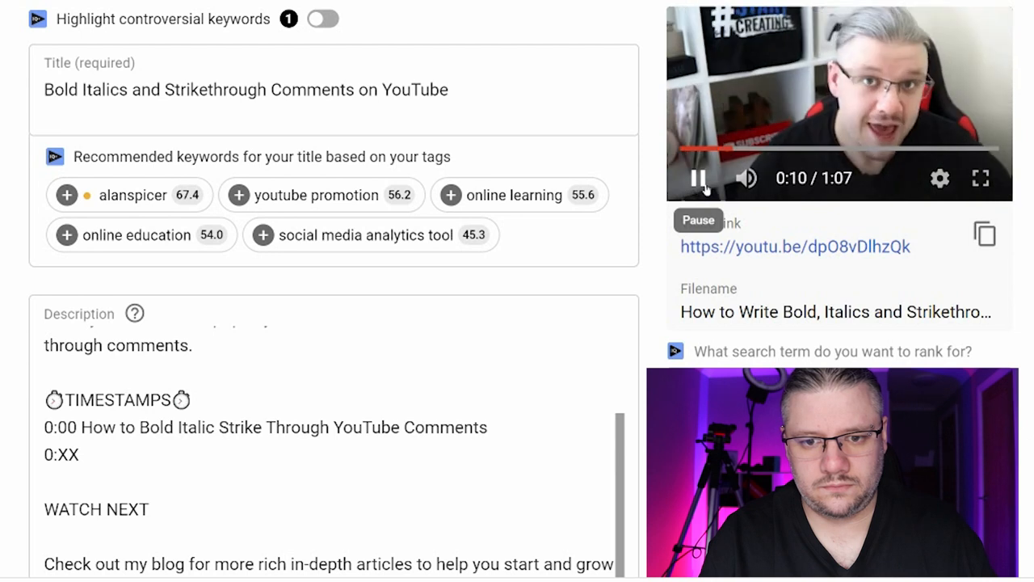
{"action": "left_click", "coordinate": [698, 178]}
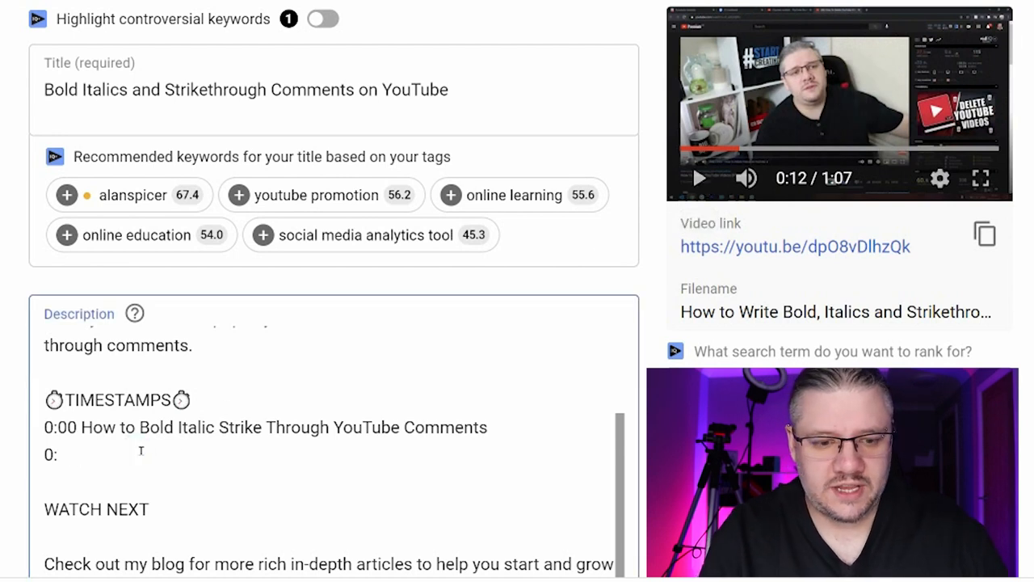
{"action": "type", "text": "12"}
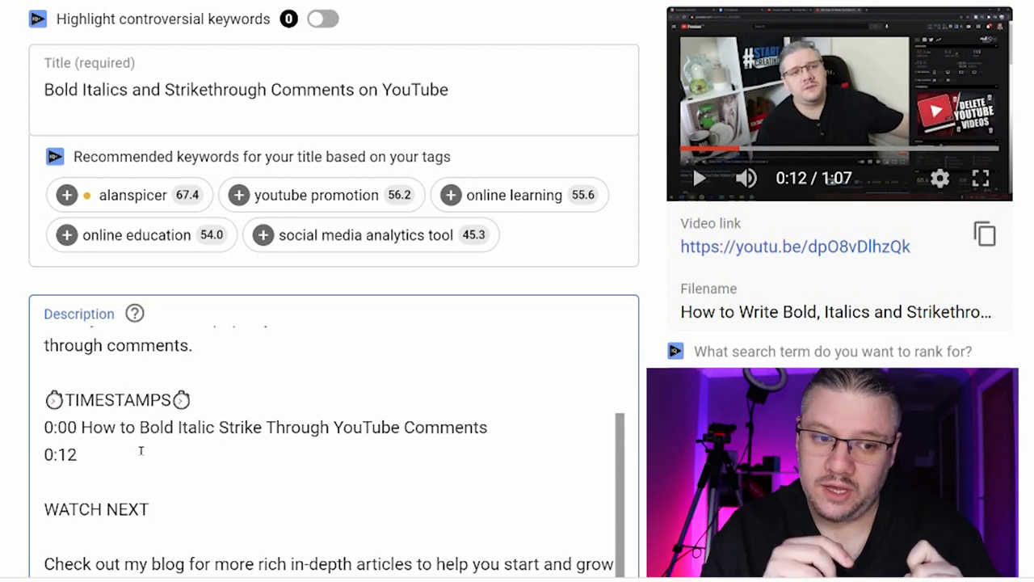
{"action": "type", "text": "How To Bold Italic Strikethrough comments on YouTube Tutorial"}
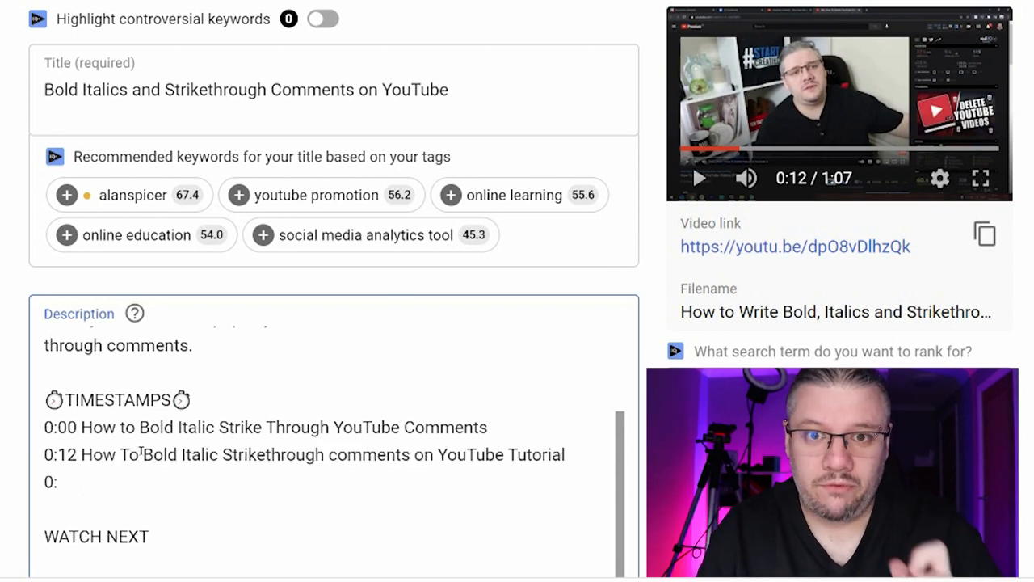
{"action": "left_click", "coordinate": [699, 178]}
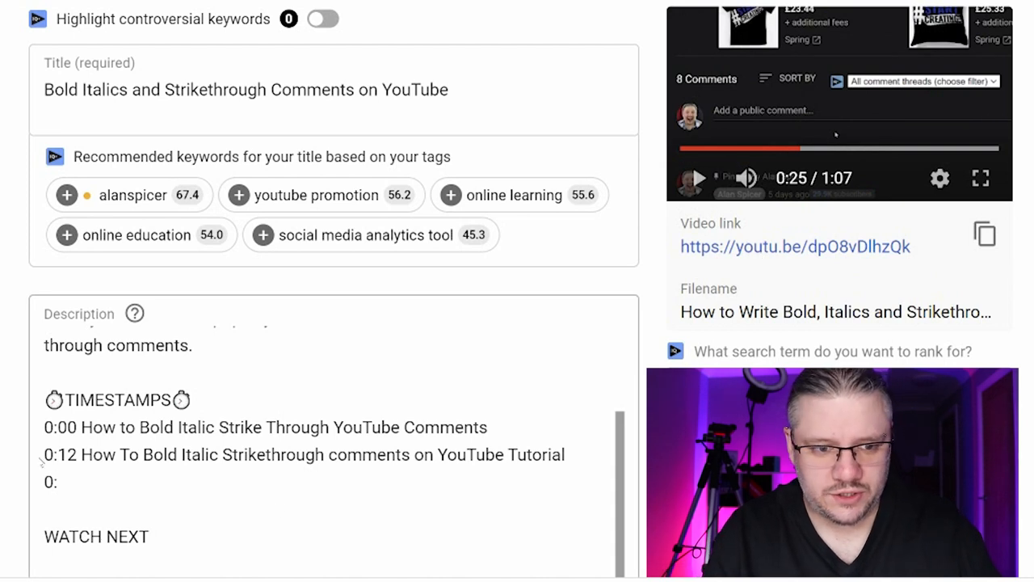
{"action": "type", "text": "24"}
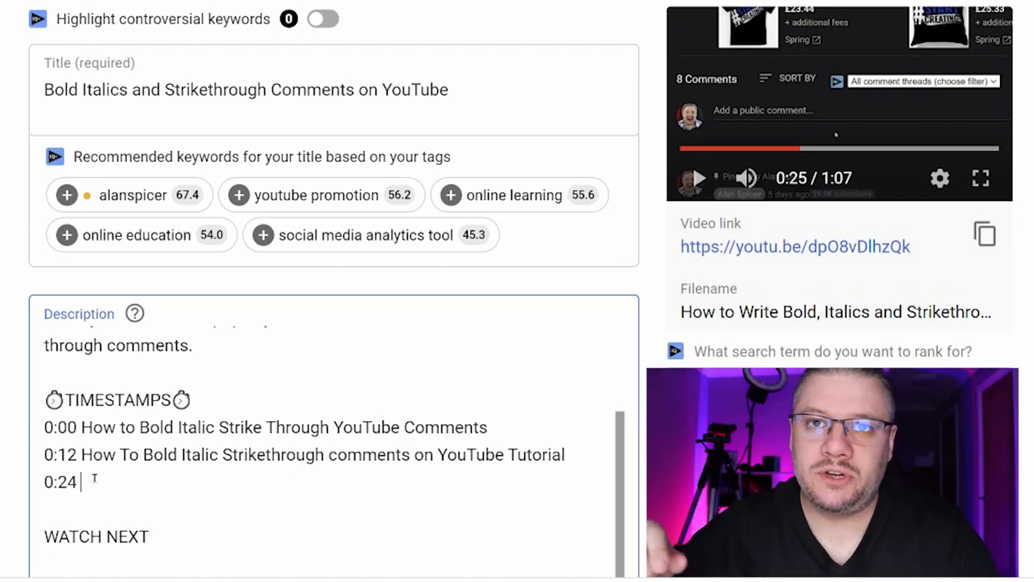
{"action": "type", "text": "How to Bold text in YouTube Comments"}
{"action": "type", "text": "0:38 How to add italic text in youtube comments"}
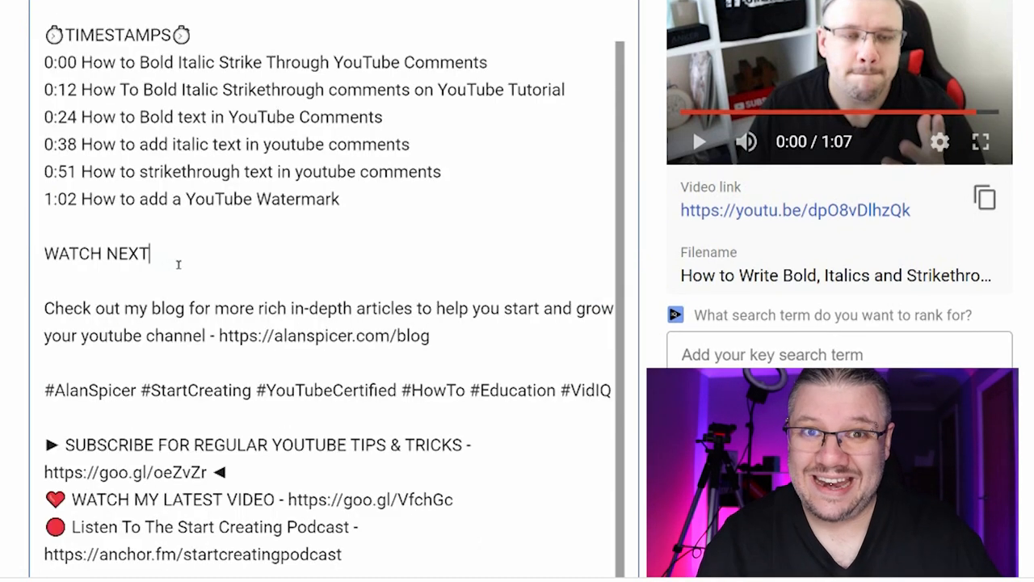
Step: Add a blank line under WATCH NEXT and search uploads for 'watermark'
{"action": "key", "text": "Return"}
{"action": "type", "text": "w"}
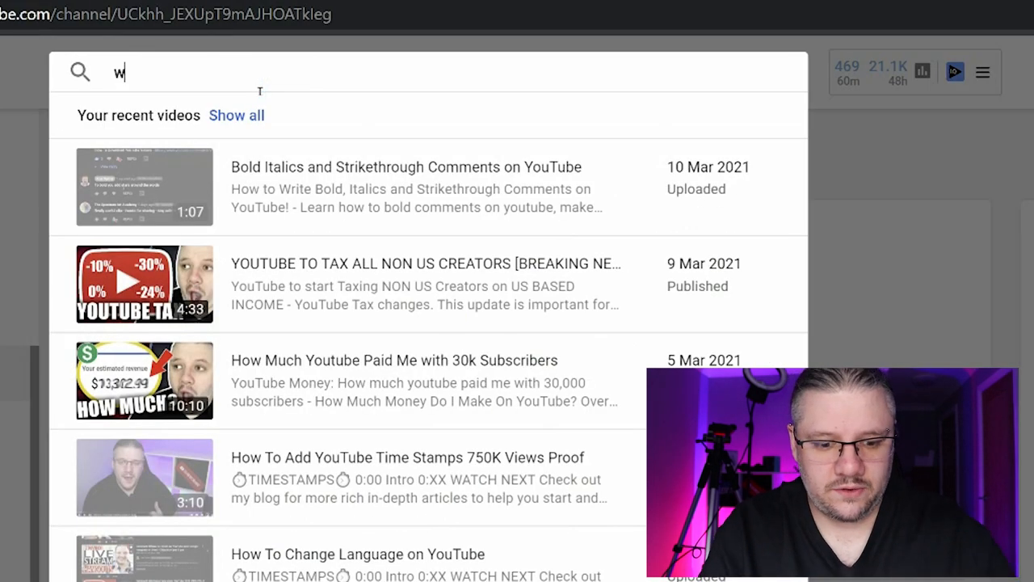
{"action": "type", "text": "atermark"}
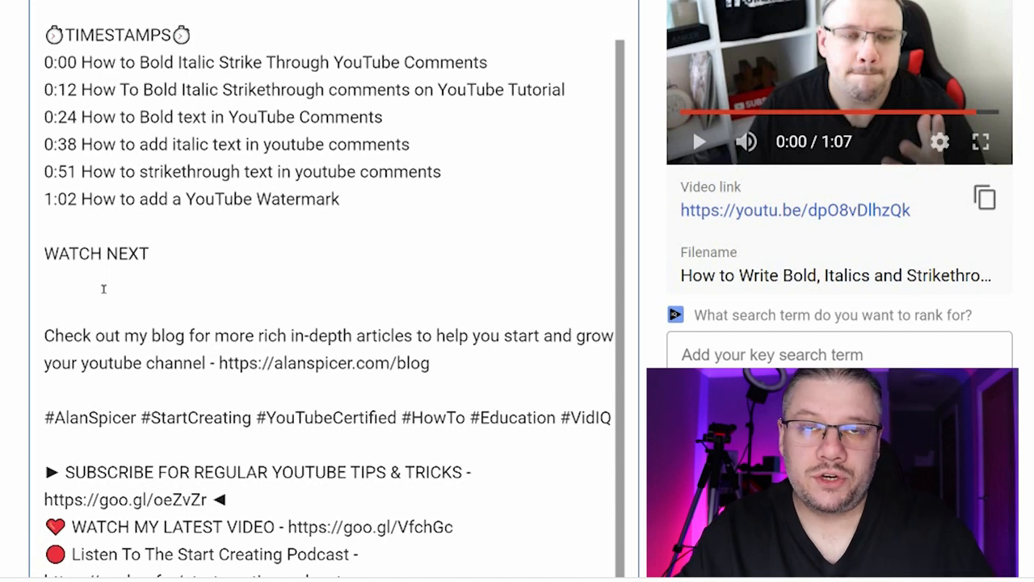
Step: Link the watermark video under WATCH NEXT and lead the hashtags with #YouTubeComments #Bold
{"action": "left_click", "coordinate": [46, 281]}
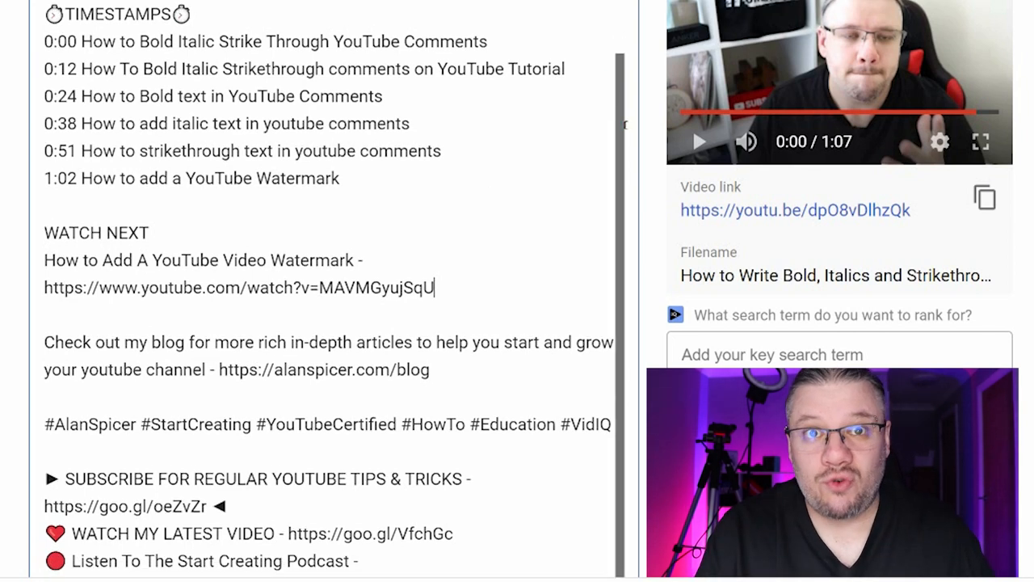
{"action": "scroll", "scroll_direction": "down", "scroll_amount": 3}
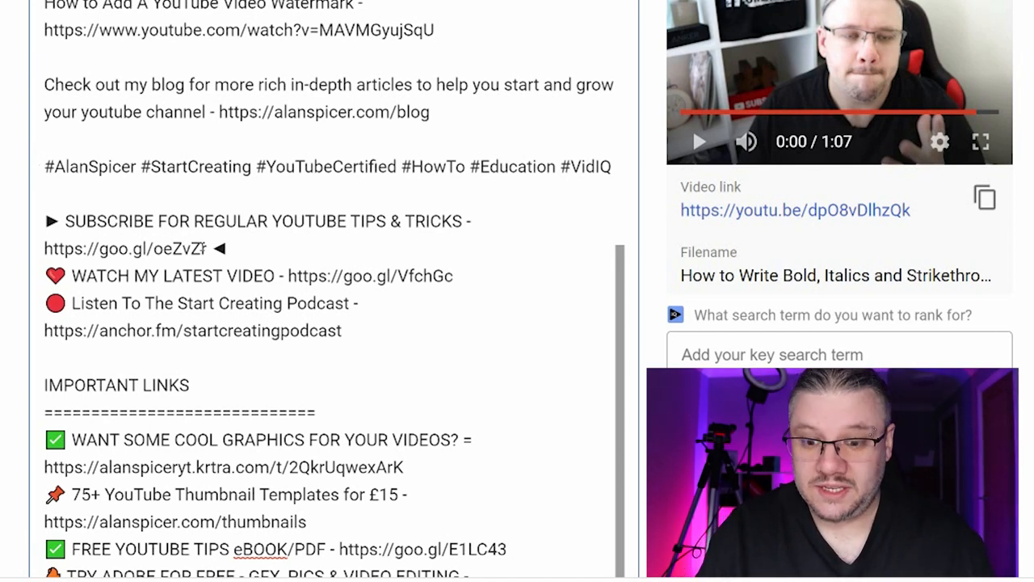
{"action": "type", "text": "#YouTubeComments #Bold"}
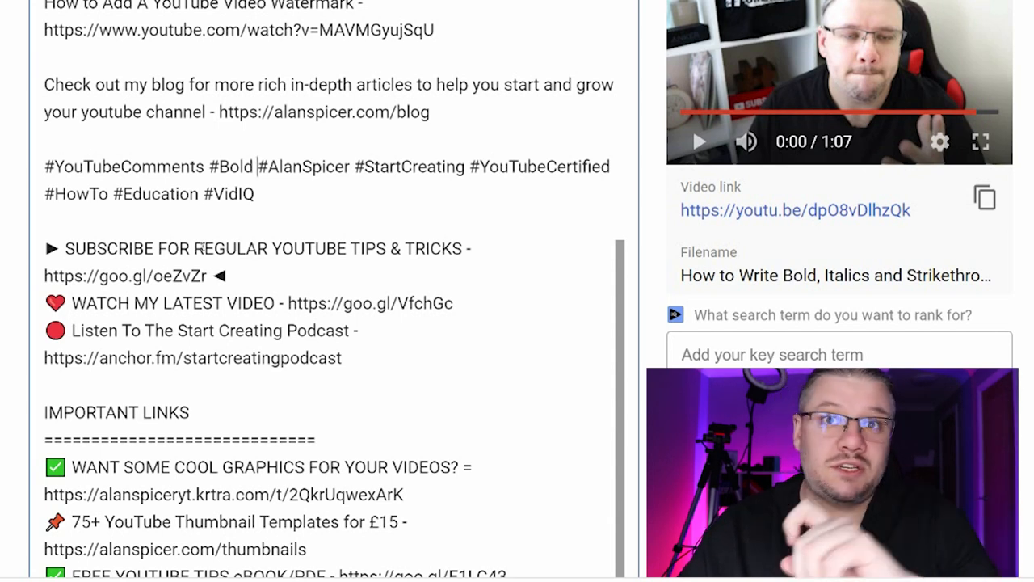
{"action": "scroll", "scroll_direction": "down", "scroll_amount": 3}
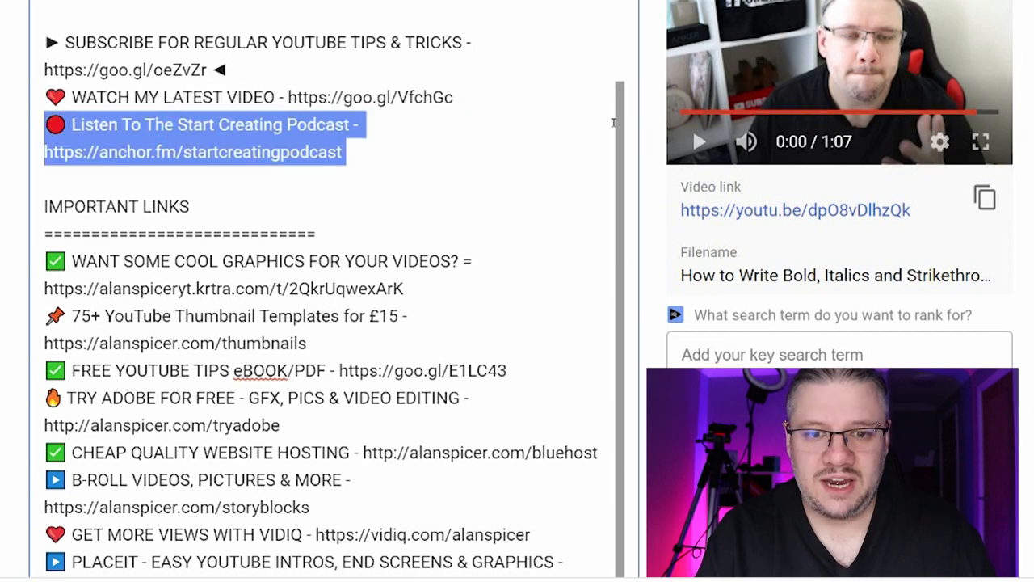
{"action": "scroll", "scroll_direction": "down", "scroll_amount": 3}
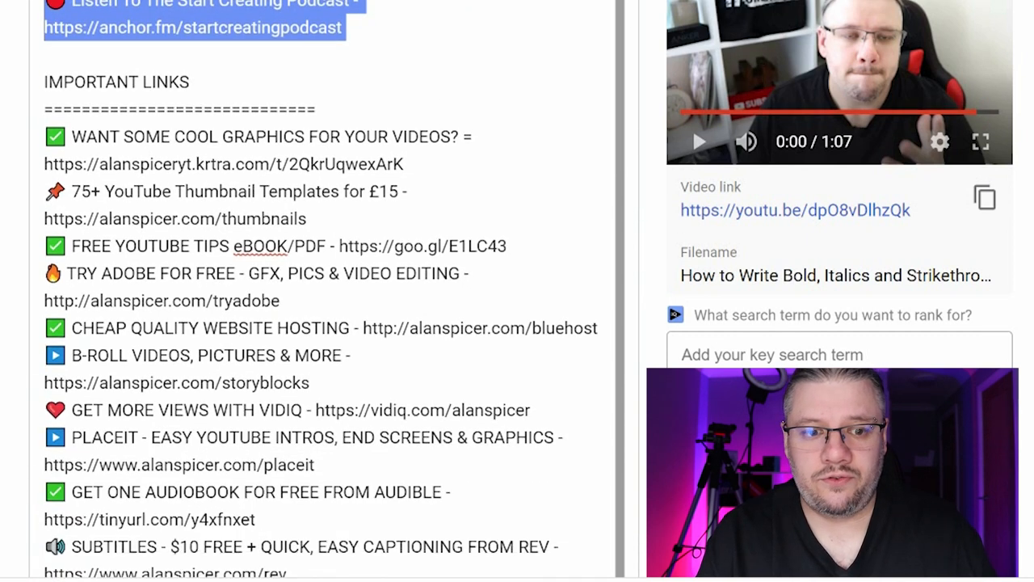
{"action": "scroll", "scroll_direction": "down", "scroll_amount": 3}
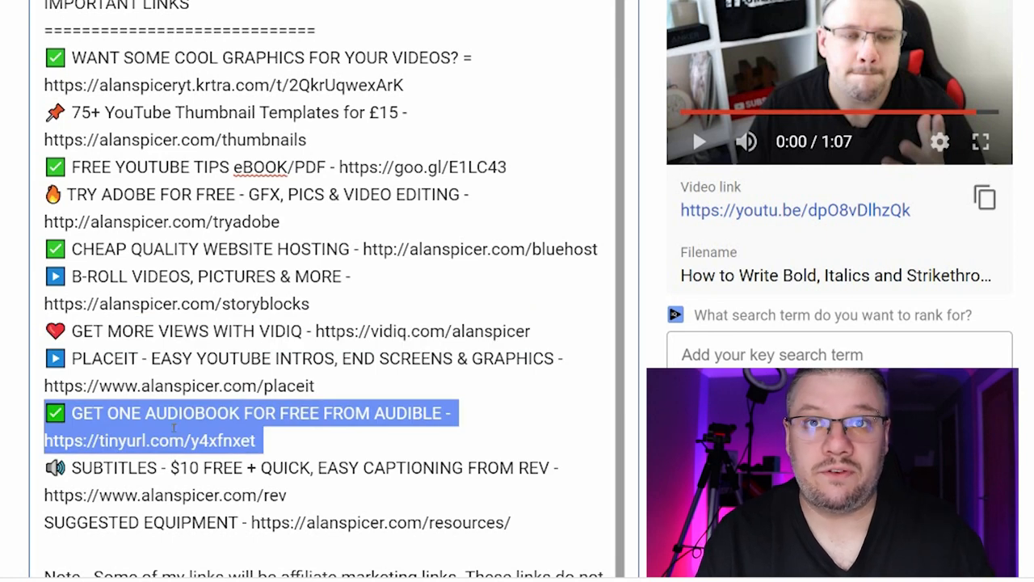
{"action": "scroll", "scroll_direction": "down", "scroll_amount": 3}
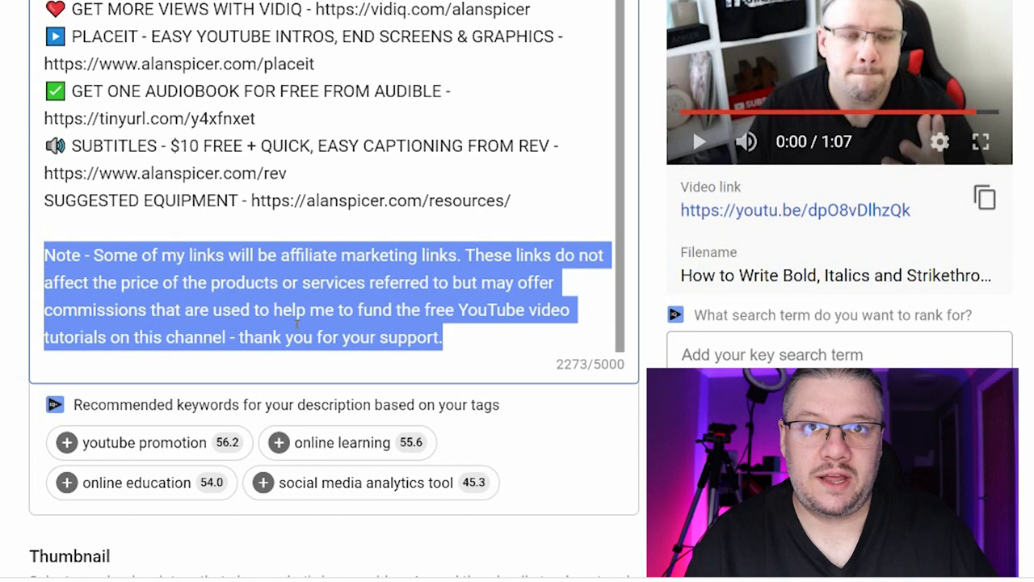
Step: Enter 'bold comments on youtube' as the TubeBuddy target search term
{"action": "scroll", "scroll_direction": "down", "scroll_amount": 3}
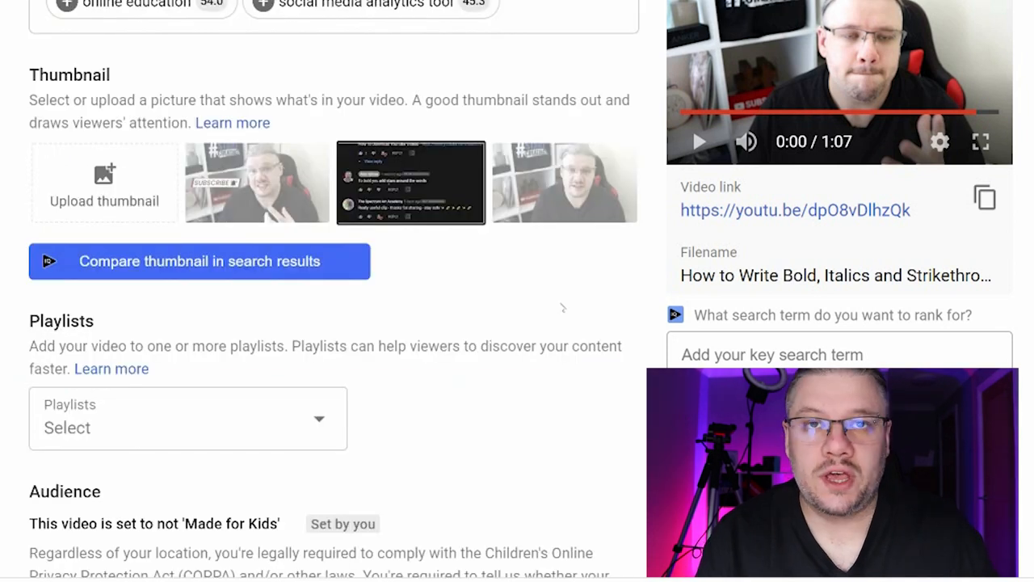
{"action": "mouse_move", "coordinate": [103, 182]}
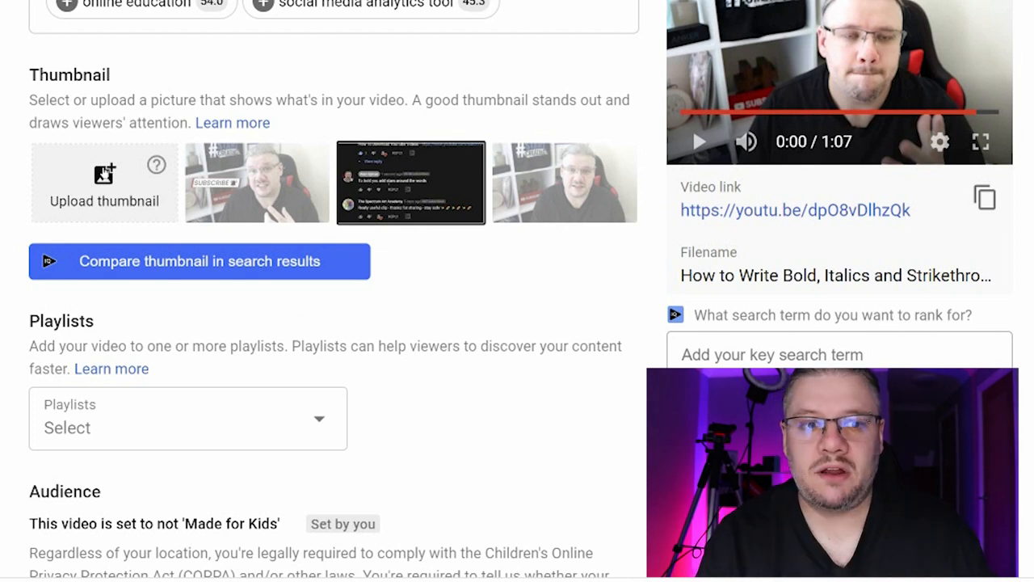
{"action": "left_click", "coordinate": [103, 181]}
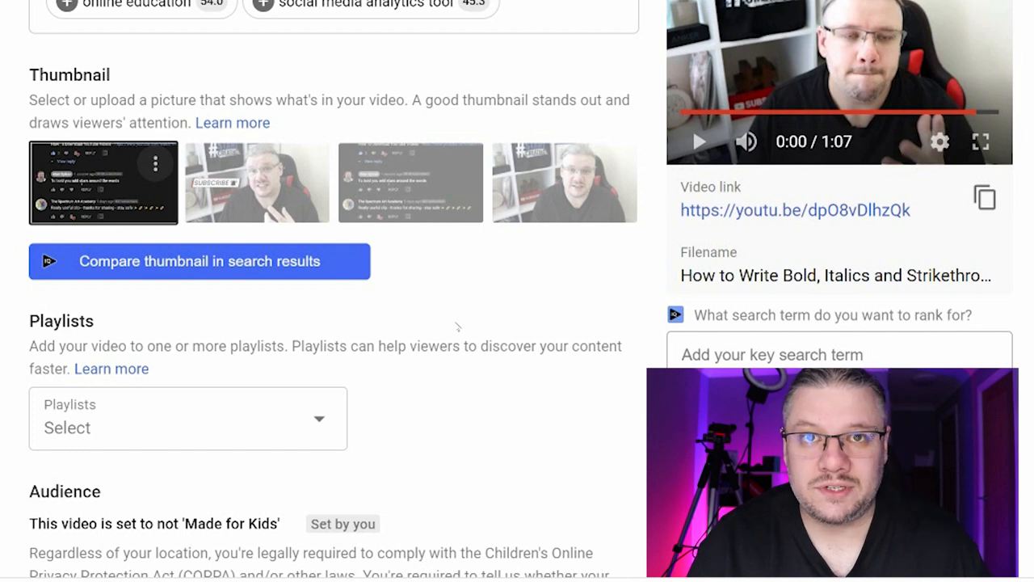
{"action": "type", "text": "bold comments on youtube"}
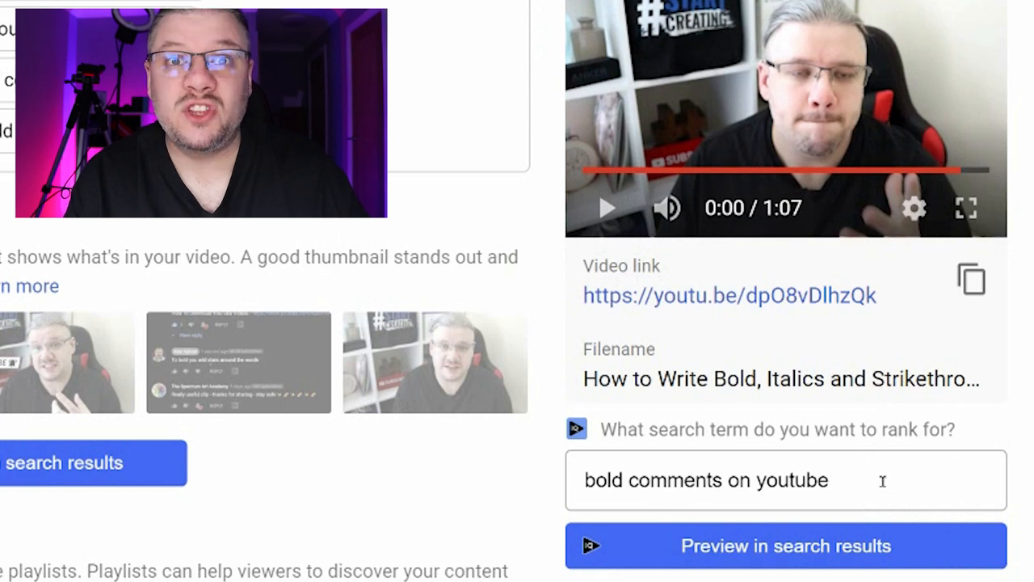
Step: Scroll through the desktop search-results preview for 'bold comments on youtube' alongside competing videos
{"action": "left_click", "coordinate": [785, 546]}
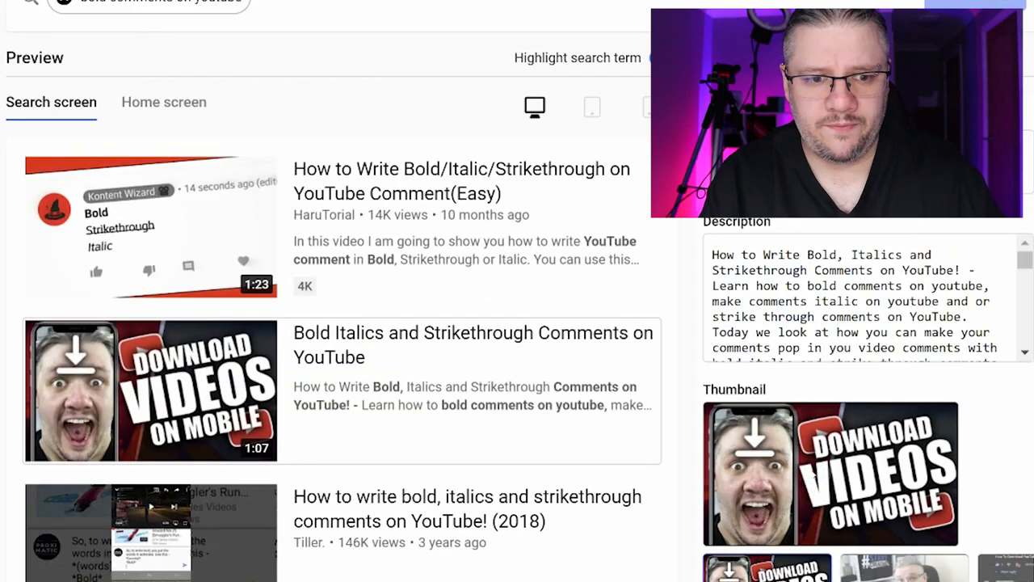
{"action": "scroll", "scroll_direction": "down", "scroll_amount": 3}
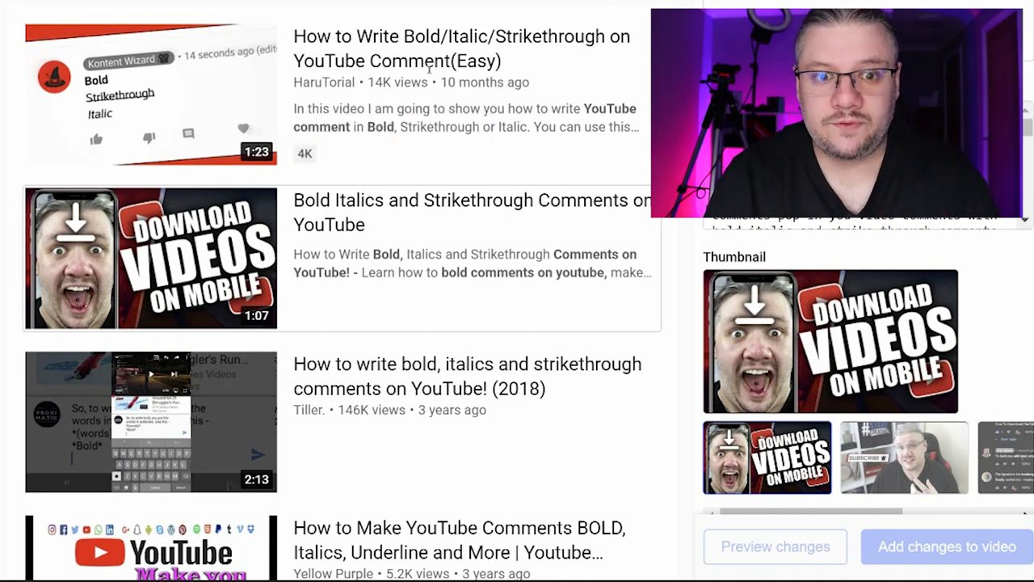
{"action": "scroll", "scroll_direction": "down", "scroll_amount": 3}
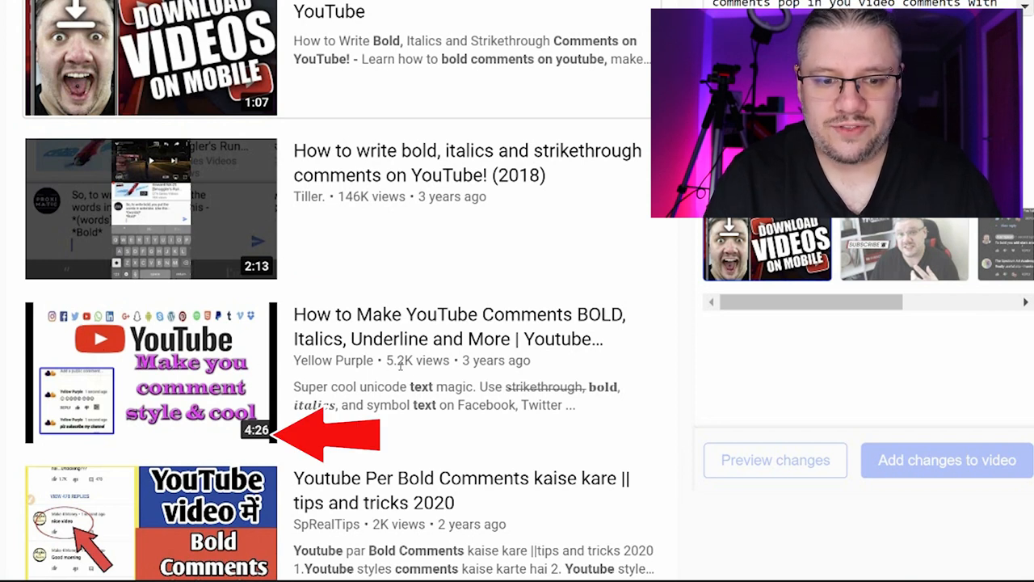
{"action": "scroll", "scroll_direction": "down", "scroll_amount": 3}
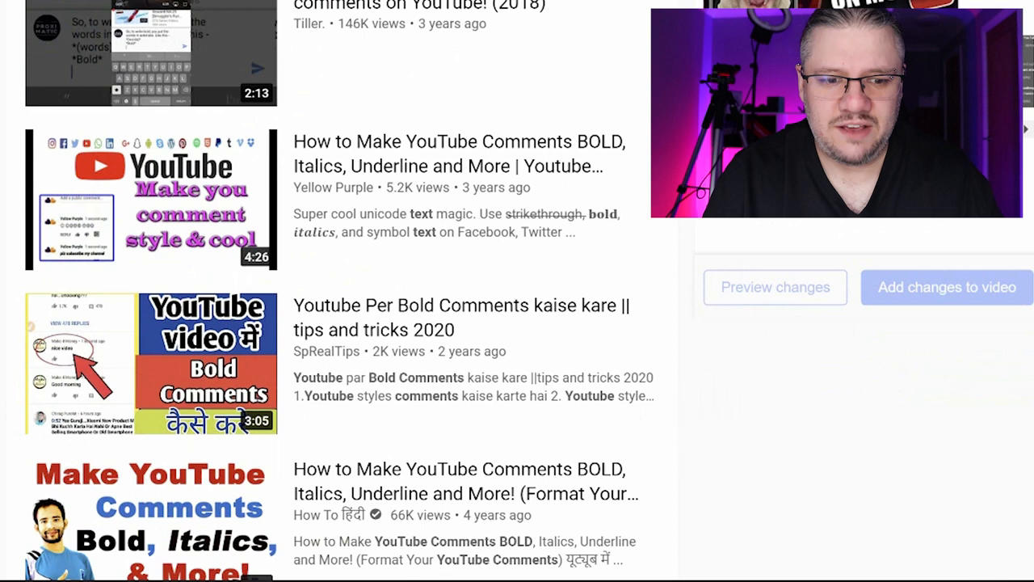
{"action": "scroll", "scroll_direction": "down", "scroll_amount": 3}
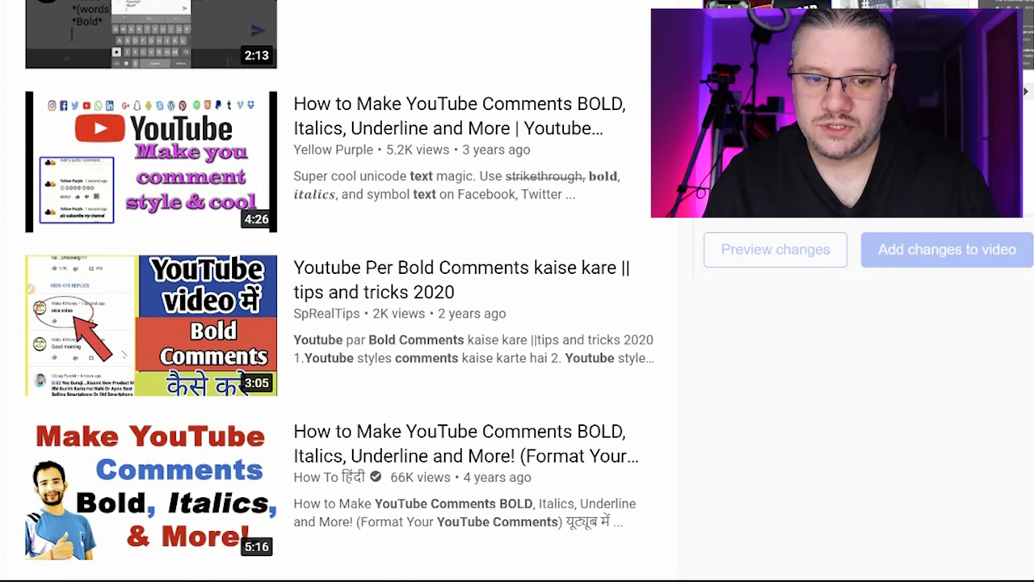
{"action": "mouse_move", "coordinate": [430, 314]}
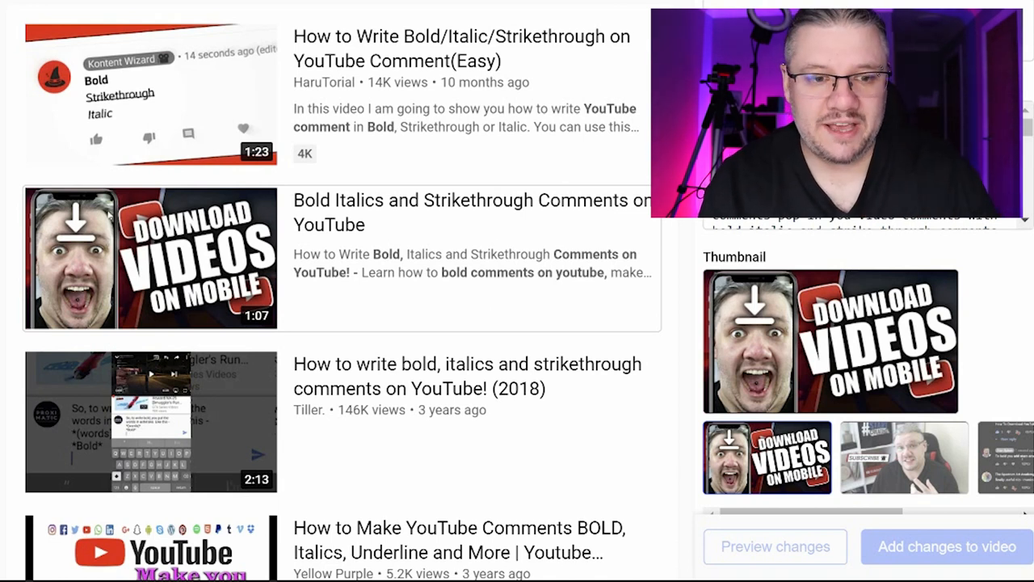
{"action": "scroll", "scroll_direction": "down", "scroll_amount": 3}
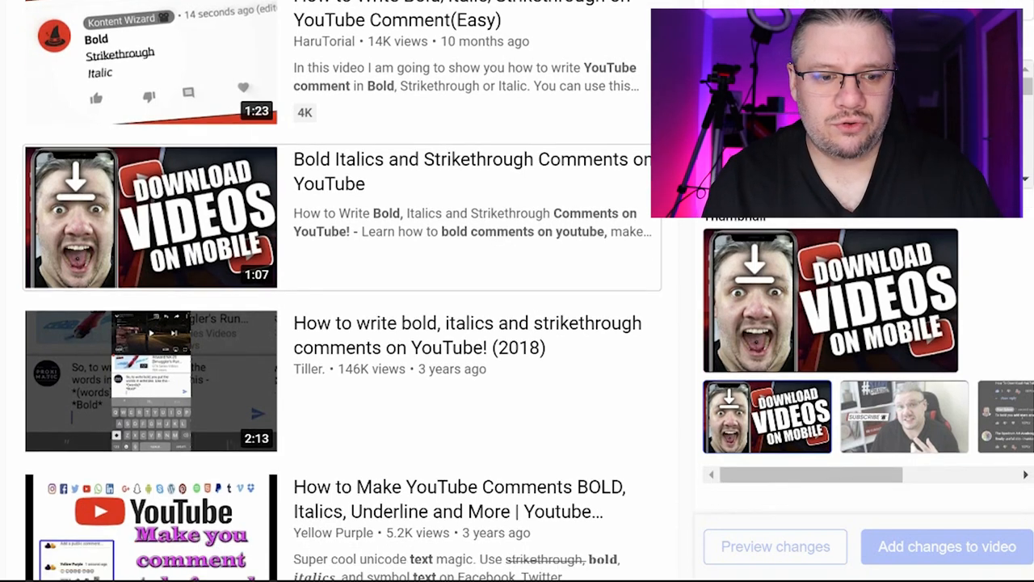
{"action": "scroll", "scroll_direction": "down", "scroll_amount": 3}
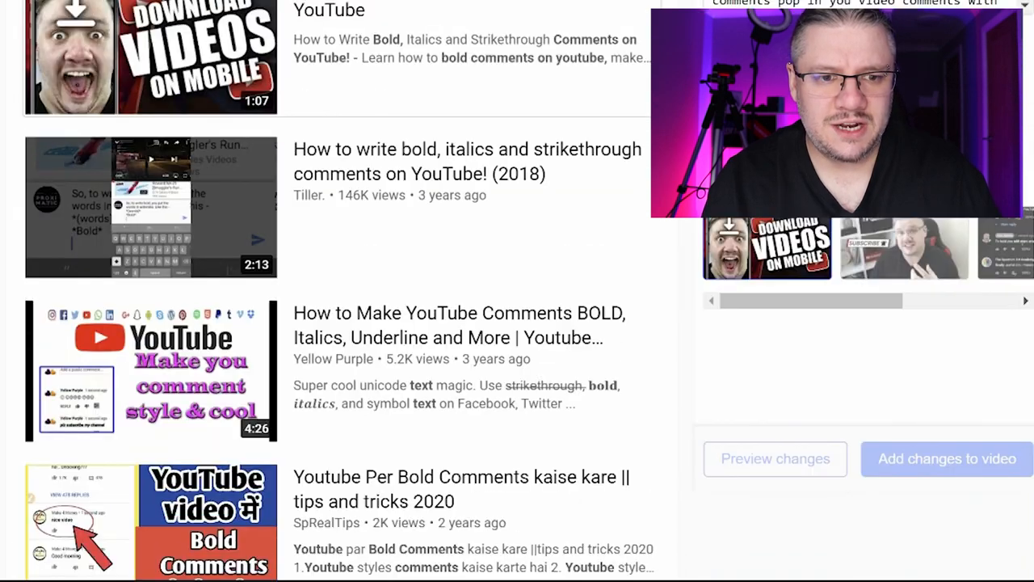
{"action": "scroll", "scroll_direction": "up", "scroll_amount": 3}
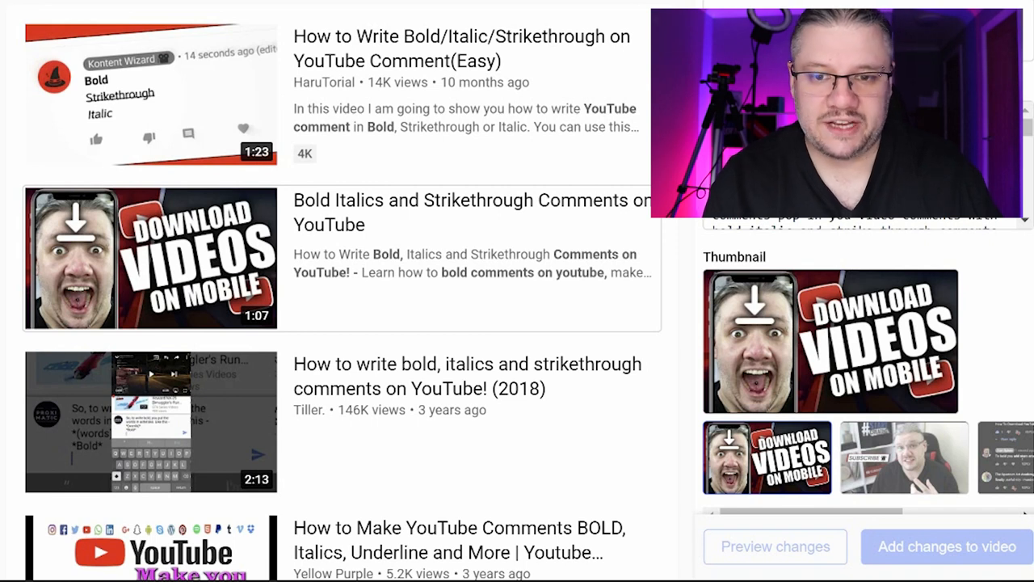
{"action": "scroll", "scroll_direction": "down", "scroll_amount": 3}
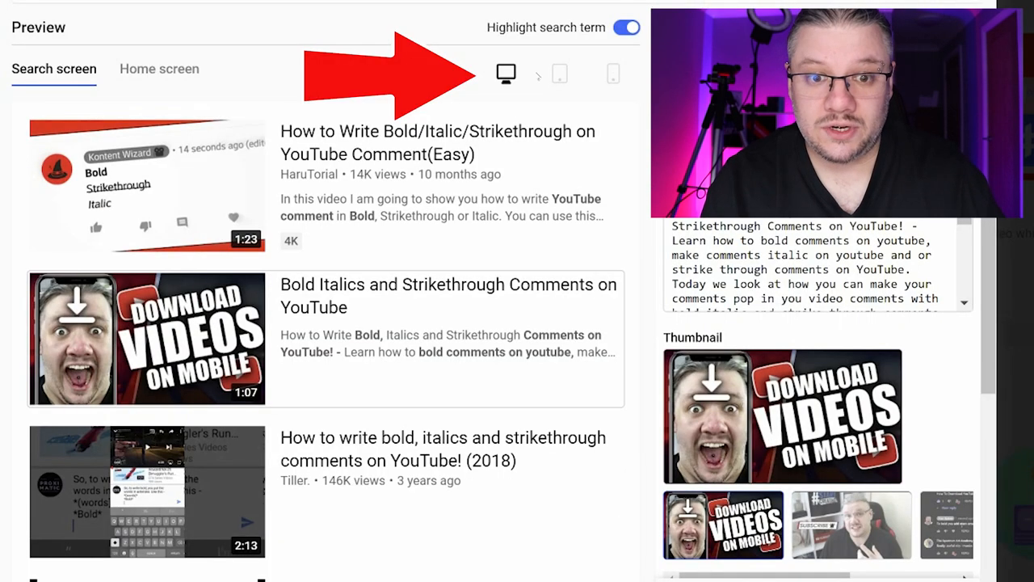
Step: Compare tablet, phone and desktop previews, including the home screen feed view
{"action": "left_click", "coordinate": [559, 74]}
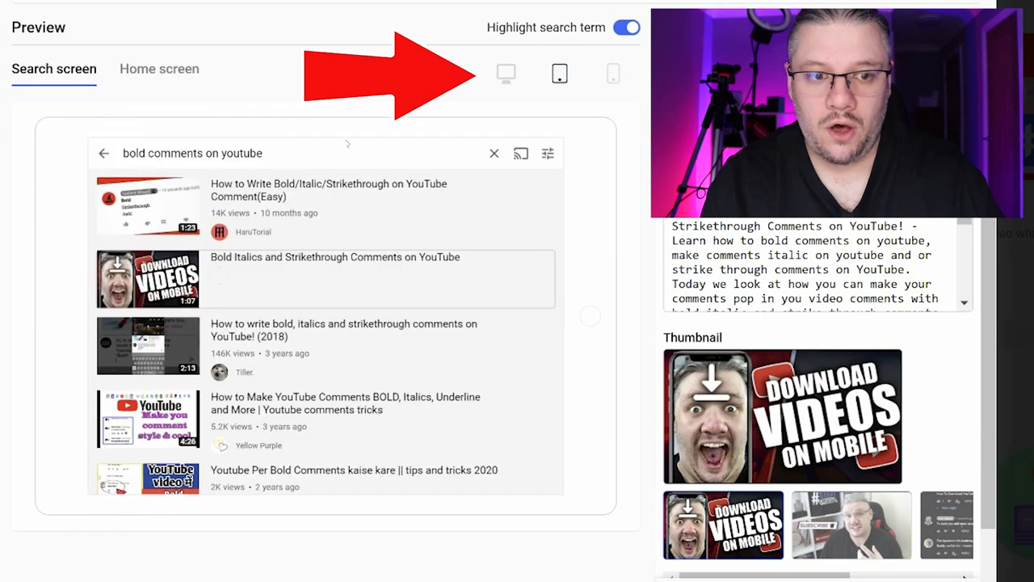
{"action": "left_click", "coordinate": [614, 73]}
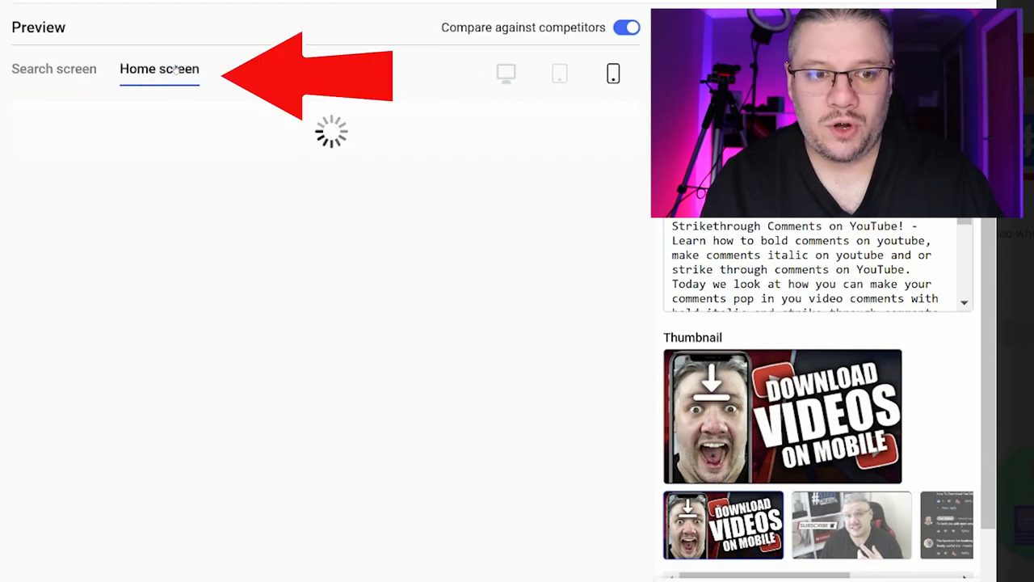
{"action": "left_click", "coordinate": [613, 73]}
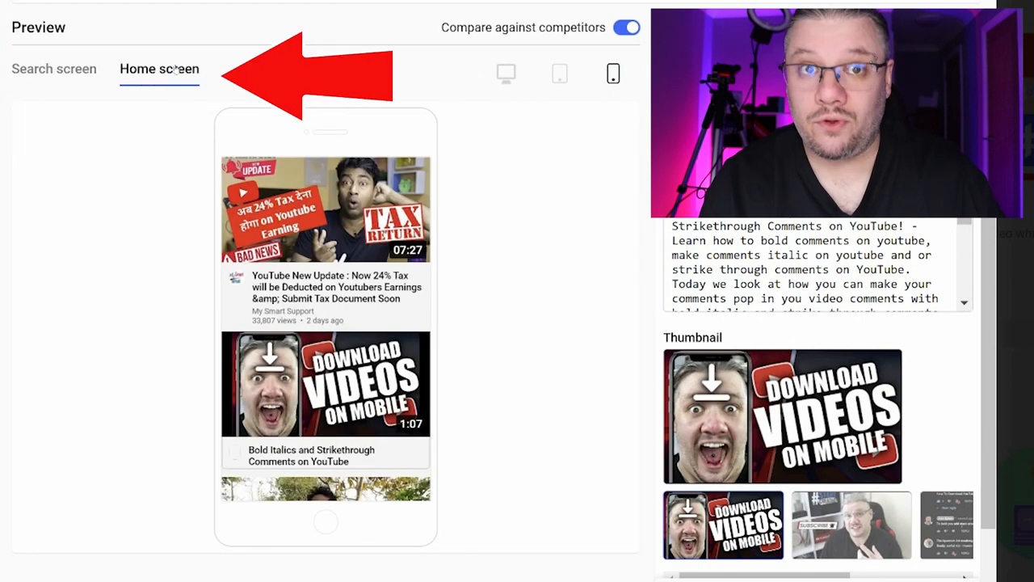
{"action": "left_click", "coordinate": [505, 73]}
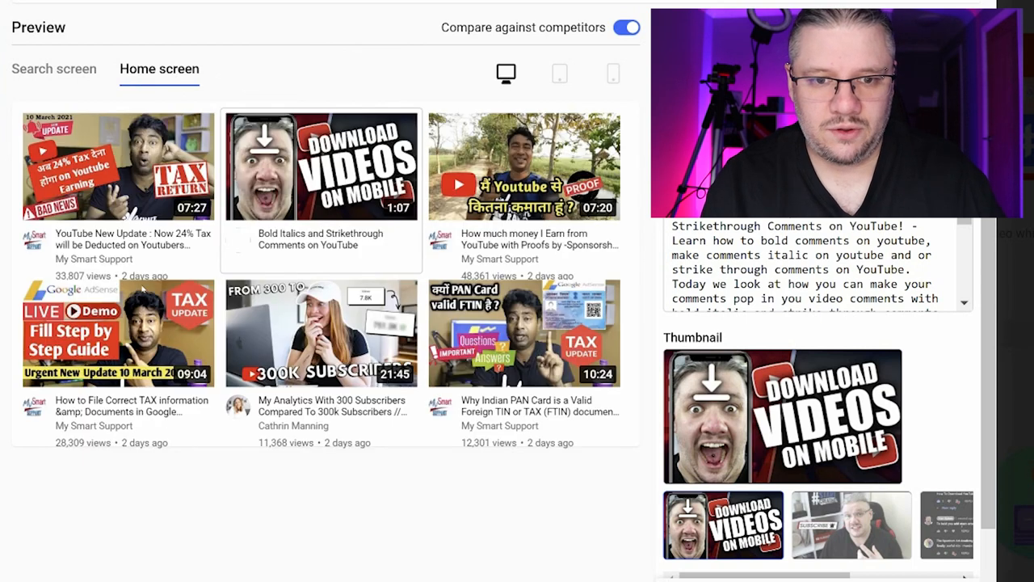
{"action": "left_click", "coordinate": [613, 72]}
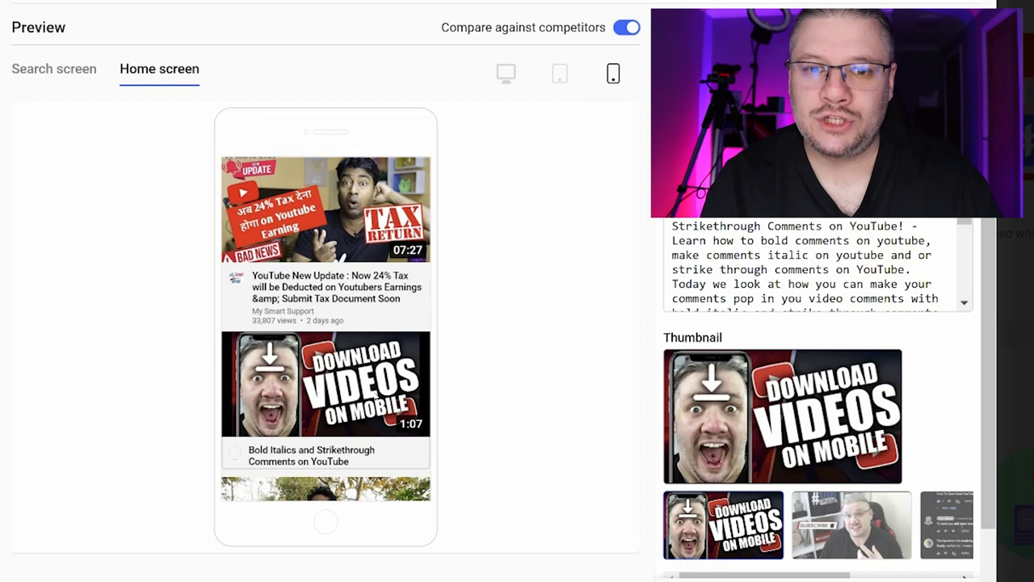
Step: Enter 'how to bold comments on youtube' as the target term and view its desktop search preview
{"action": "left_click", "coordinate": [53, 161]}
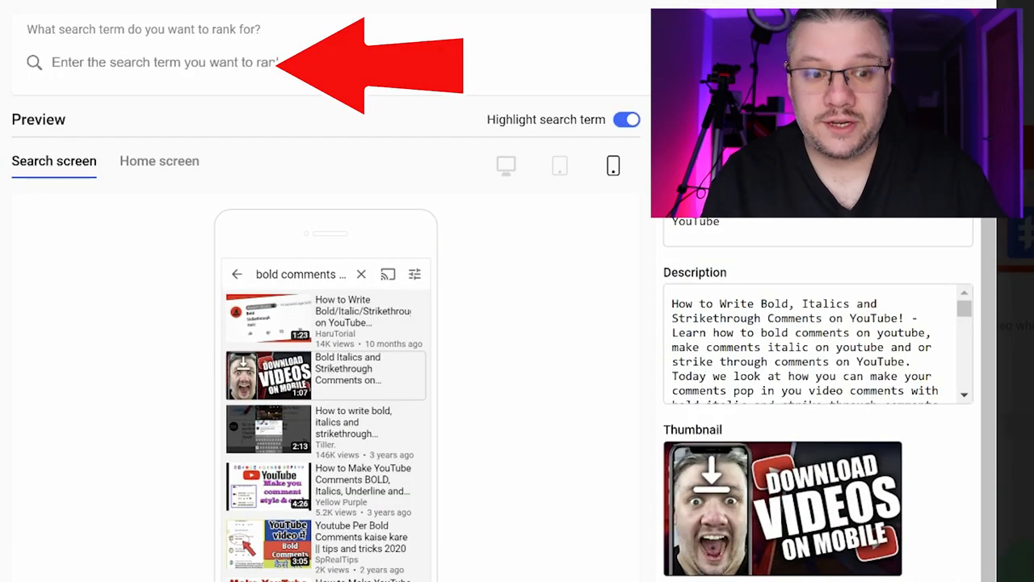
{"action": "type", "text": "how to bold"}
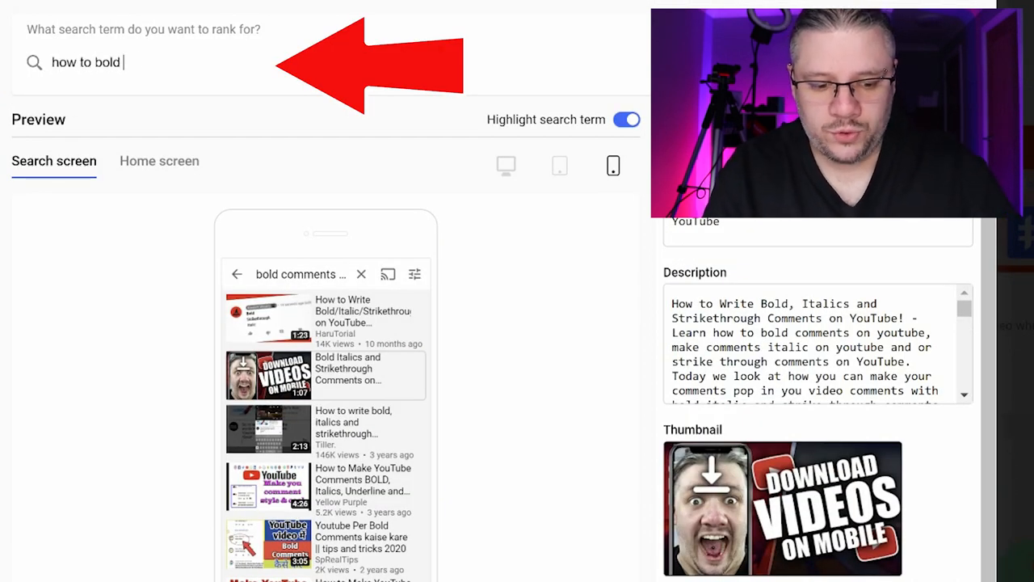
{"action": "type", "text": "comments on youtube"}
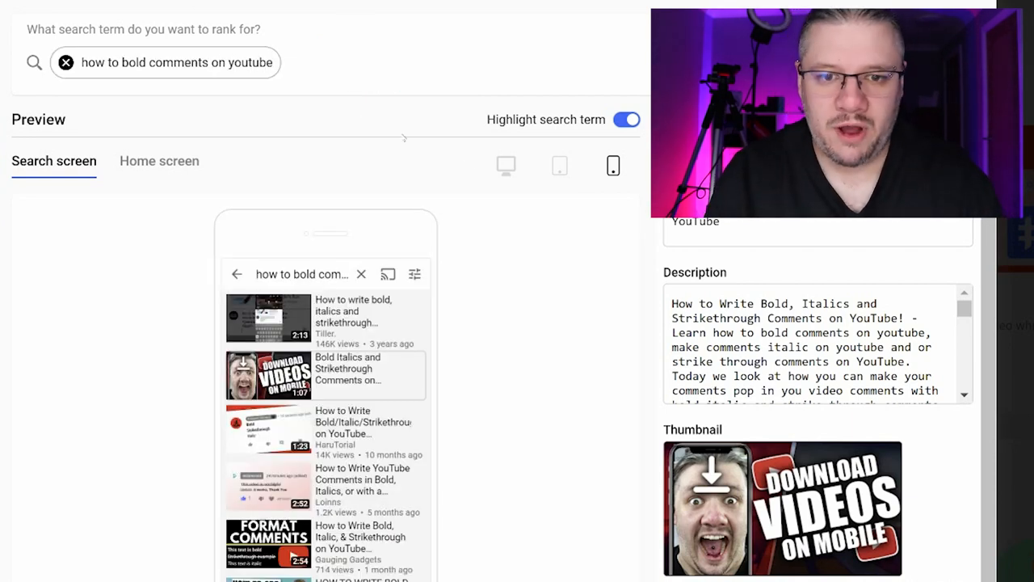
{"action": "left_click", "coordinate": [505, 165]}
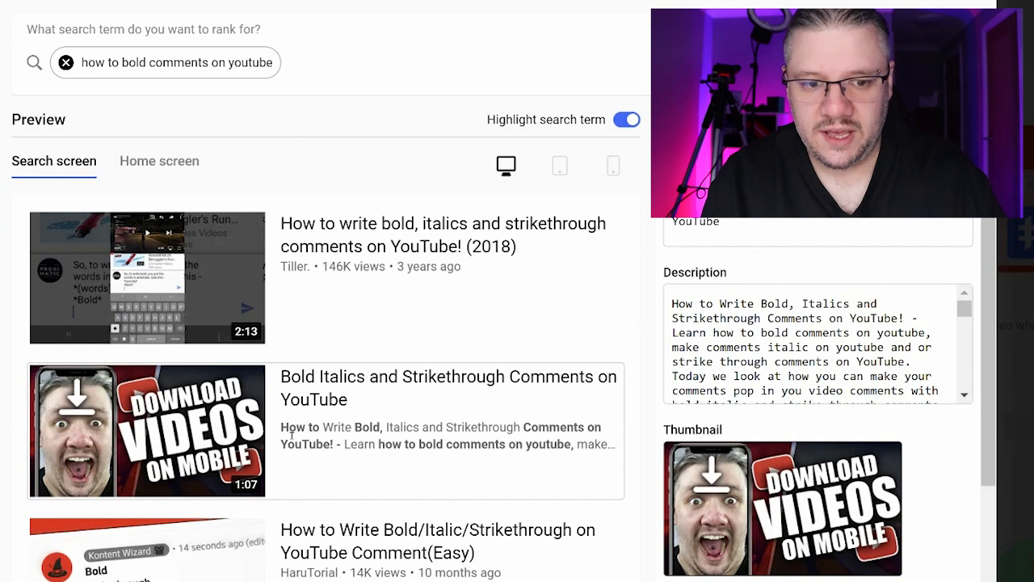
{"action": "mouse_move", "coordinate": [542, 454]}
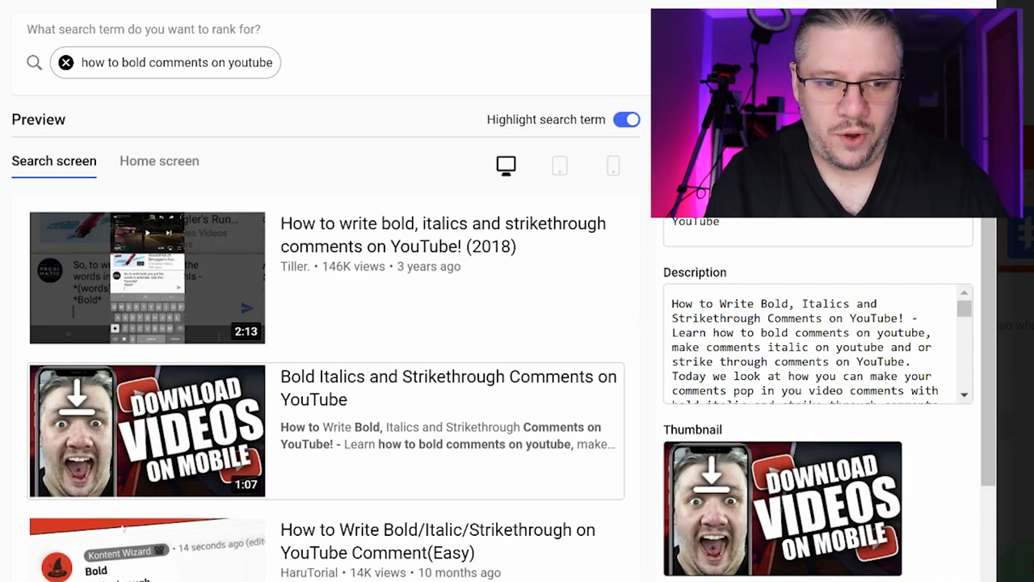
{"action": "scroll", "scroll_direction": "down", "scroll_amount": 3}
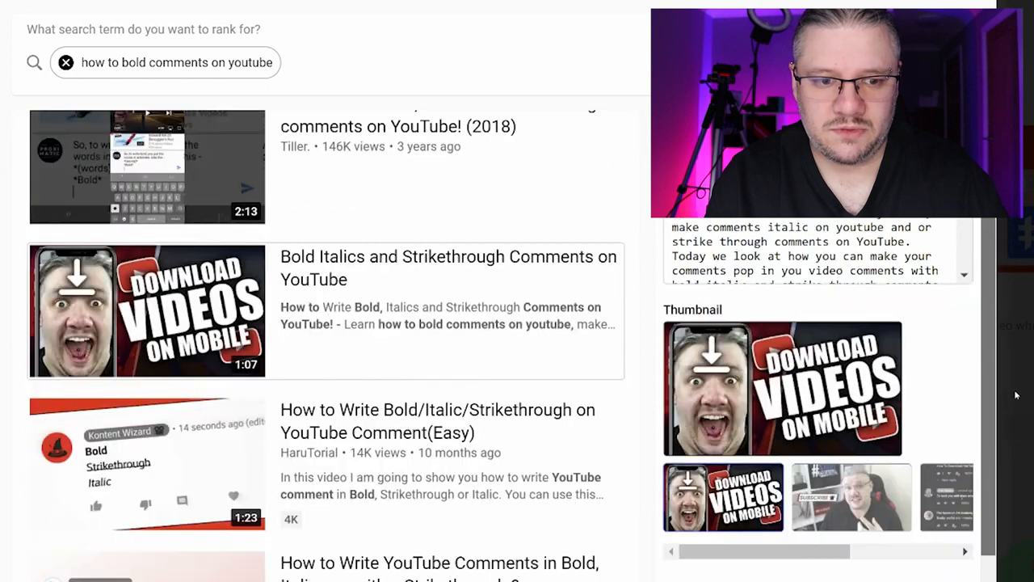
{"action": "scroll", "scroll_direction": "down", "scroll_amount": 3}
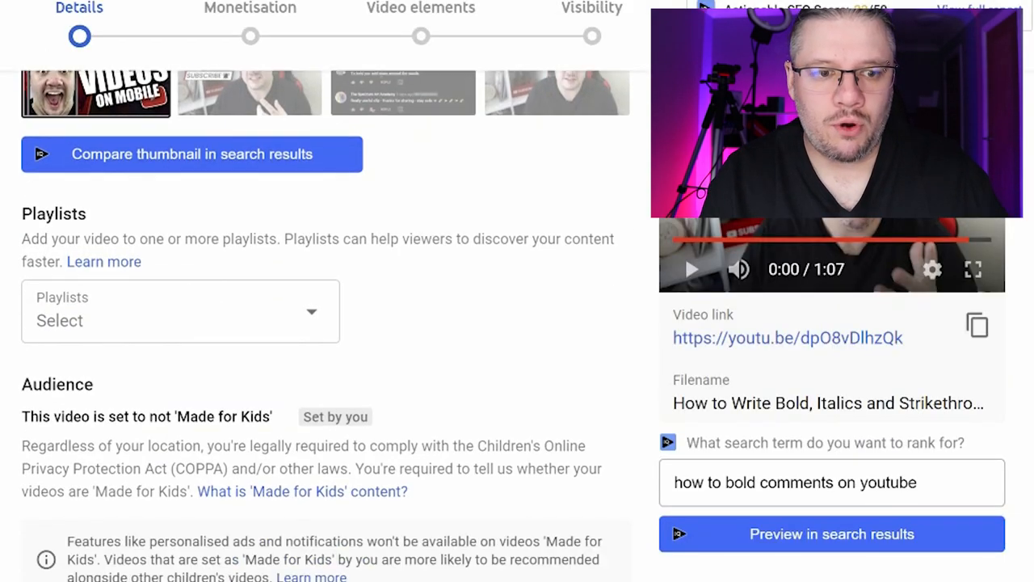
Step: Filter the Playlists dropdown with 'tutori' to list the tutorial playlists
{"action": "left_click", "coordinate": [180, 311]}
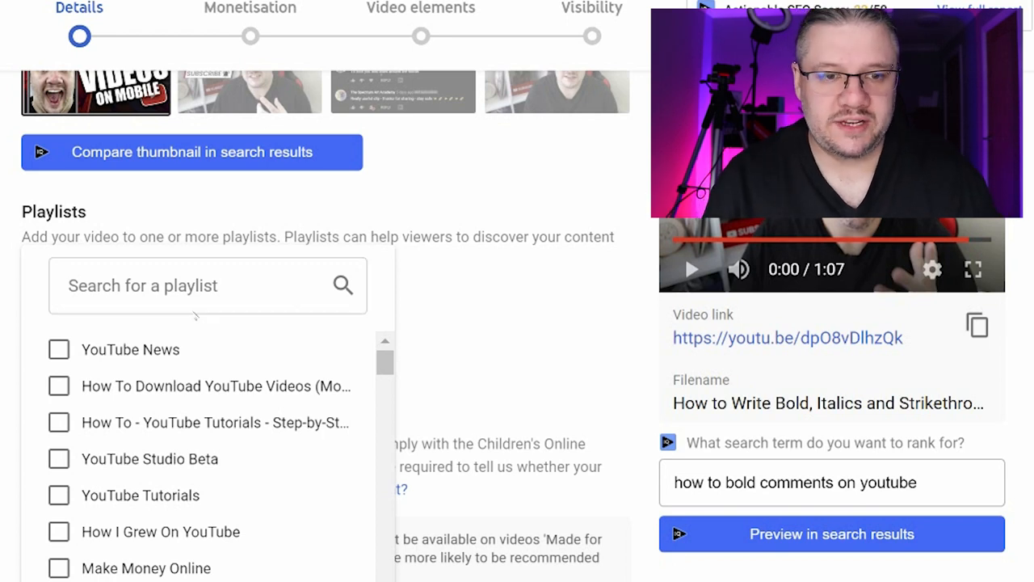
{"action": "type", "text": "tutori"}
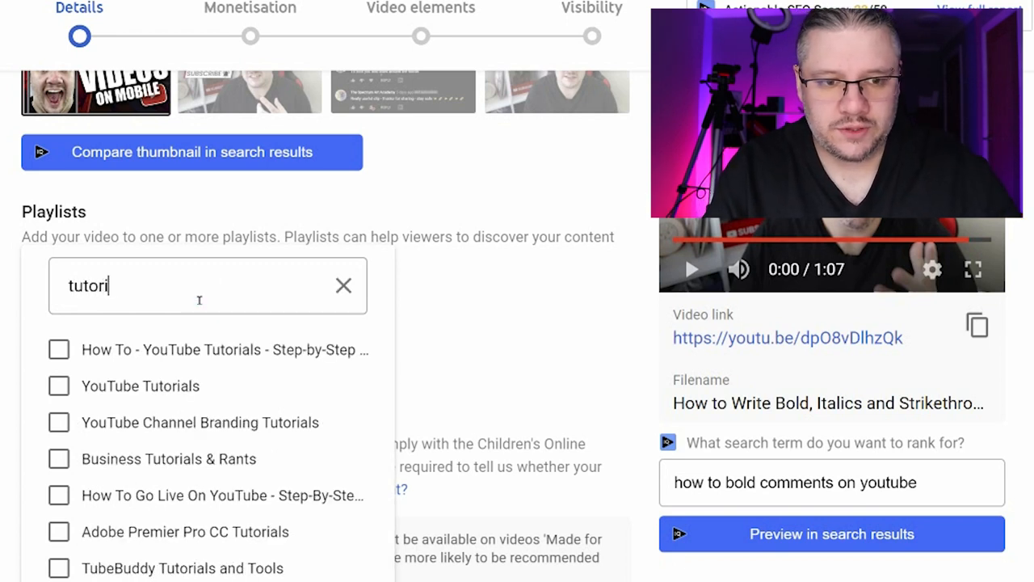
{"action": "scroll", "scroll_direction": "down", "scroll_amount": 3}
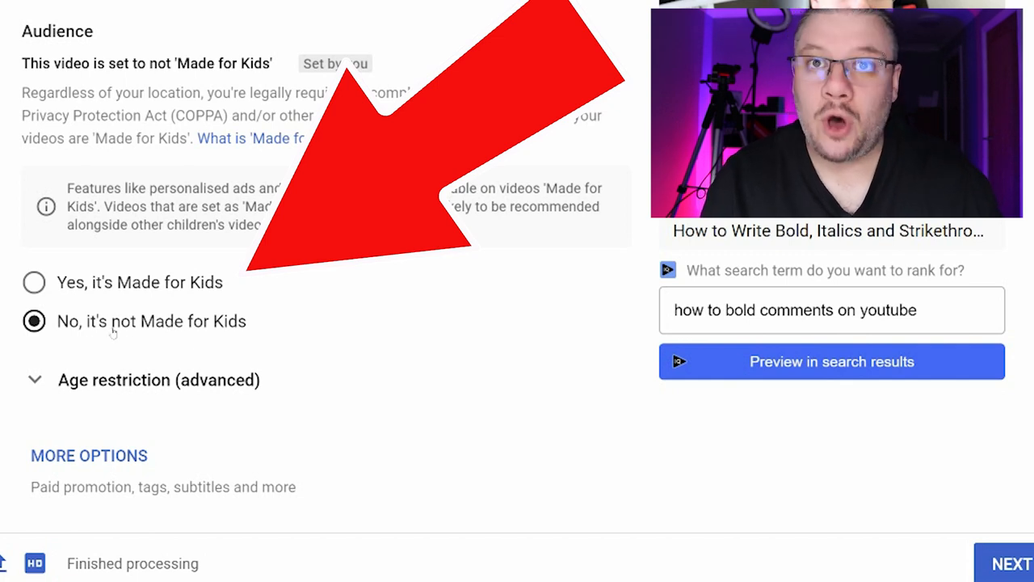
{"action": "left_click", "coordinate": [159, 380]}
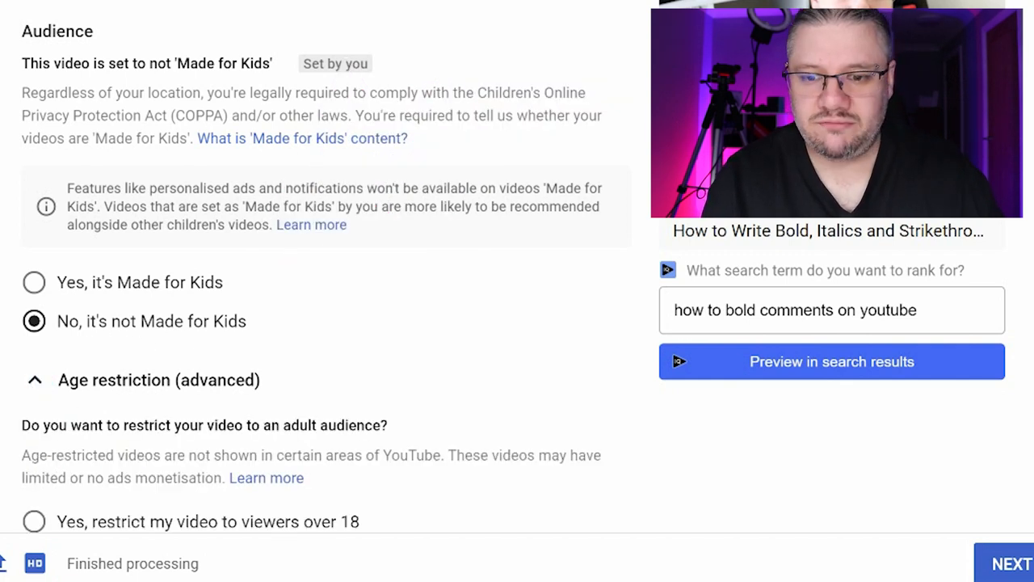
{"action": "scroll", "scroll_direction": "down", "scroll_amount": 3}
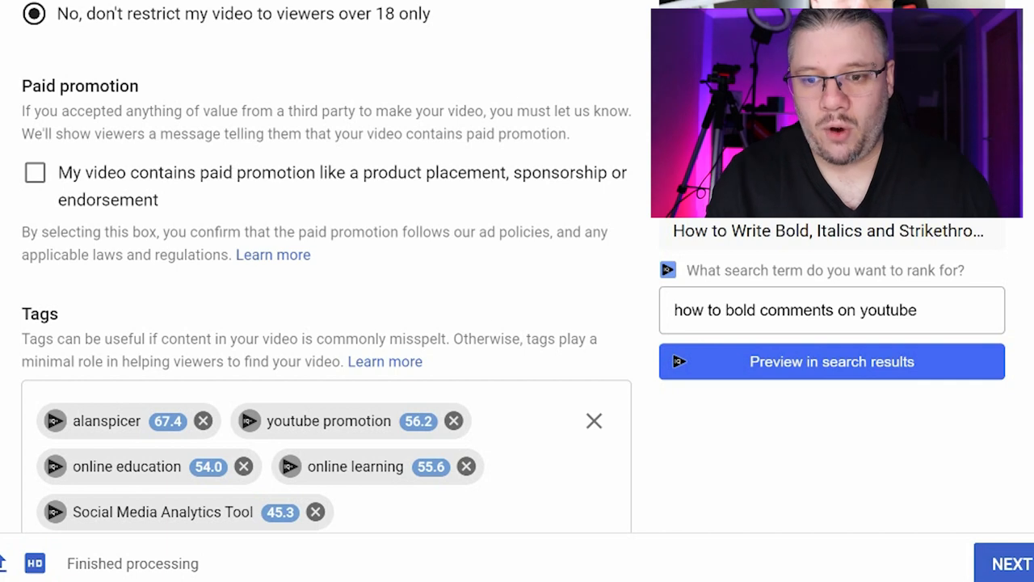
{"action": "scroll", "scroll_direction": "down", "scroll_amount": 3}
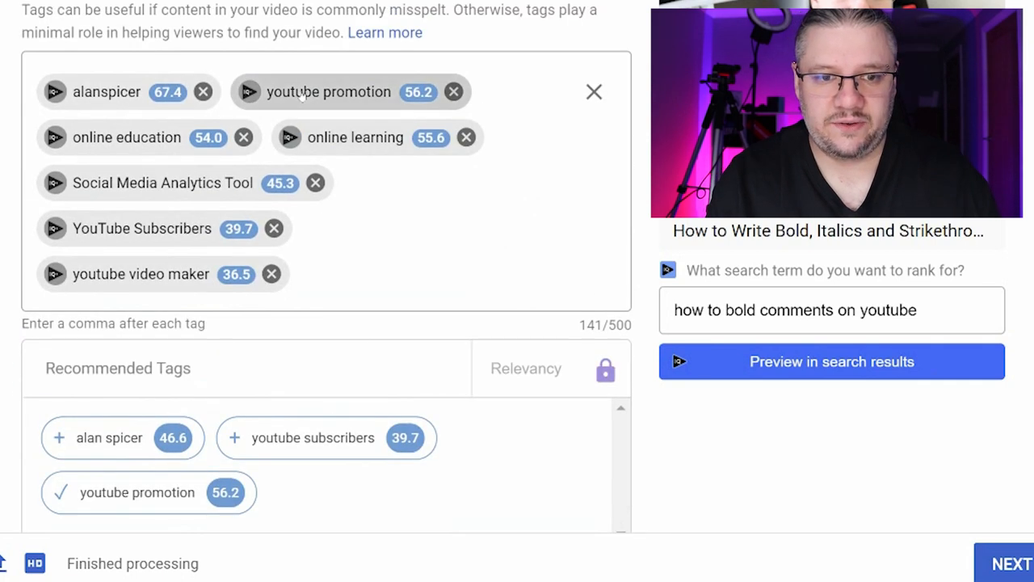
{"action": "mouse_move", "coordinate": [479, 263]}
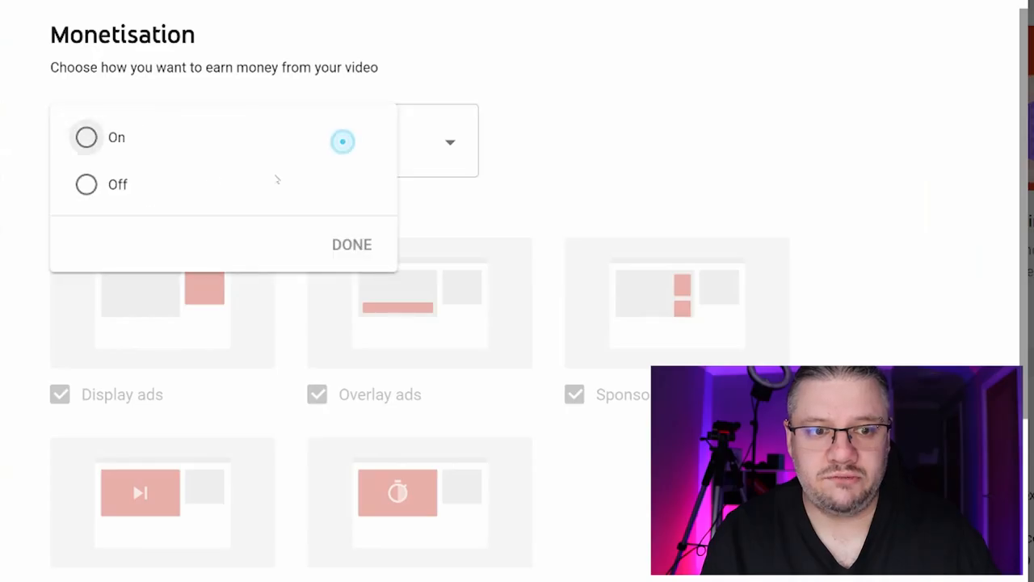
Step: Set monetisation to On, confirm with Done, and review the enabled ad types
{"action": "left_click", "coordinate": [86, 137]}
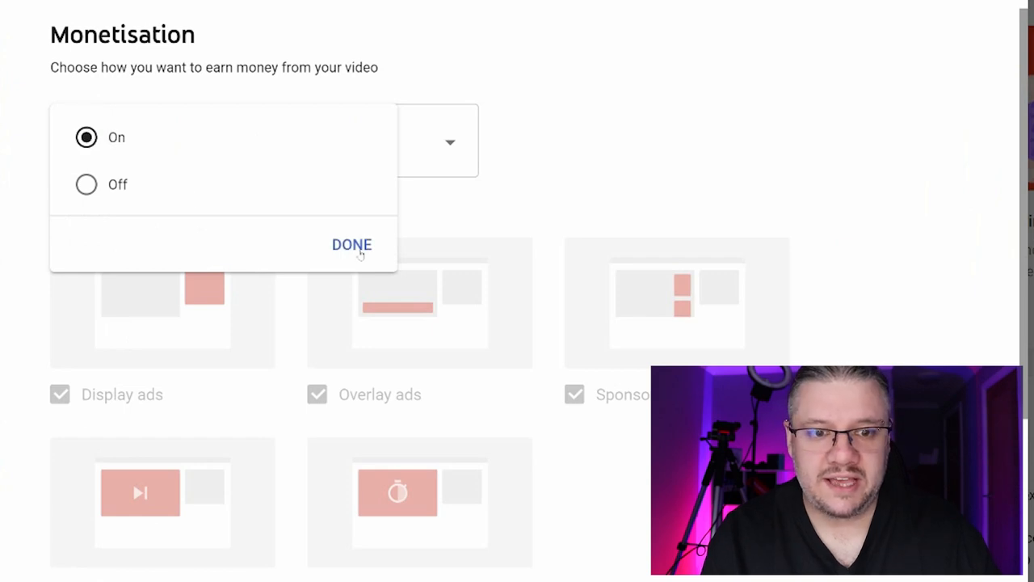
{"action": "left_click", "coordinate": [351, 244]}
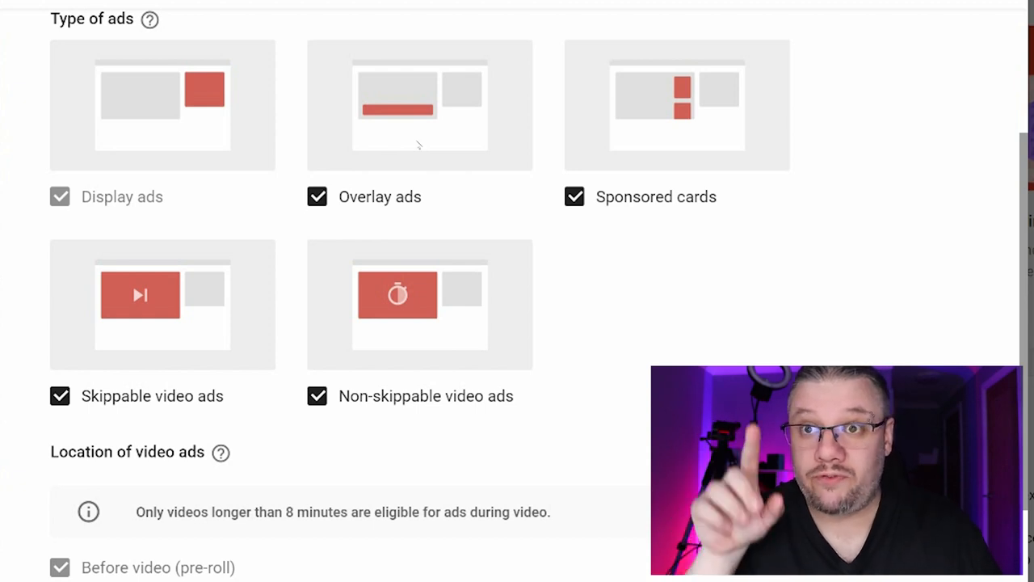
{"action": "mouse_move", "coordinate": [96, 381]}
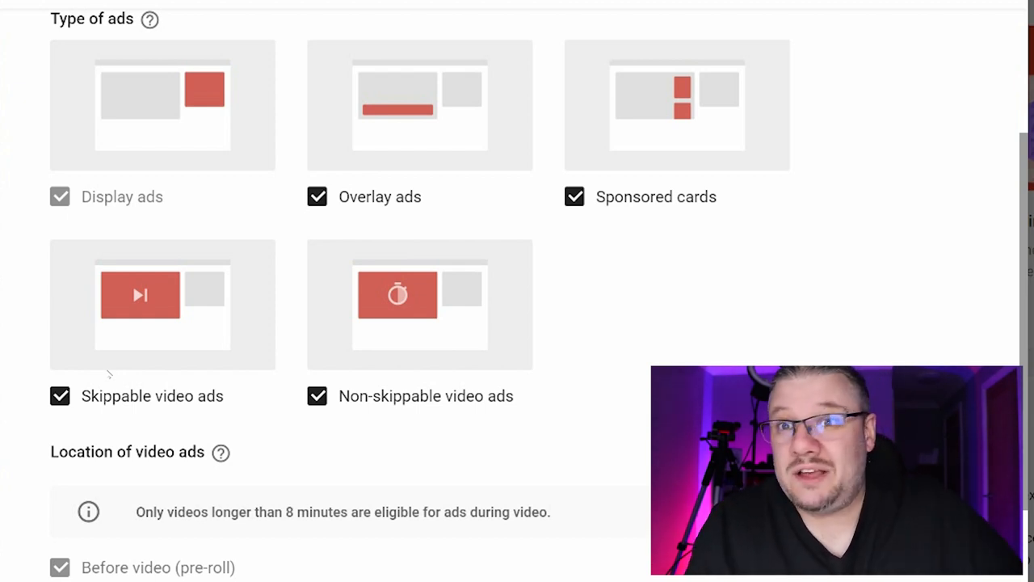
{"action": "mouse_move", "coordinate": [828, 343]}
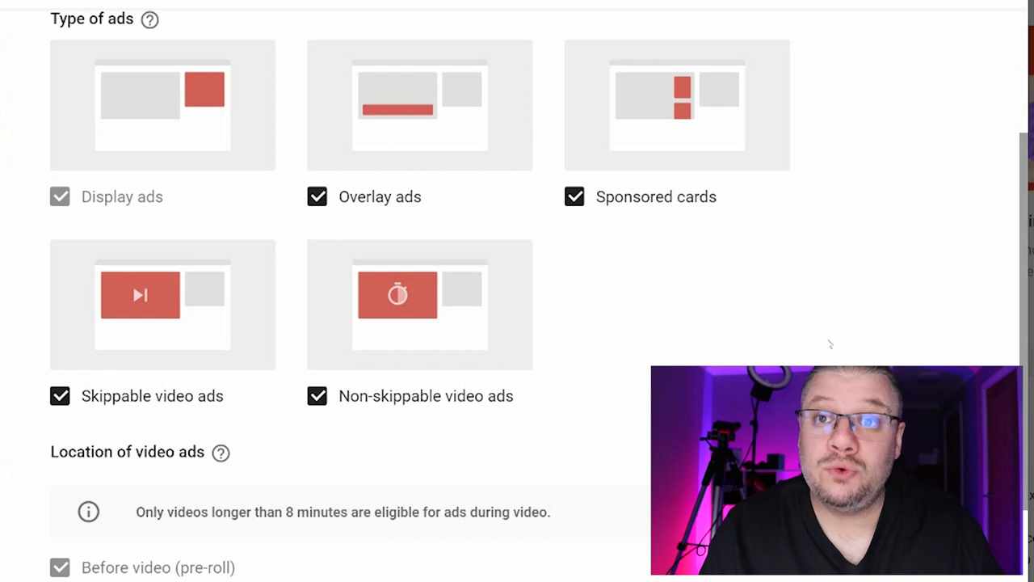
{"action": "scroll", "scroll_direction": "down", "scroll_amount": 3}
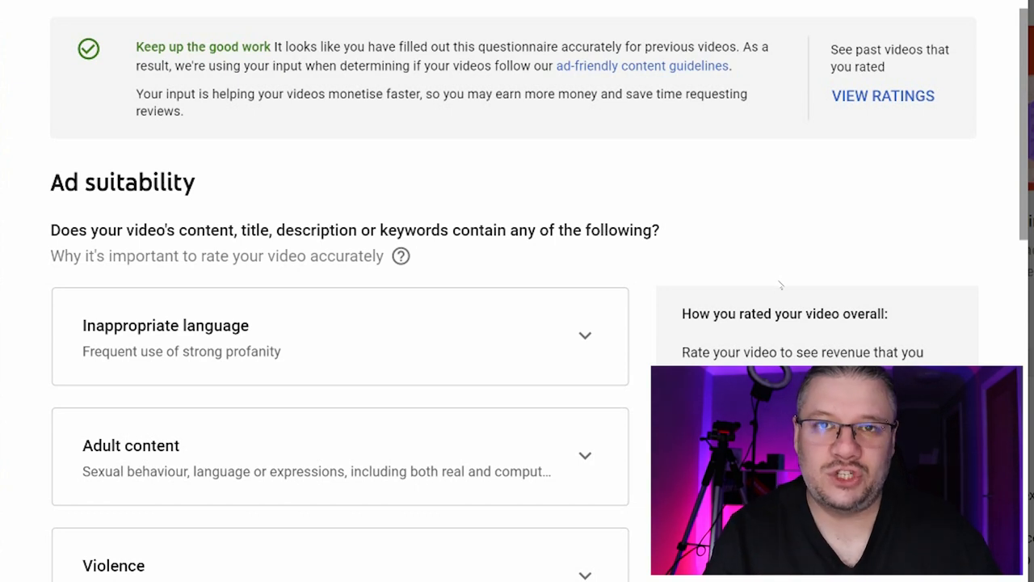
{"action": "mouse_move", "coordinate": [598, 338]}
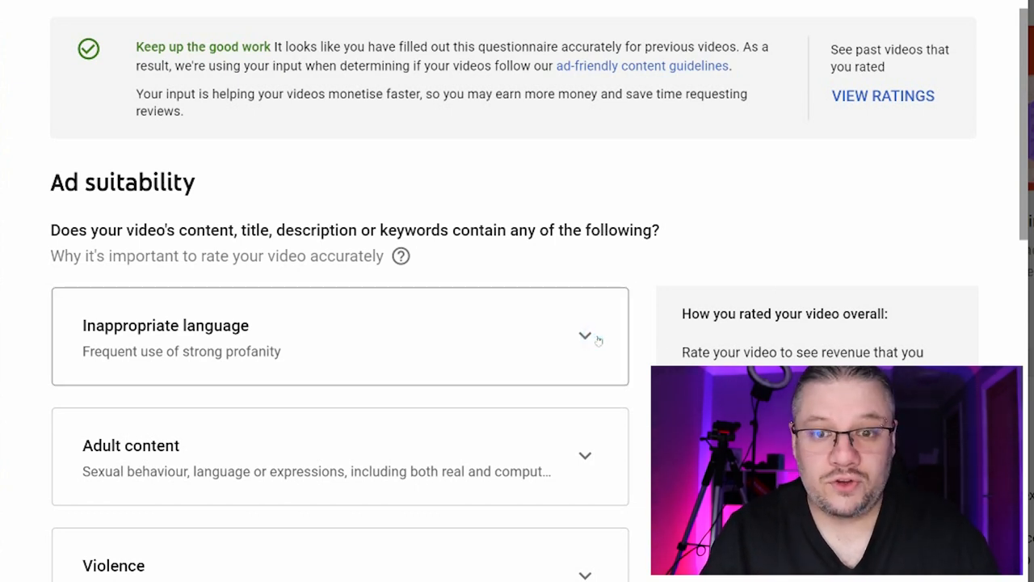
{"action": "mouse_move", "coordinate": [847, 138]}
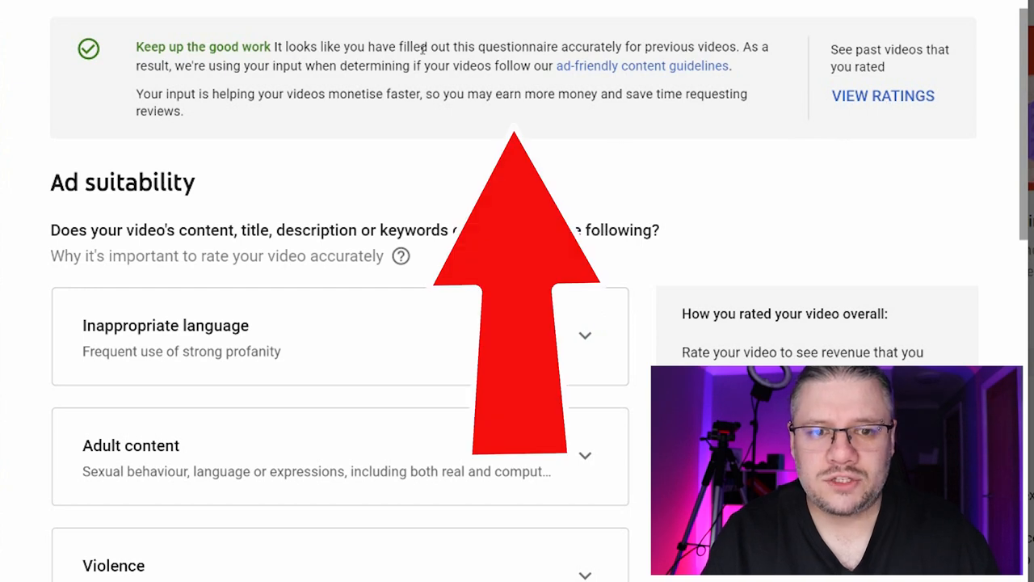
{"action": "mouse_move", "coordinate": [692, 182]}
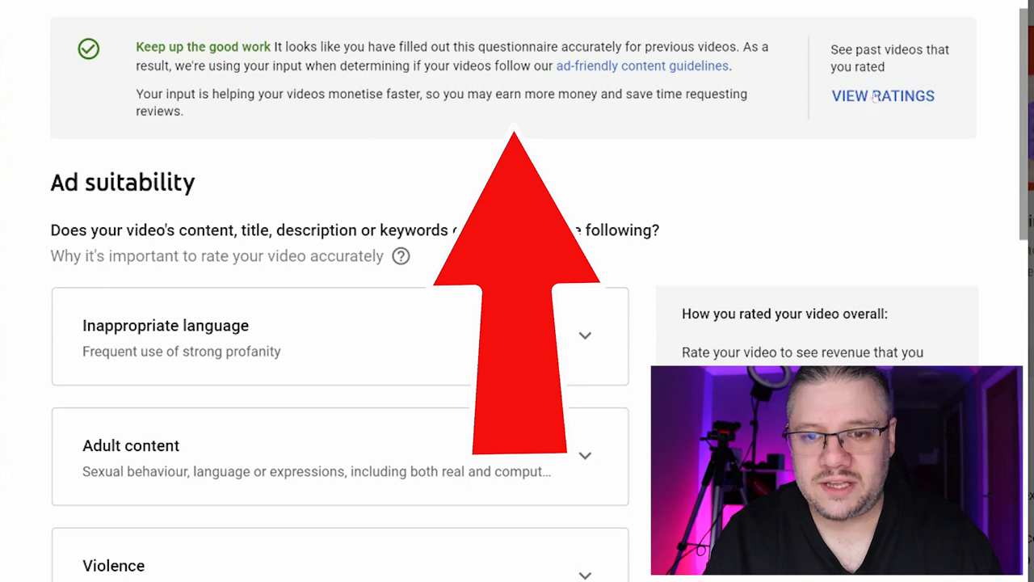
Step: View the rating history of past videos, then return to the questionnaire
{"action": "left_click", "coordinate": [882, 95]}
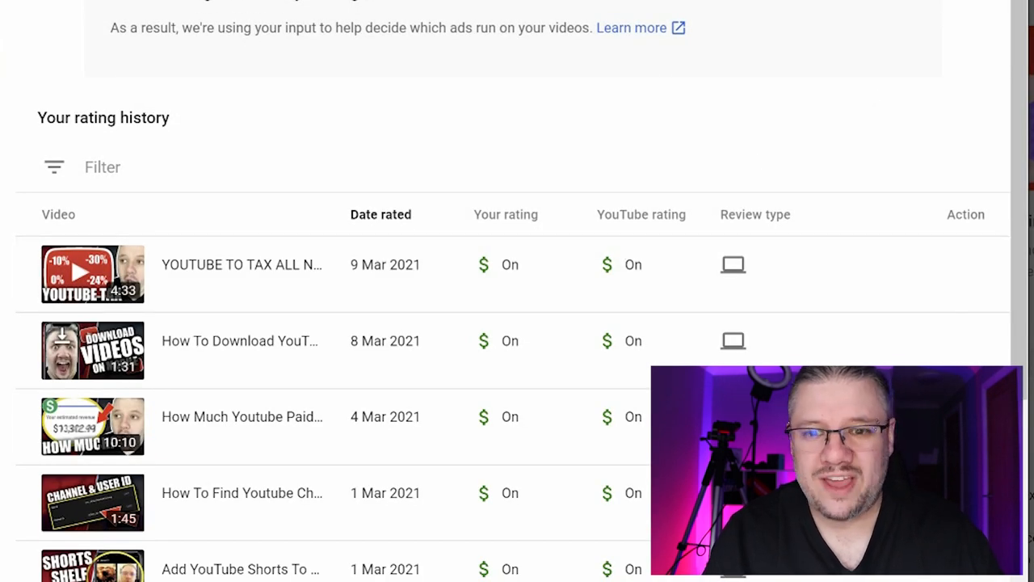
{"action": "scroll", "scroll_direction": "down", "scroll_amount": 3}
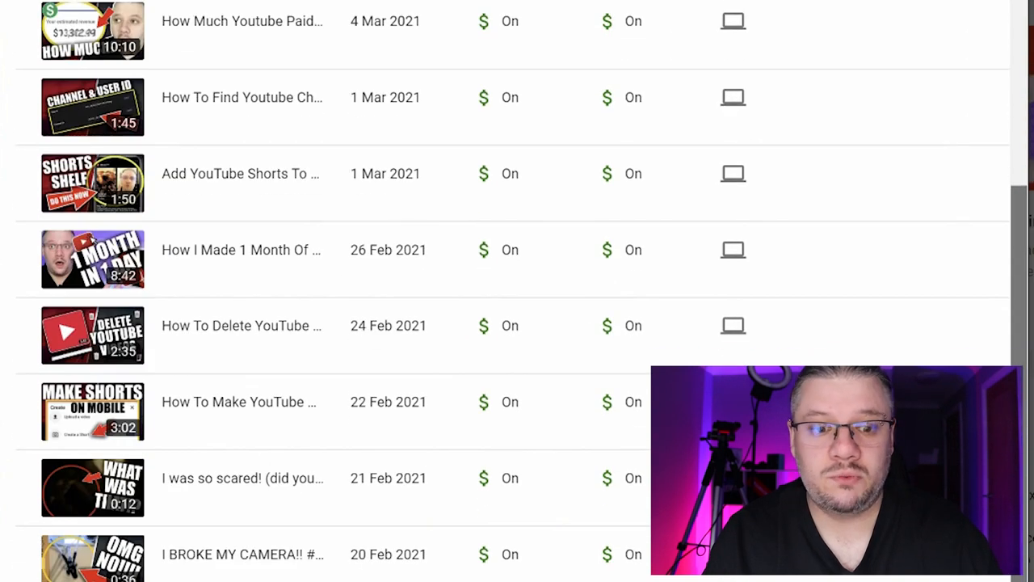
{"action": "scroll", "scroll_direction": "up", "scroll_amount": 3}
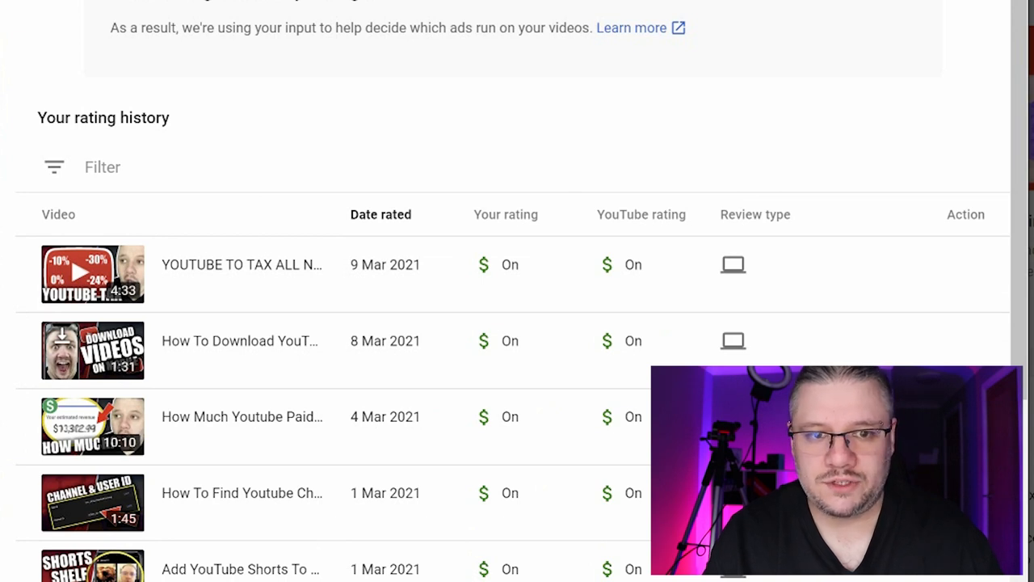
{"action": "scroll", "scroll_direction": "up", "scroll_amount": 3}
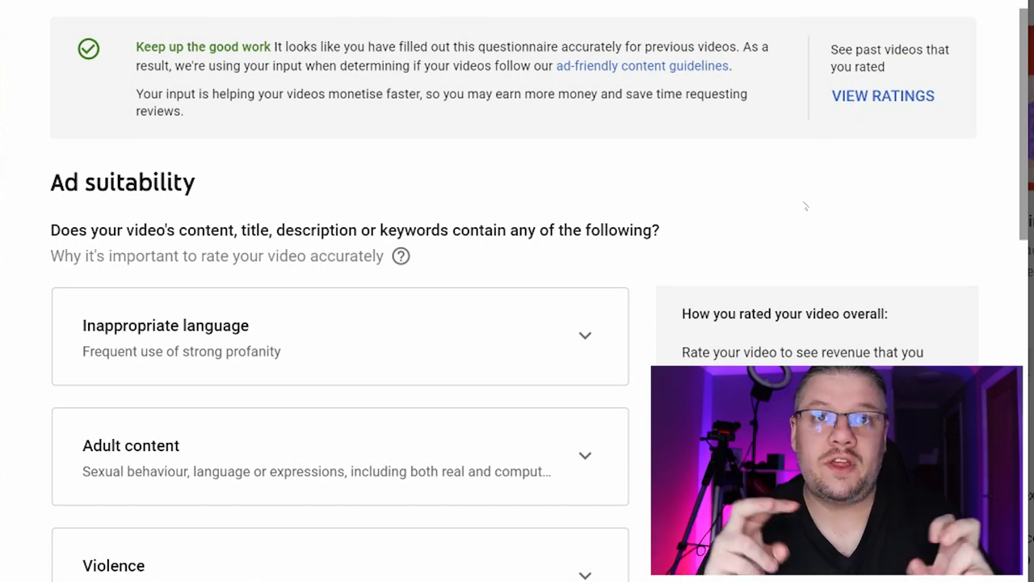
{"action": "scroll", "scroll_direction": "up", "scroll_amount": 3}
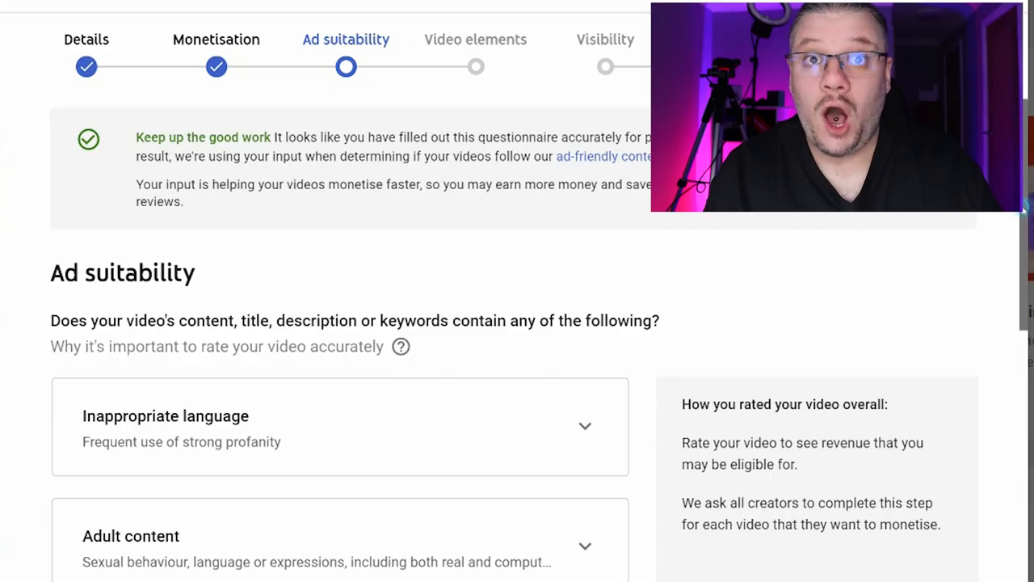
Step: Try light and extreme profanity for Inappropriate language, then undo the rating
{"action": "left_click", "coordinate": [584, 426]}
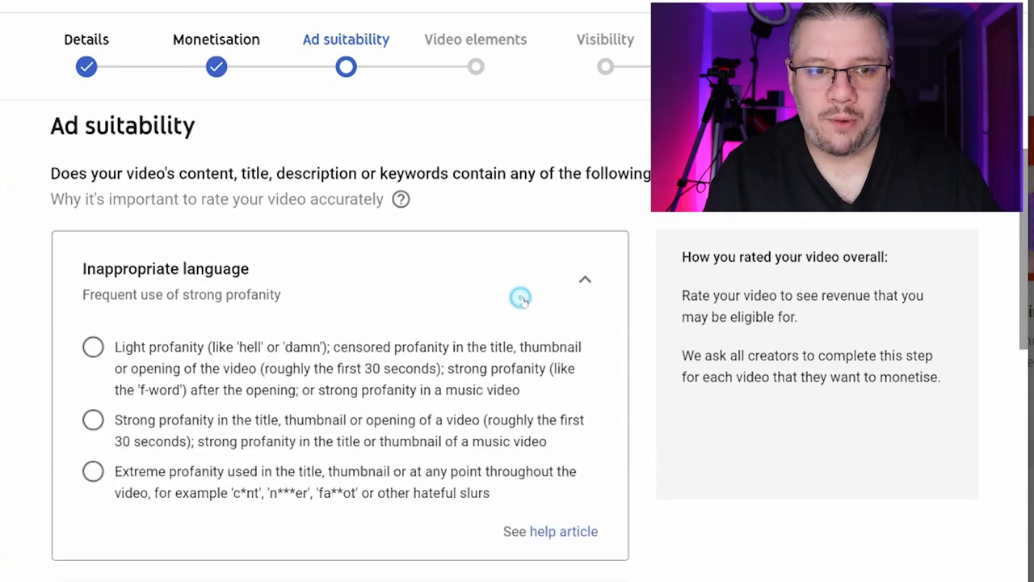
{"action": "left_click", "coordinate": [92, 347]}
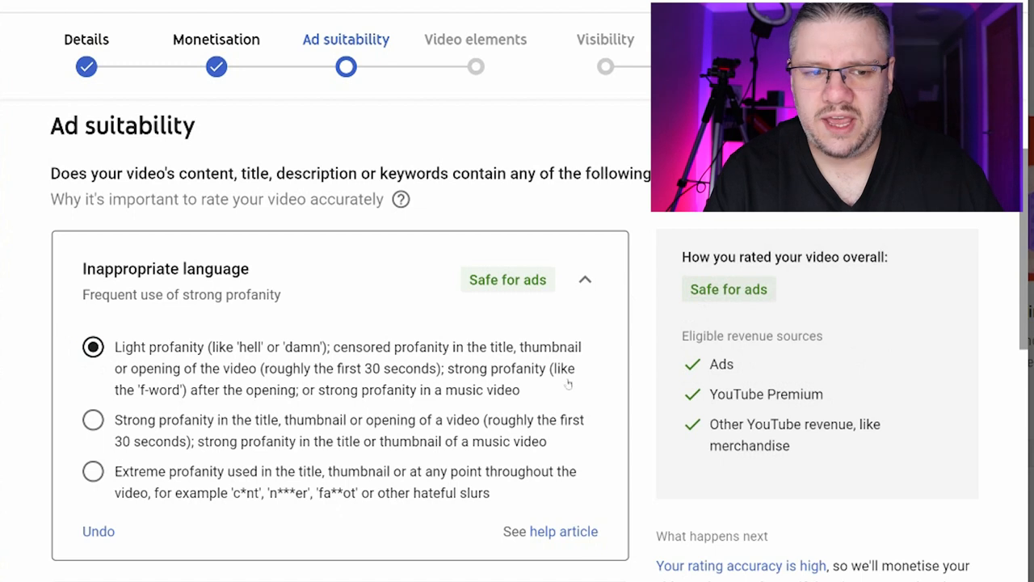
{"action": "left_click", "coordinate": [92, 420]}
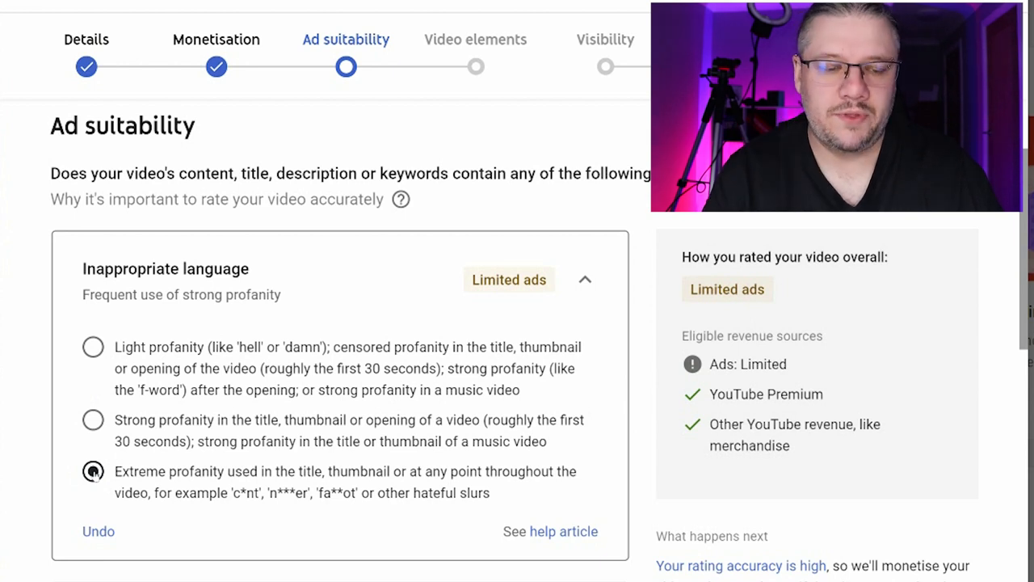
{"action": "left_click", "coordinate": [92, 346]}
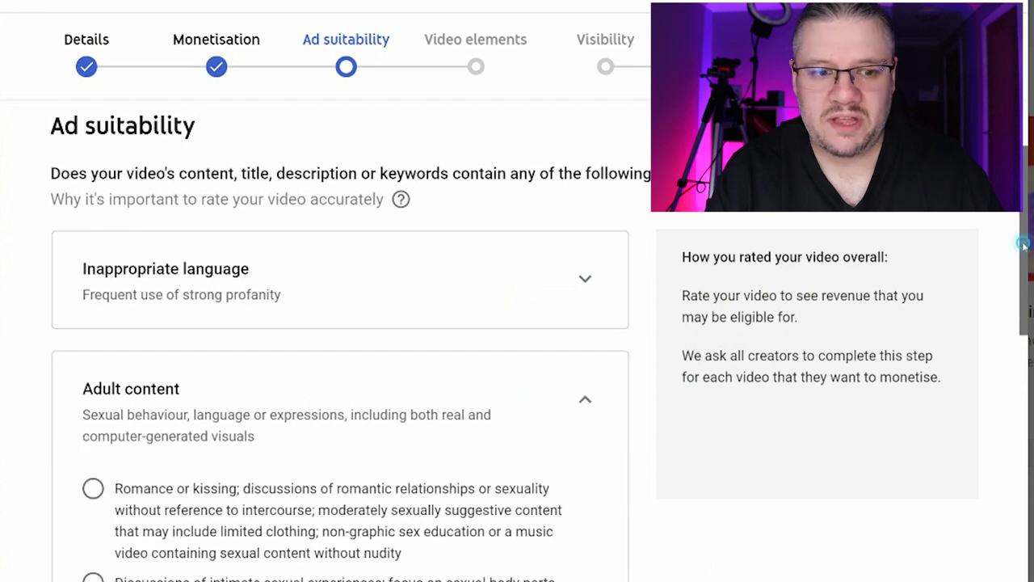
Step: Expand the Violence rating options and scroll through the remaining ad suitability categories
{"action": "scroll", "scroll_direction": "down", "scroll_amount": 3}
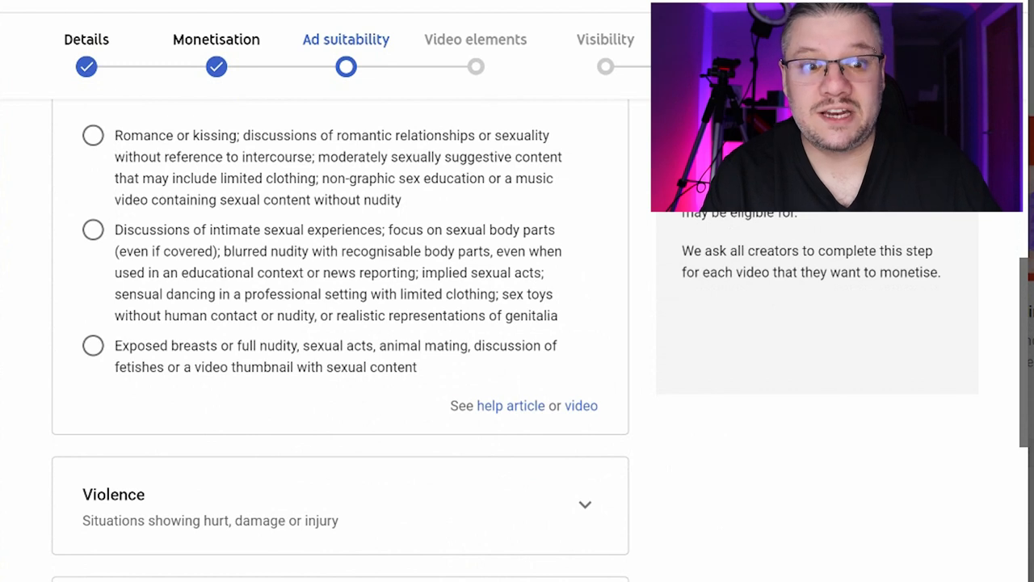
{"action": "scroll", "scroll_direction": "down", "scroll_amount": 3}
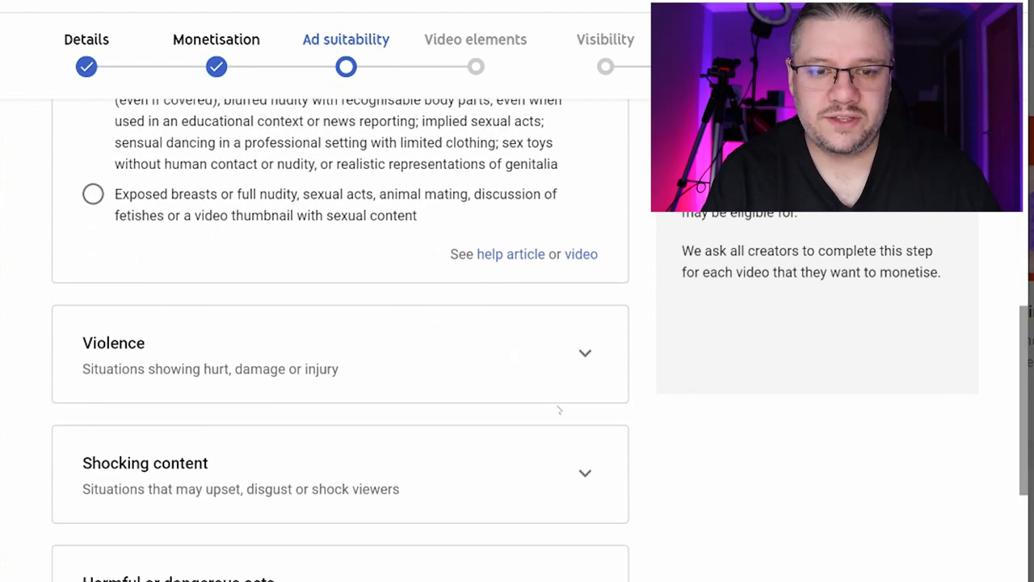
{"action": "left_click", "coordinate": [585, 353]}
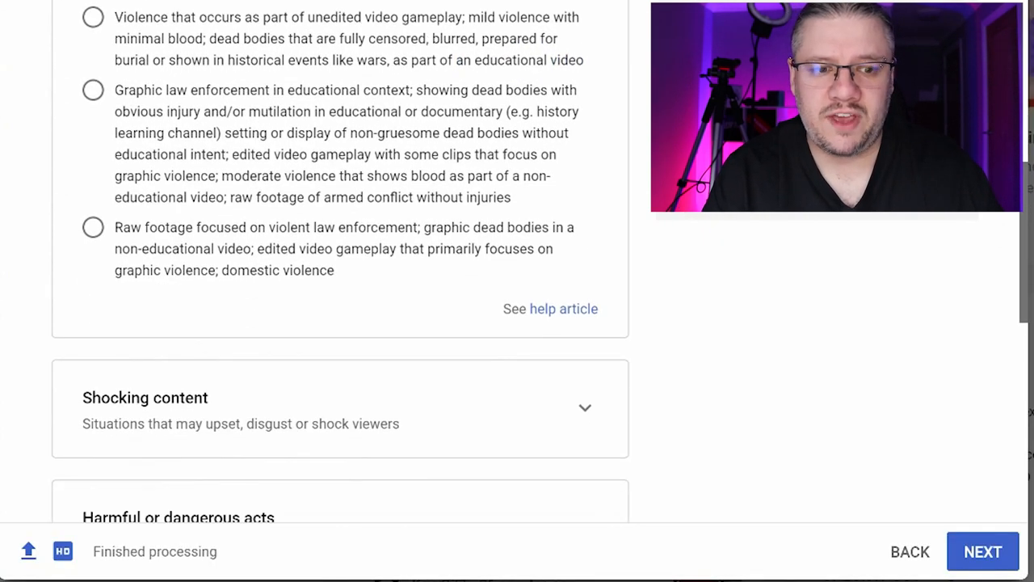
{"action": "scroll", "scroll_direction": "down", "scroll_amount": 3}
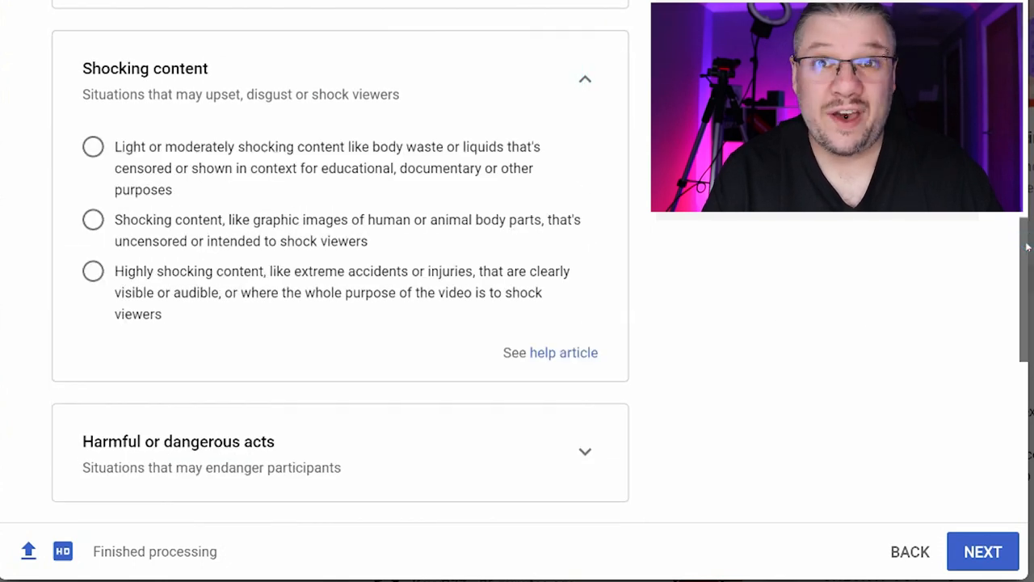
{"action": "scroll", "scroll_direction": "down", "scroll_amount": 3}
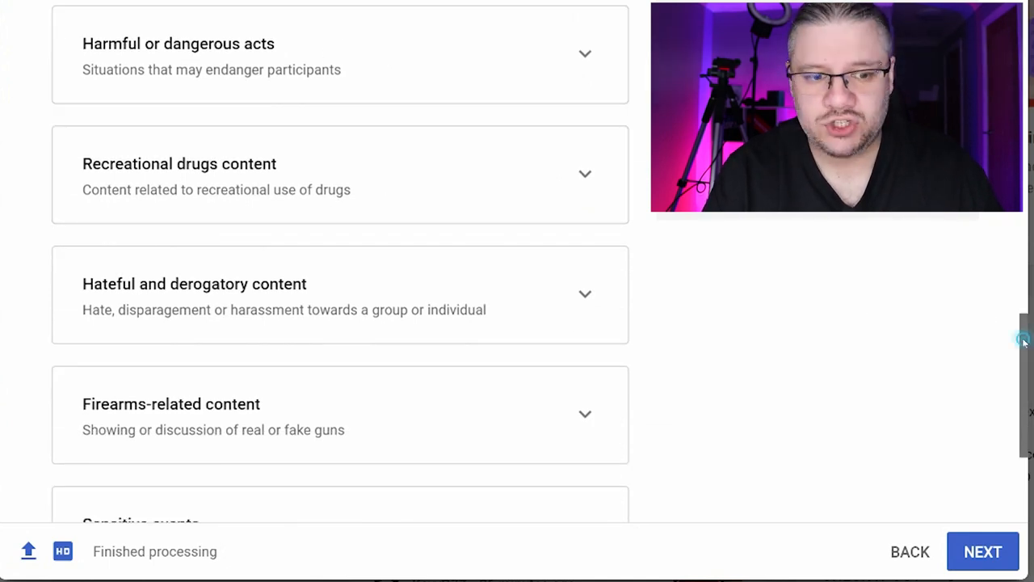
{"action": "scroll", "scroll_direction": "down", "scroll_amount": 3}
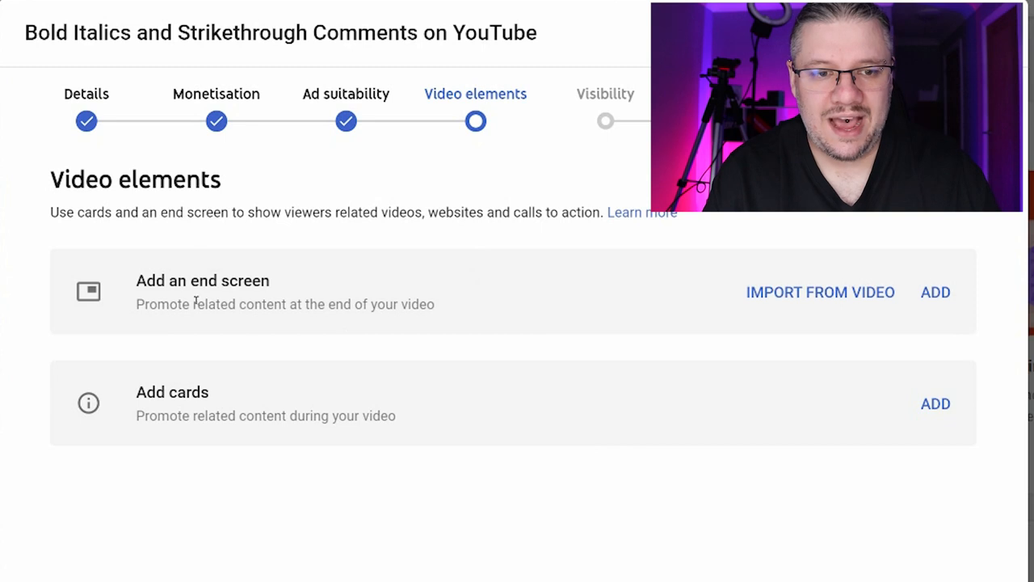
{"action": "mouse_move", "coordinate": [743, 372]}
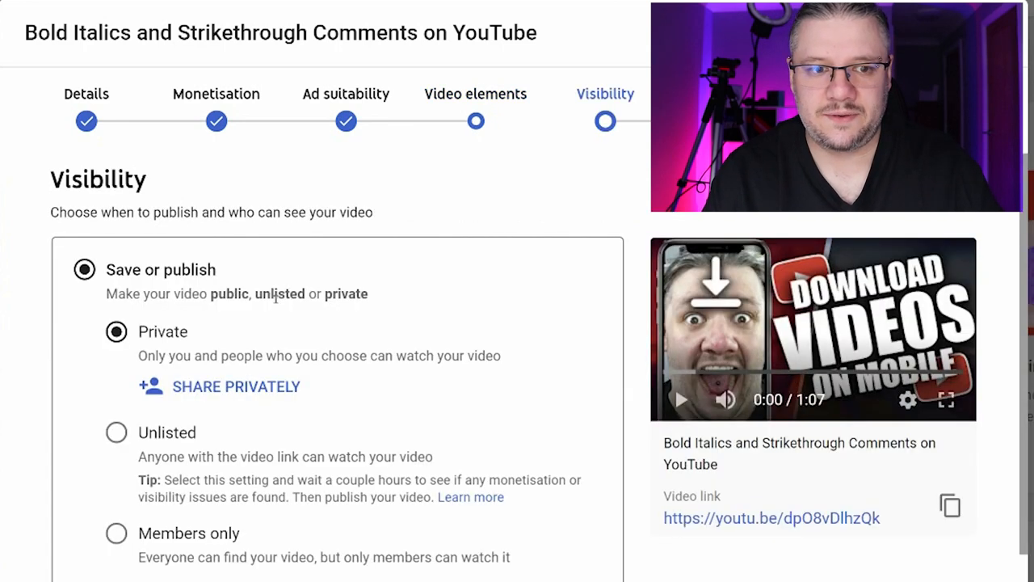
Step: Scroll down the Visibility step with the video set to private
{"action": "scroll", "scroll_direction": "down", "scroll_amount": 3}
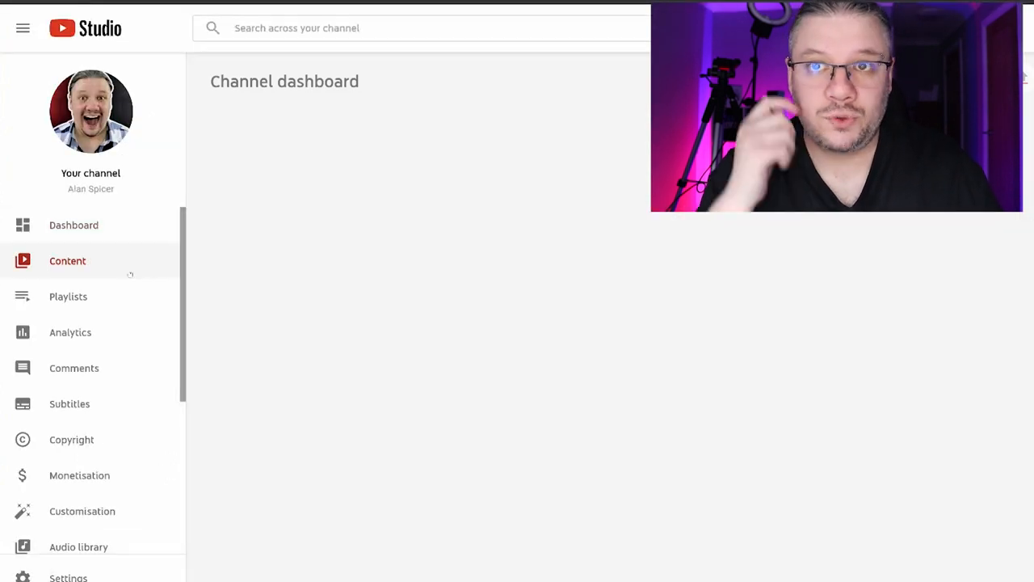
{"action": "left_click", "coordinate": [67, 260]}
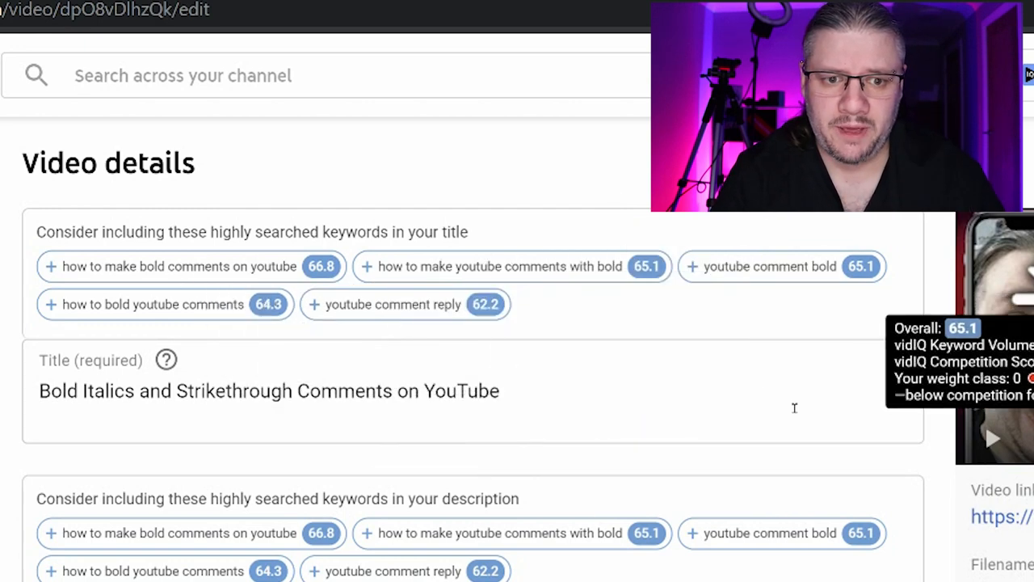
Step: Scroll past the new description paragraph ending 'youtube comment reply.' toward the tags
{"action": "scroll", "scroll_direction": "down", "scroll_amount": 3}
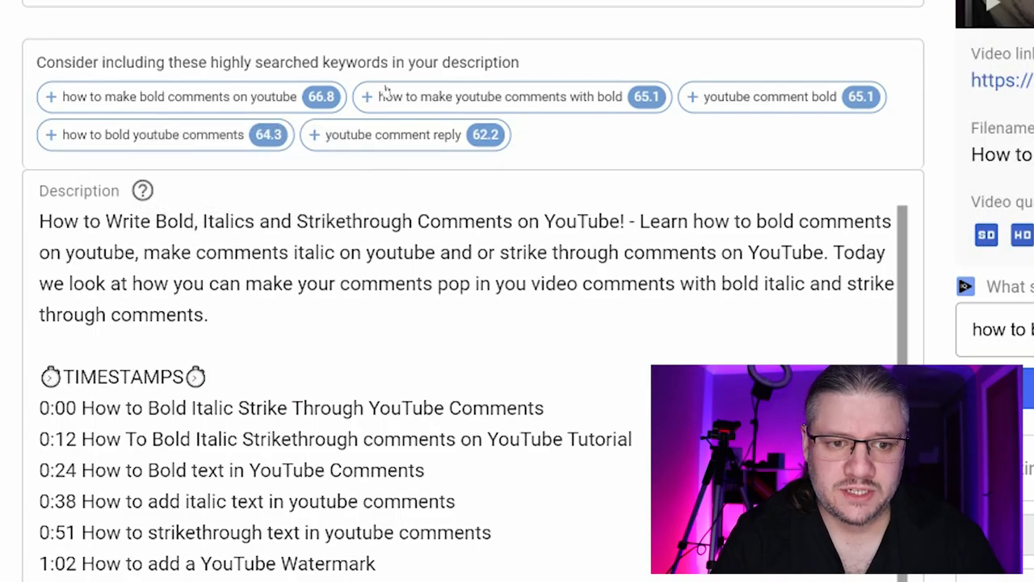
{"action": "mouse_move", "coordinate": [394, 134]}
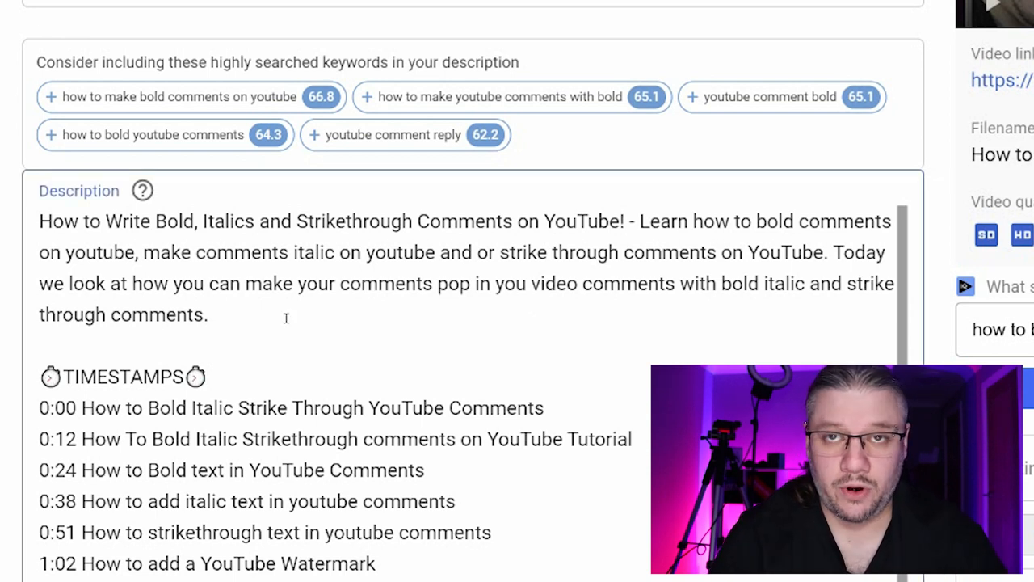
{"action": "scroll", "scroll_direction": "down", "scroll_amount": 3}
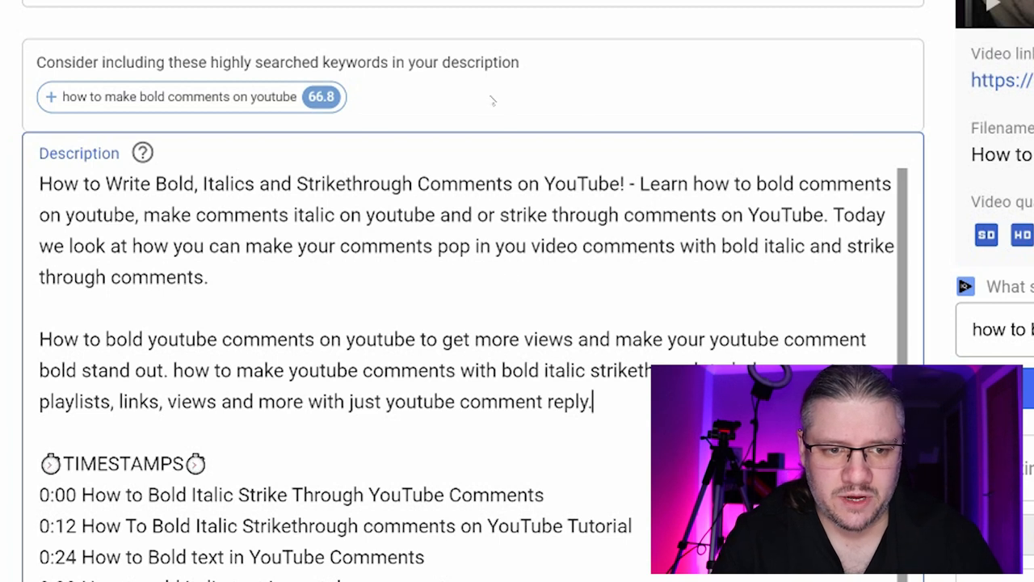
{"action": "mouse_move", "coordinate": [226, 70]}
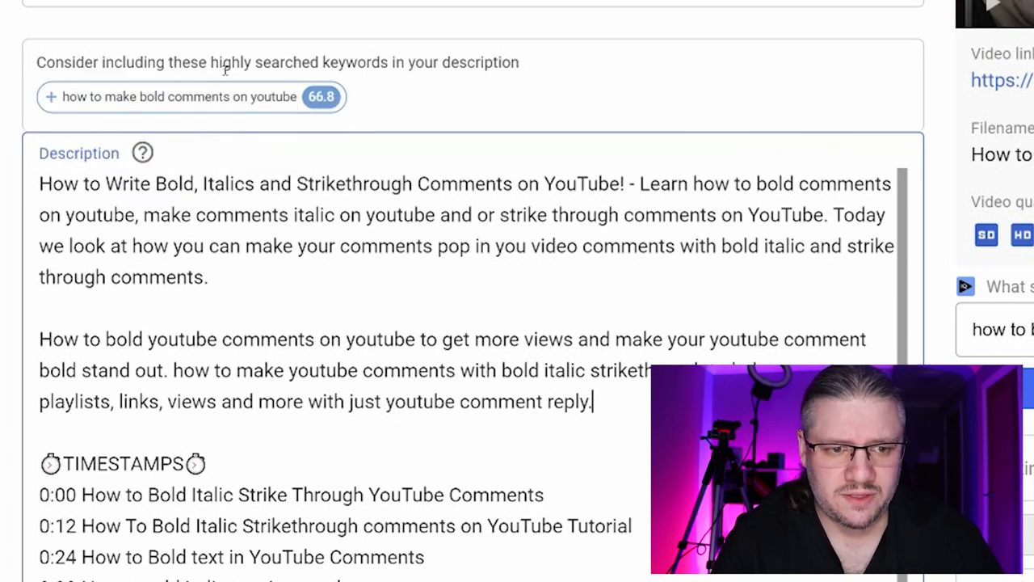
{"action": "mouse_move", "coordinate": [321, 96]}
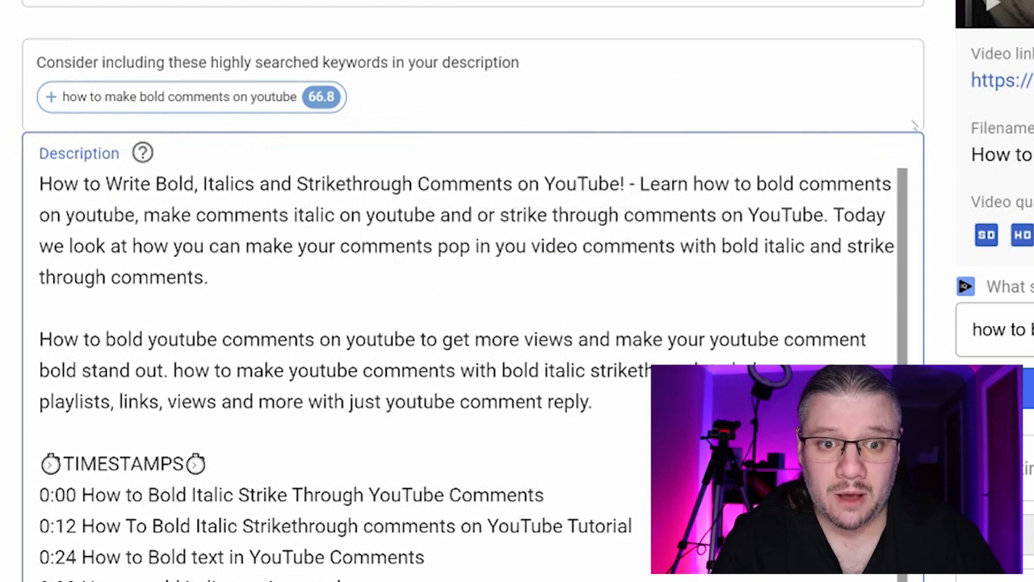
{"action": "scroll", "scroll_direction": "down", "scroll_amount": 3}
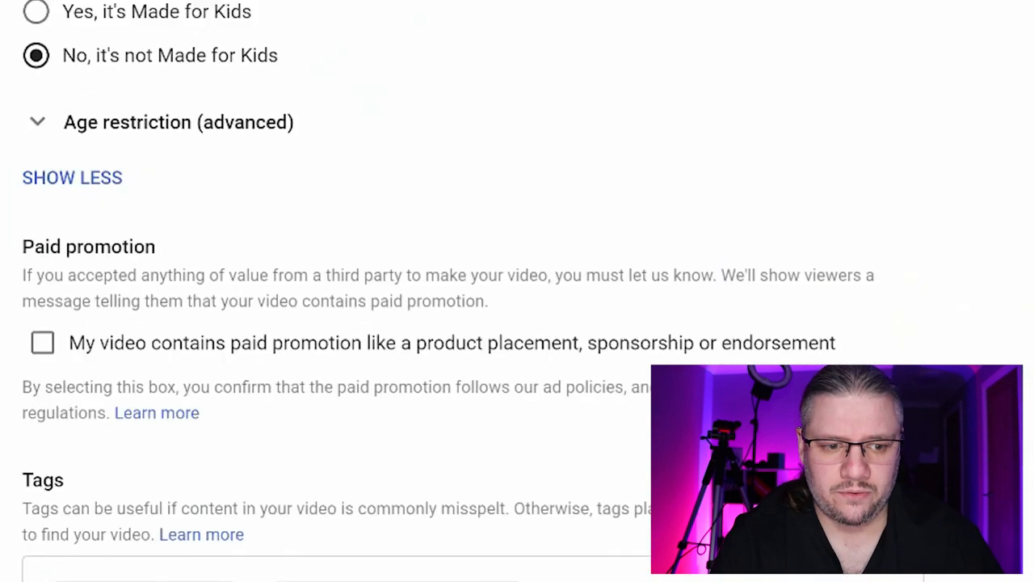
Step: Remove irrelevant tags like 'online learning', leaving alanspicer and youtube promotion
{"action": "scroll", "scroll_direction": "down", "scroll_amount": 3}
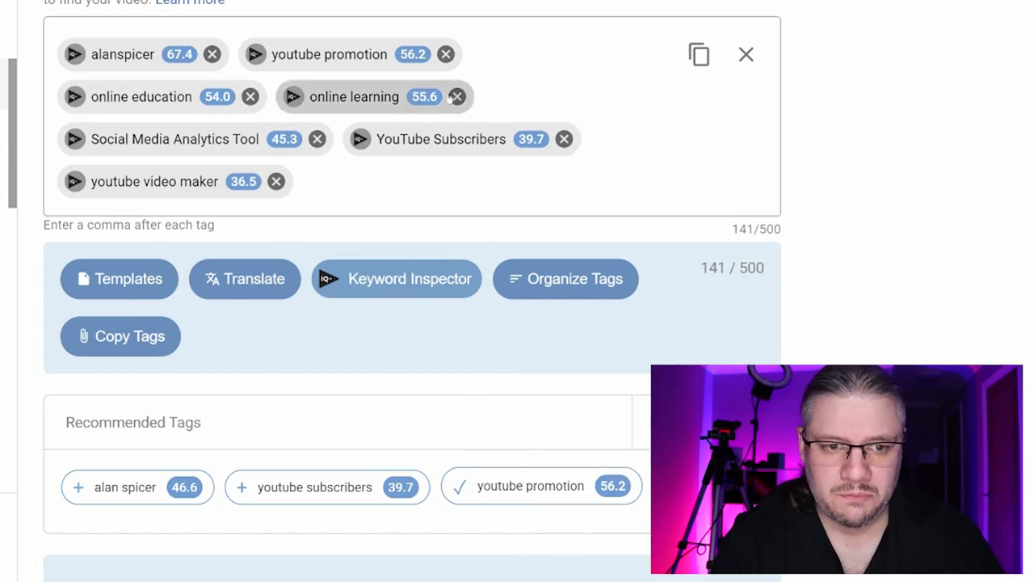
{"action": "mouse_move", "coordinate": [445, 55]}
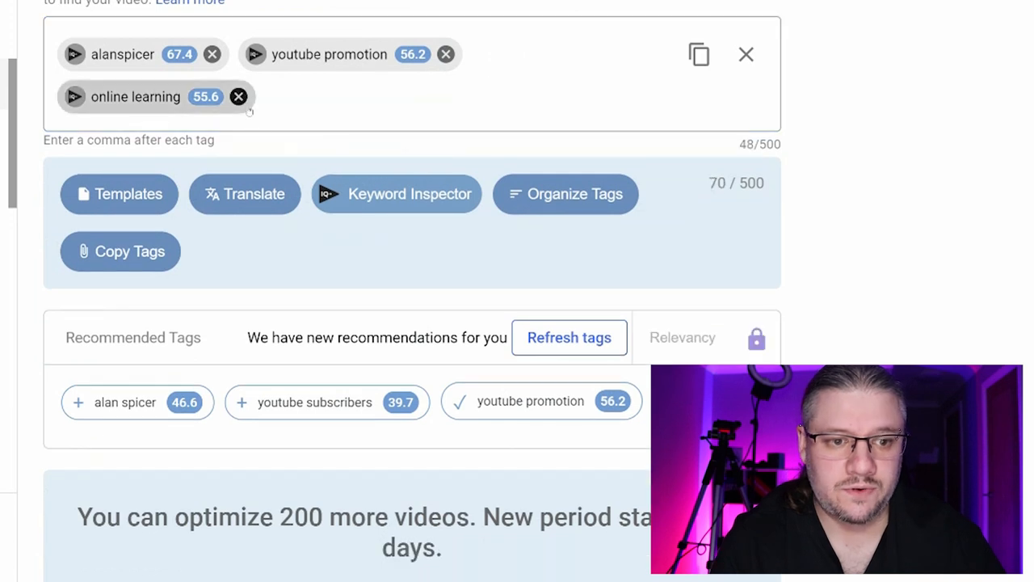
{"action": "left_click", "coordinate": [238, 96]}
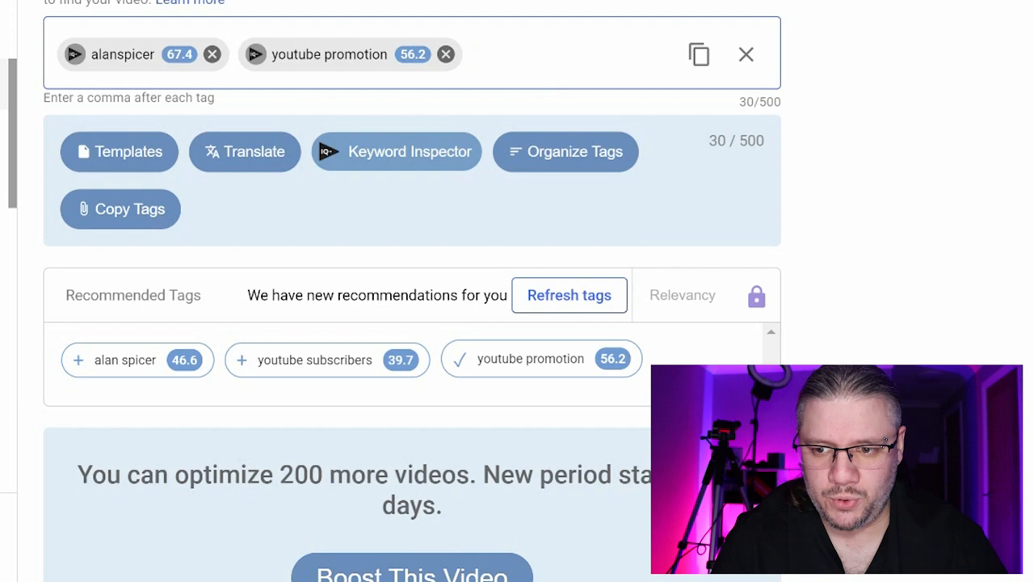
{"action": "scroll", "scroll_direction": "up", "scroll_amount": 3}
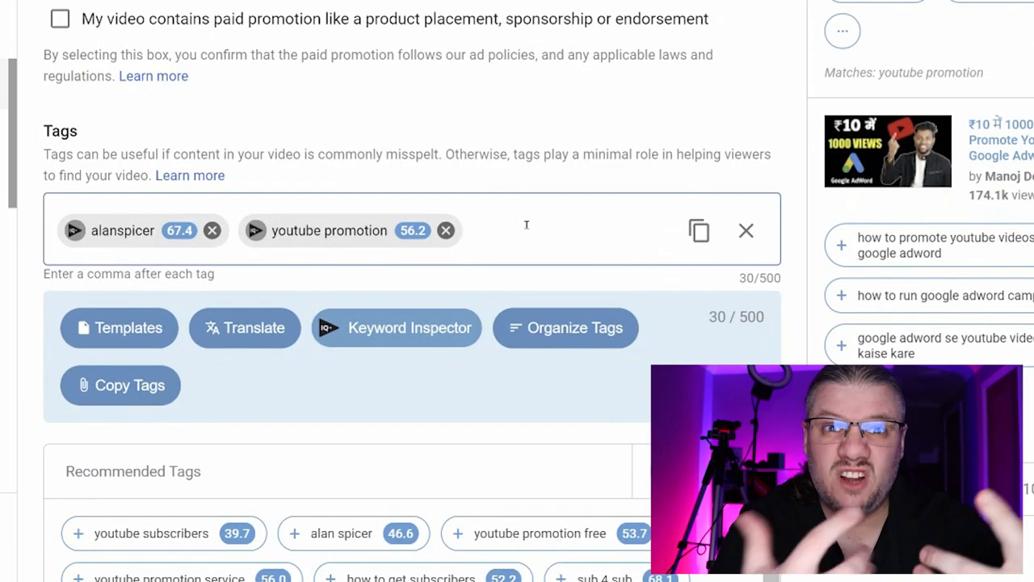
Step: Search tags for 'how to bold comments on' to show recommended bold-comment tags
{"action": "type", "text": "how to"}
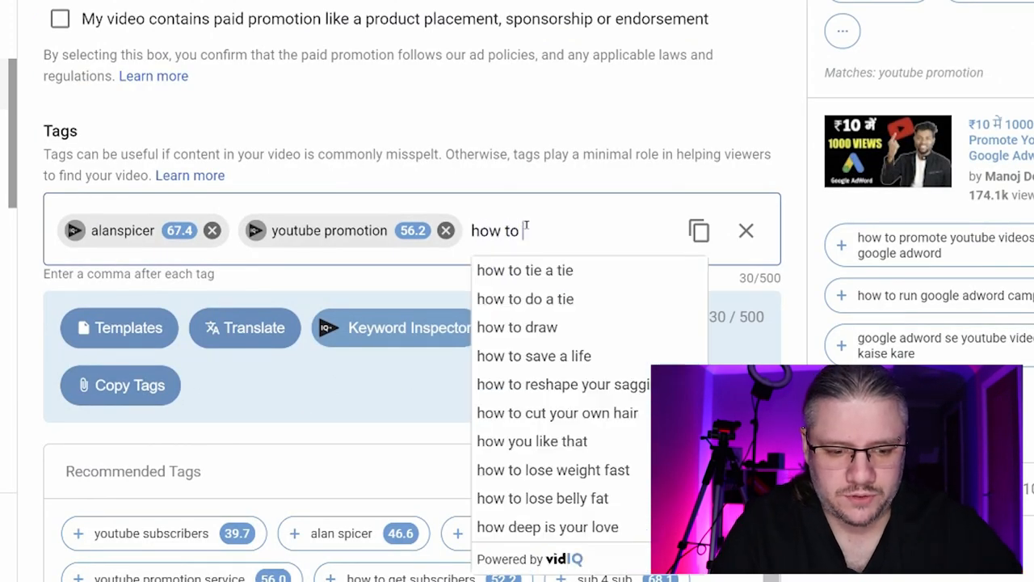
{"action": "type", "text": "bold comments on youtub"}
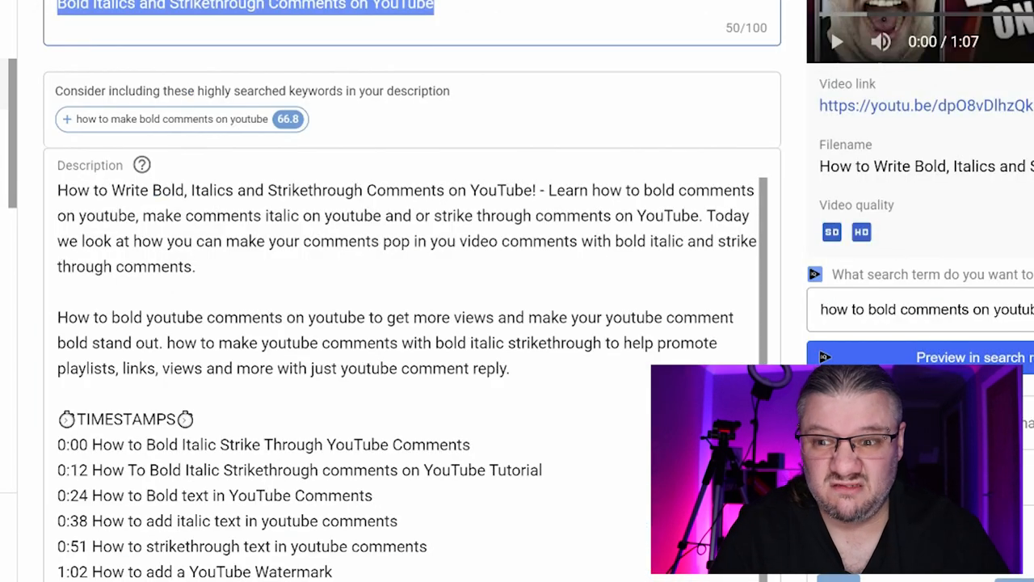
{"action": "scroll", "scroll_direction": "down", "scroll_amount": 3}
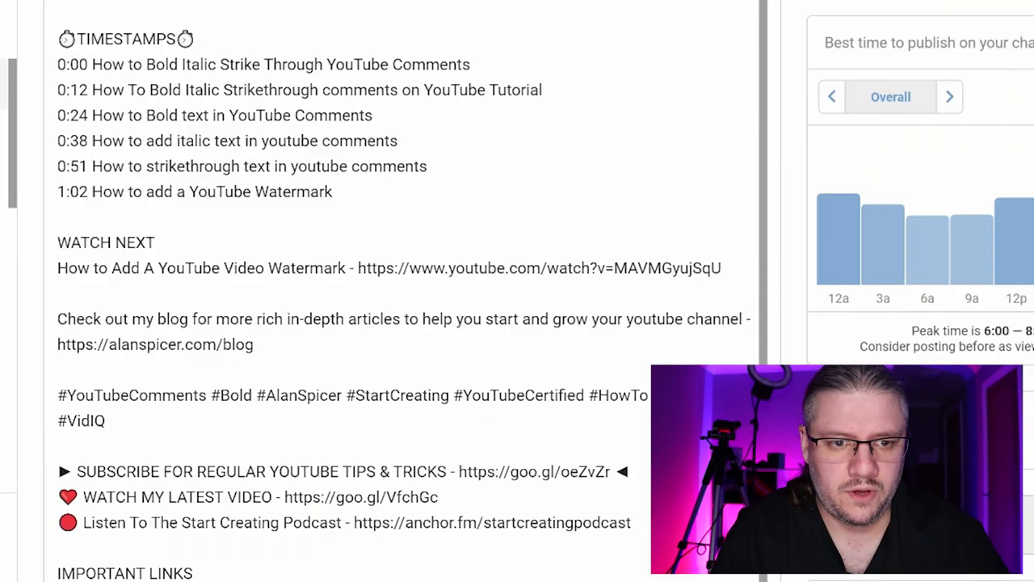
{"action": "scroll", "scroll_direction": "up", "scroll_amount": 3}
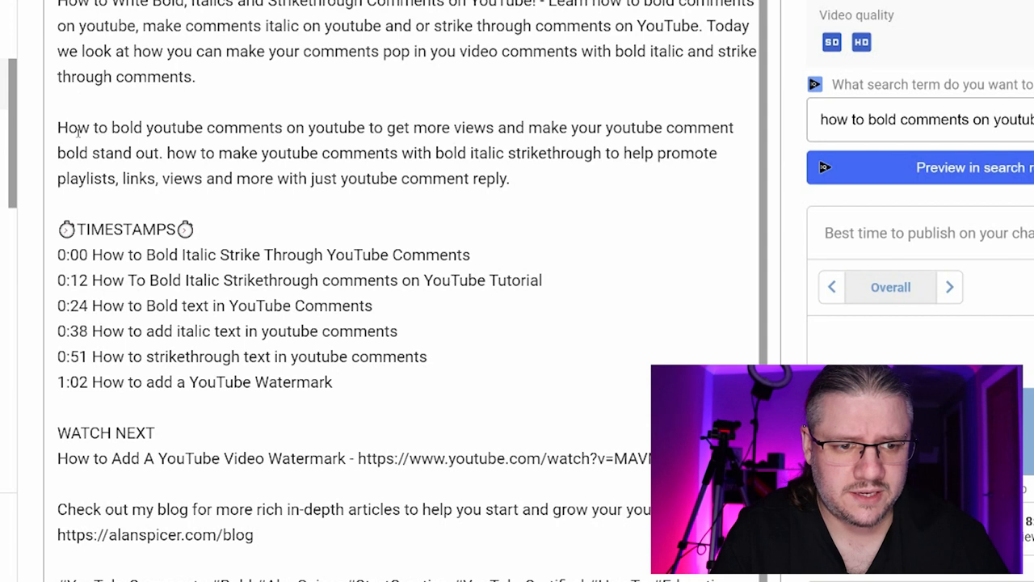
{"action": "scroll", "scroll_direction": "down", "scroll_amount": 3}
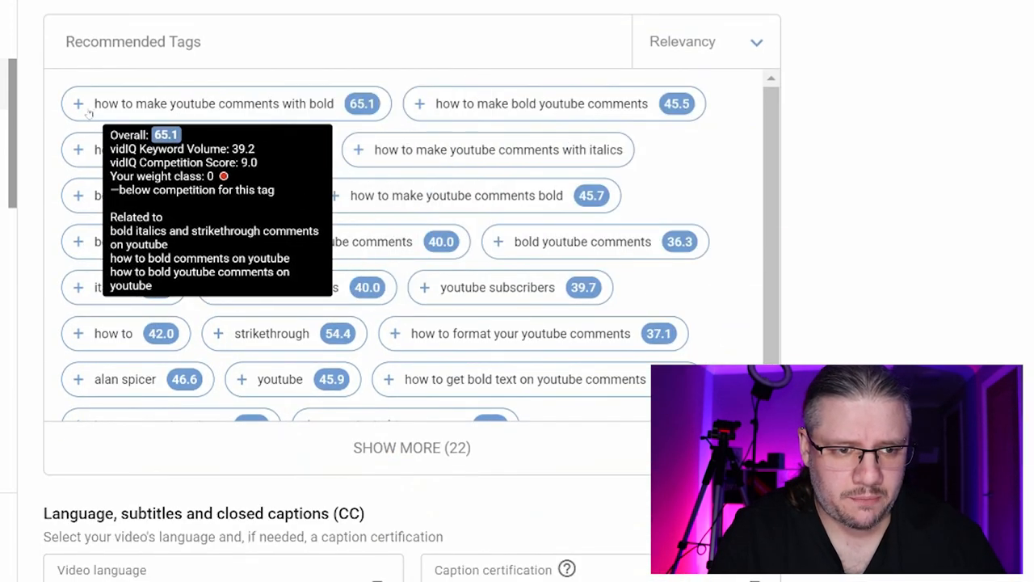
Step: Add recommended tags like 'how to make youtube comments with bold', bold, italics and strikethrough
{"action": "left_click", "coordinate": [77, 104]}
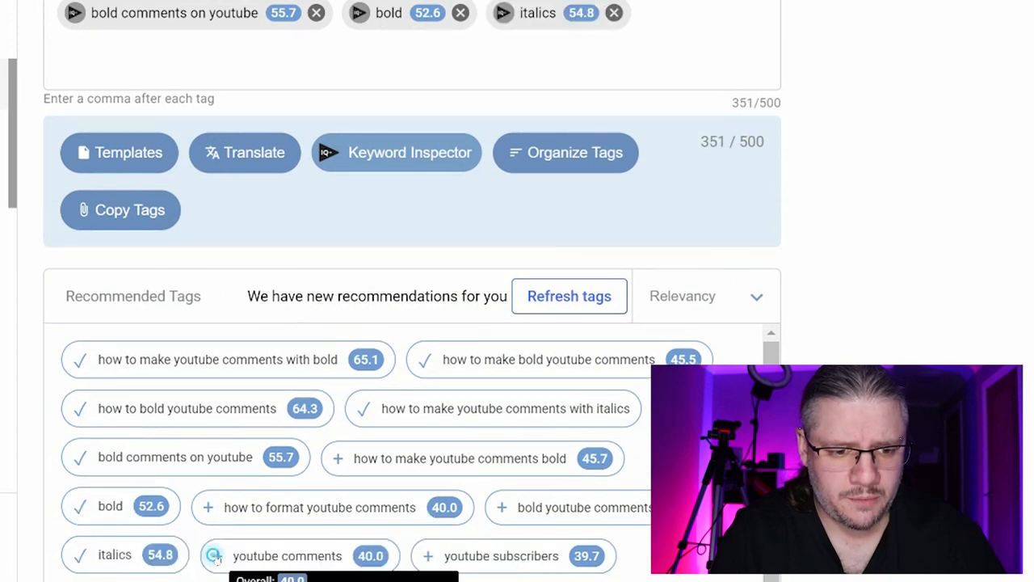
{"action": "scroll", "scroll_direction": "down", "scroll_amount": 3}
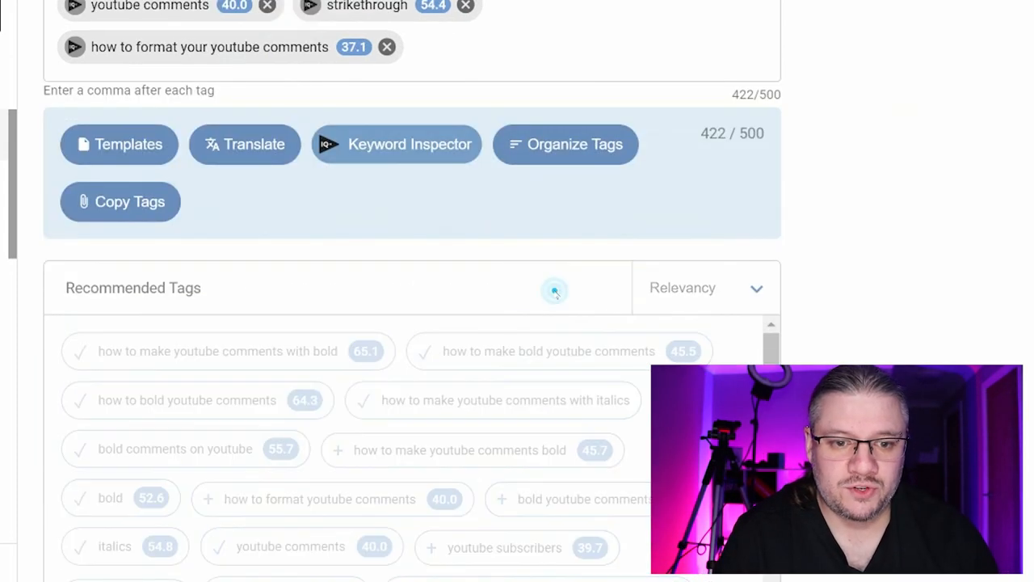
Step: Refresh recommended tags and add 'strikethrough comment youtube' and 'italicize and strikethrough youtube comments'
{"action": "left_click", "coordinate": [554, 291]}
{"action": "type", "text": "italicize and strikethrough youtube comments"}
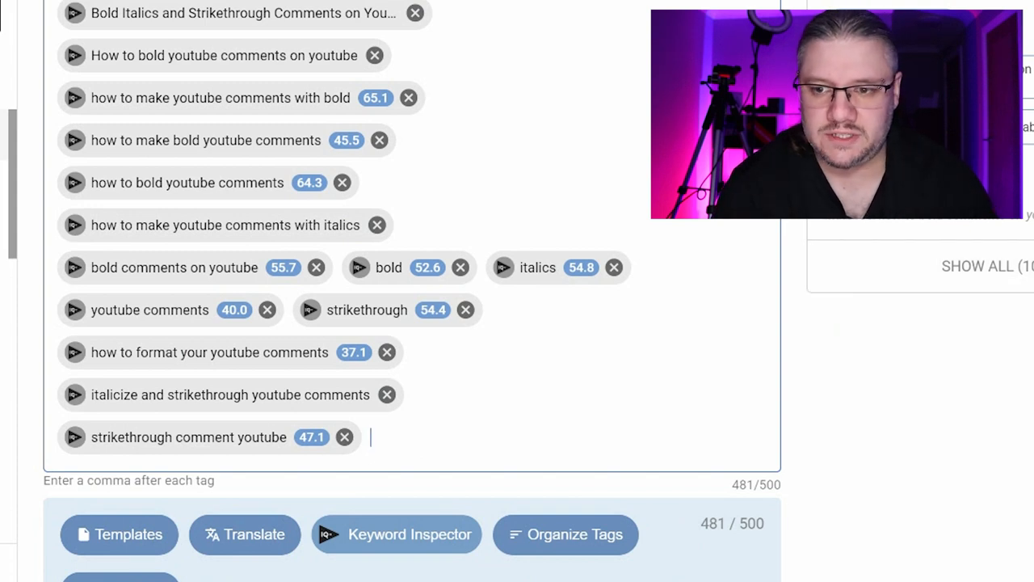
{"action": "scroll", "scroll_direction": "down", "scroll_amount": 3}
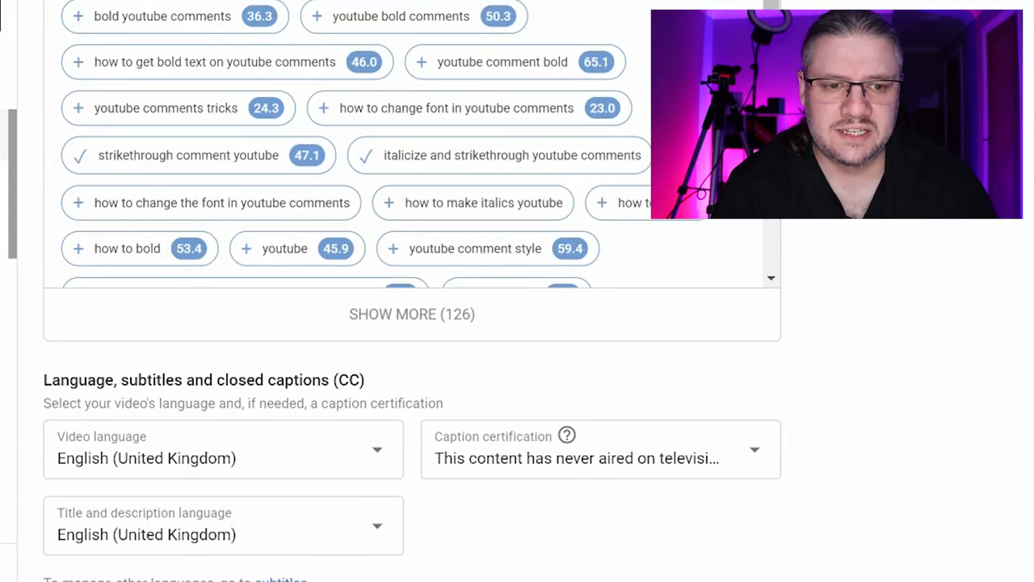
{"action": "scroll", "scroll_direction": "up", "scroll_amount": 3}
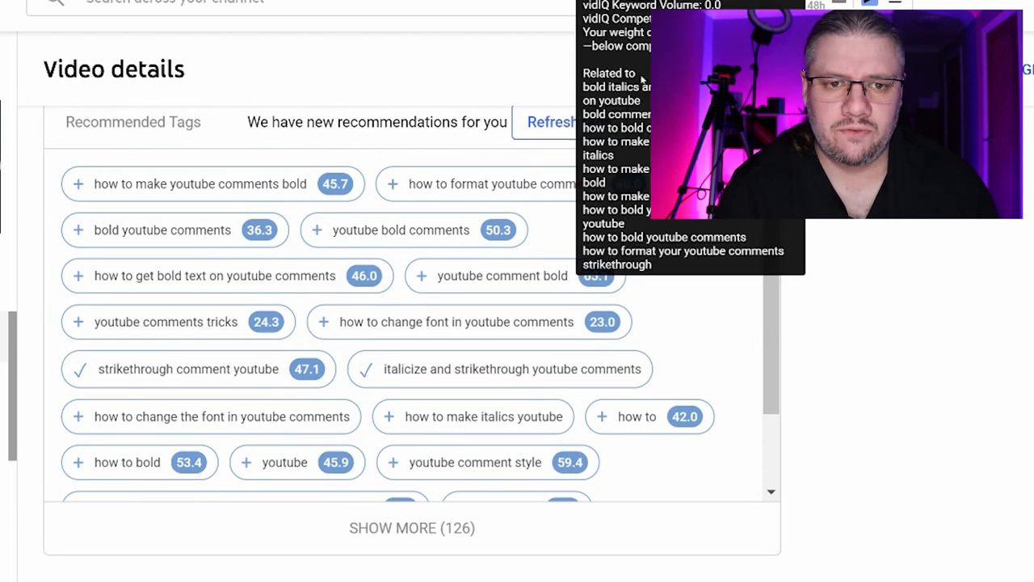
{"action": "left_click", "coordinate": [552, 122]}
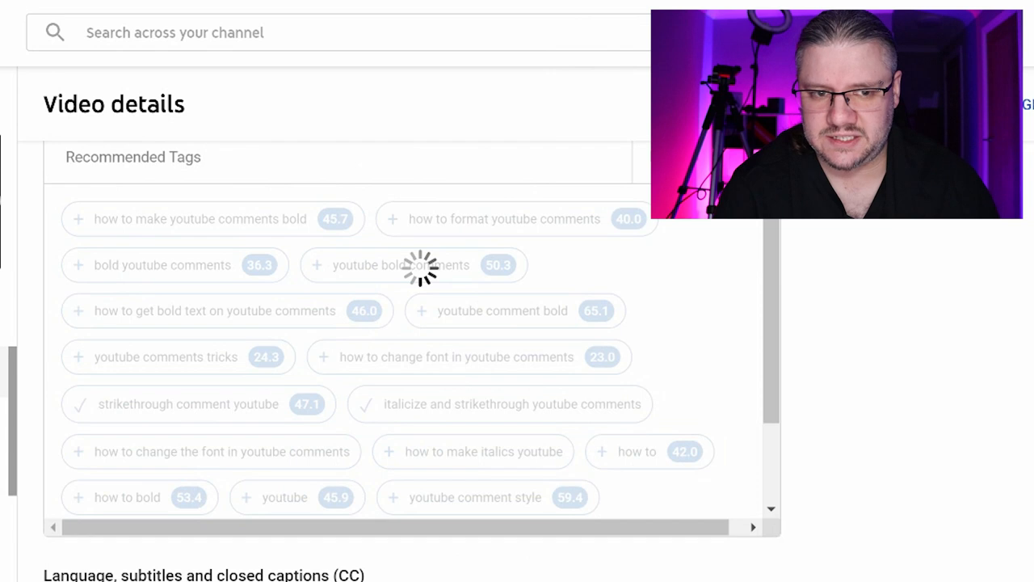
{"action": "scroll", "scroll_direction": "up", "scroll_amount": 3}
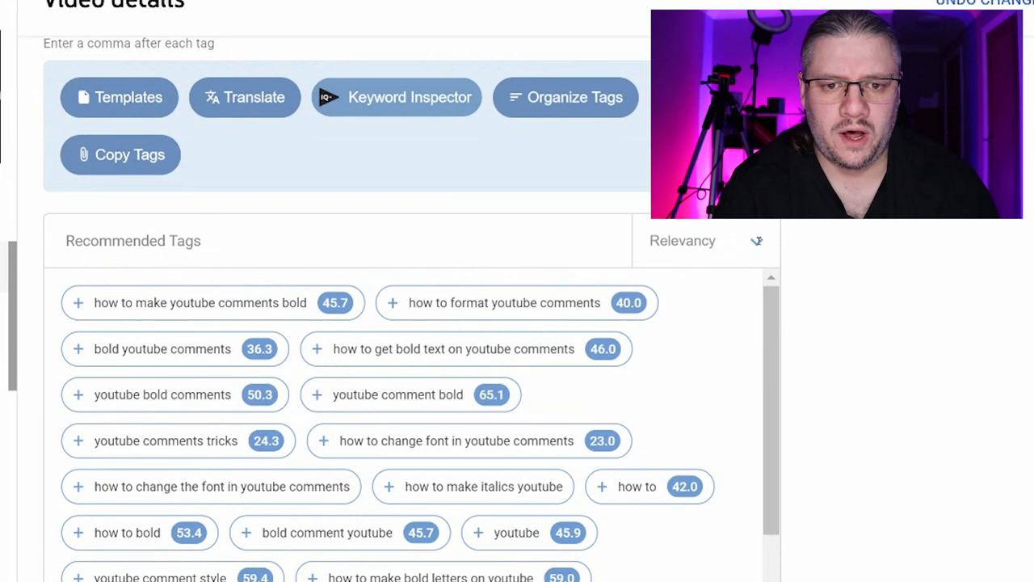
Step: Check the Relevancy sort options and scroll to video language, English (United Kingdom)
{"action": "left_click", "coordinate": [703, 241]}
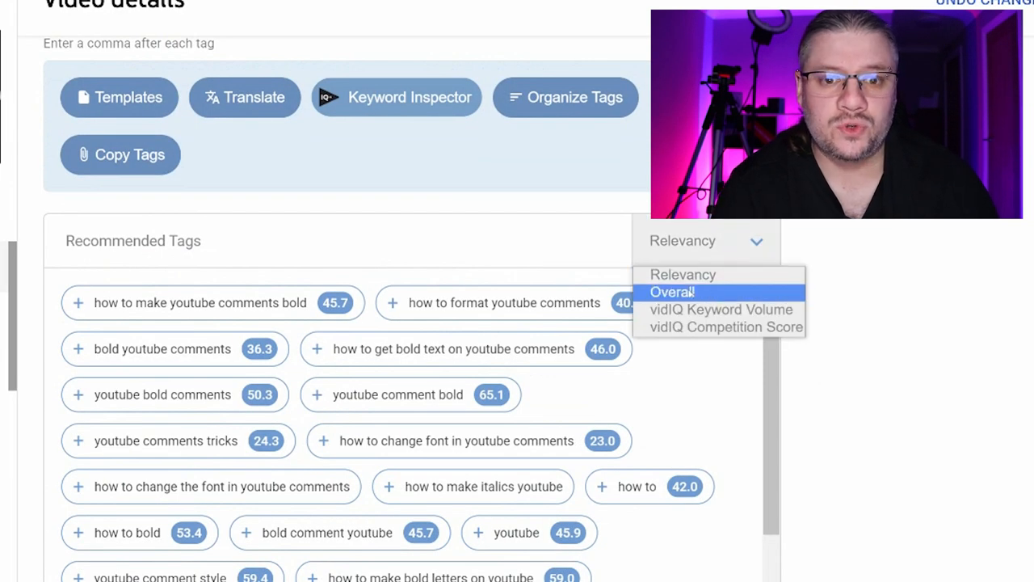
{"action": "mouse_move", "coordinate": [721, 326]}
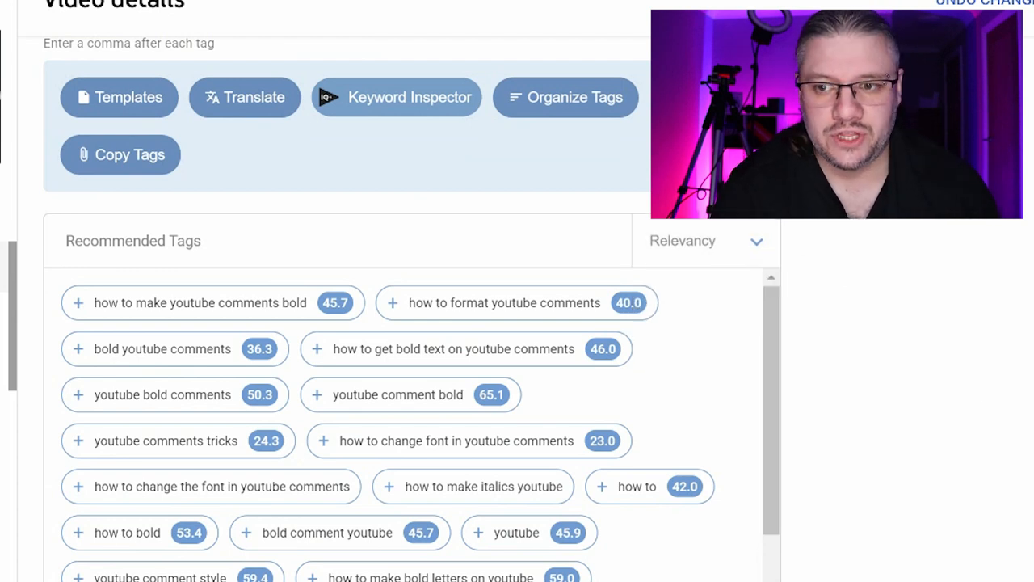
{"action": "scroll", "scroll_direction": "down", "scroll_amount": 3}
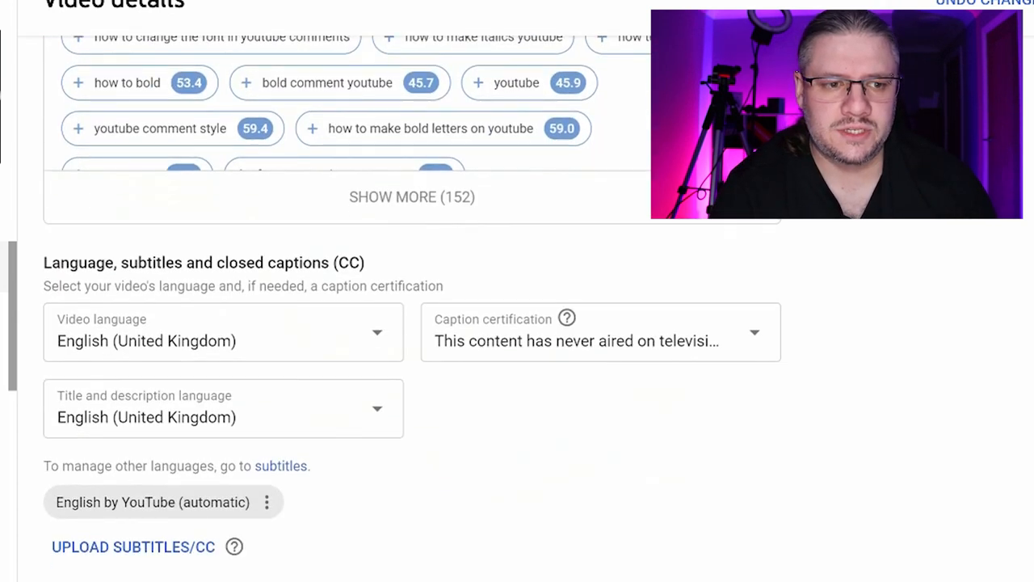
{"action": "scroll", "scroll_direction": "down", "scroll_amount": 3}
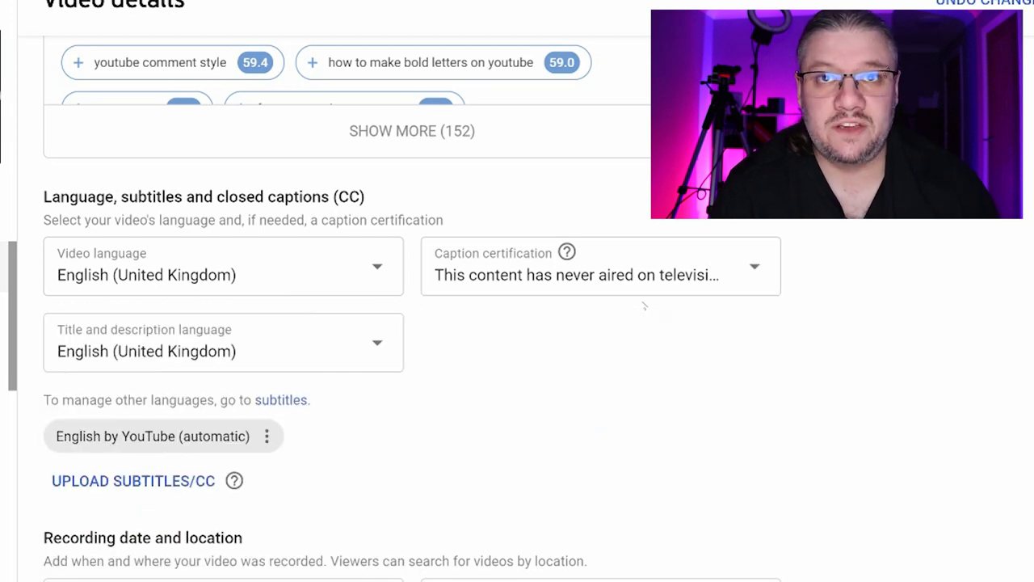
{"action": "mouse_move", "coordinate": [826, 428]}
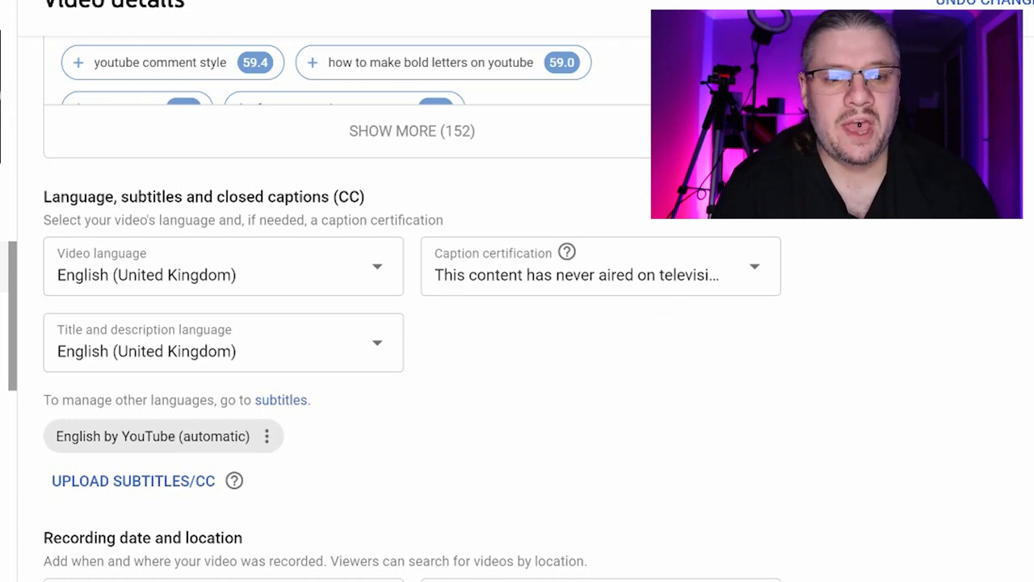
{"action": "scroll", "scroll_direction": "down", "scroll_amount": 3}
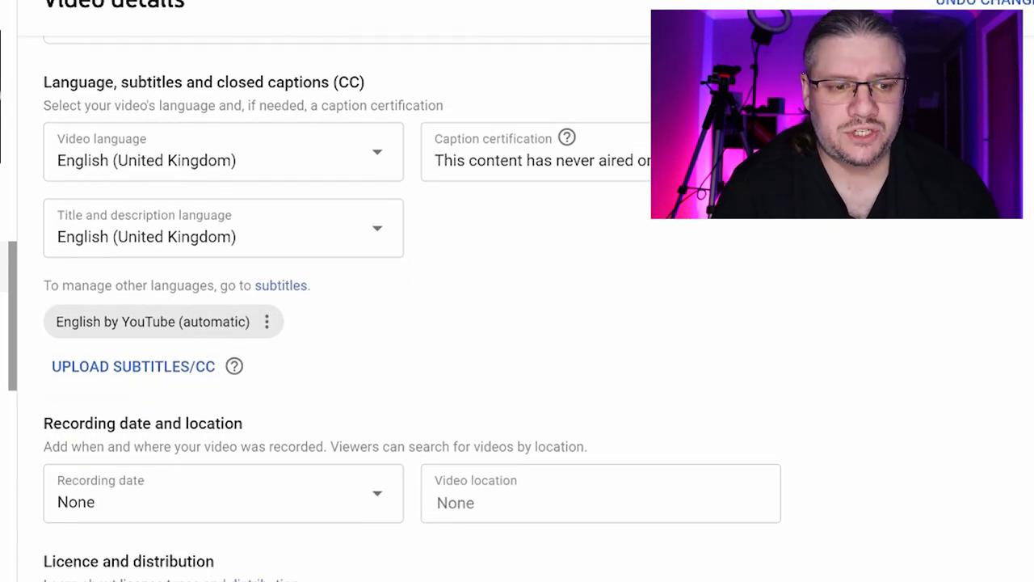
{"action": "scroll", "scroll_direction": "down", "scroll_amount": 3}
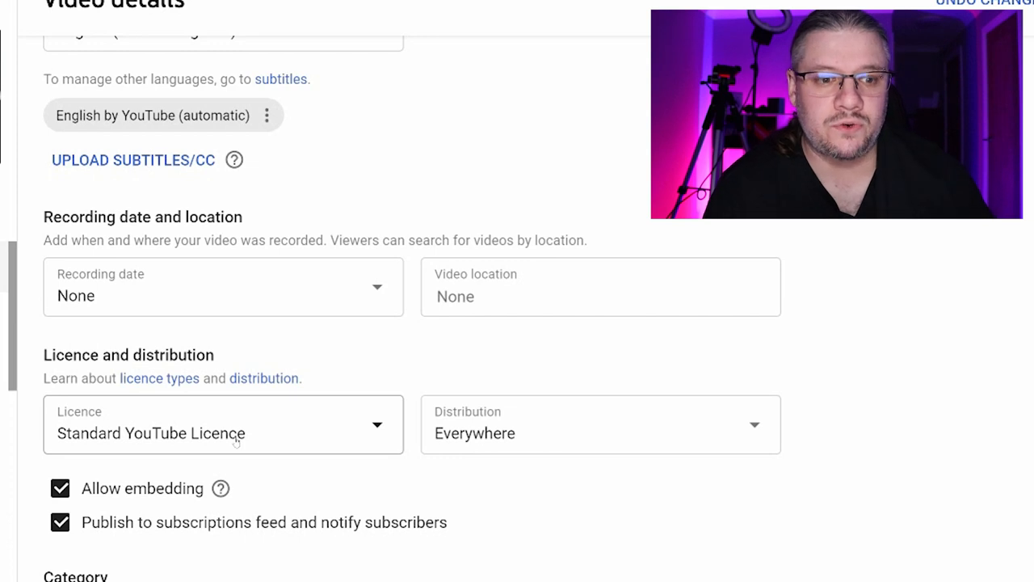
{"action": "left_click", "coordinate": [223, 424]}
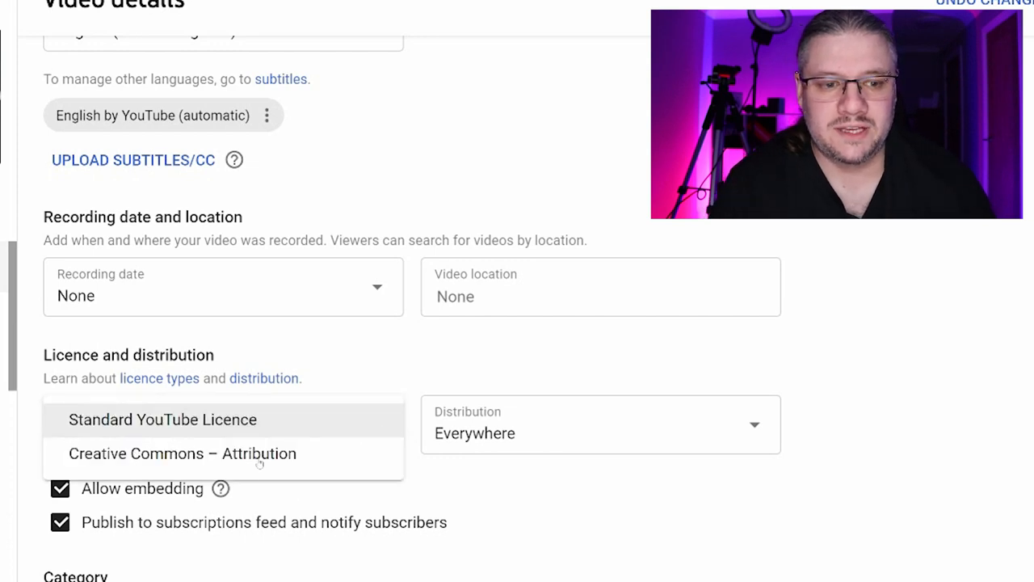
{"action": "left_click", "coordinate": [162, 418]}
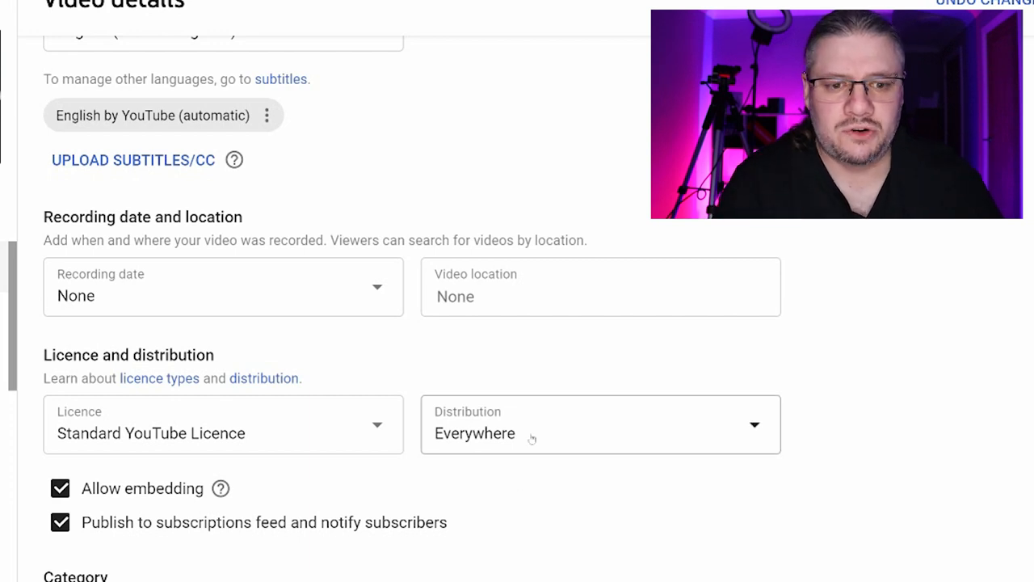
{"action": "left_click", "coordinate": [600, 424]}
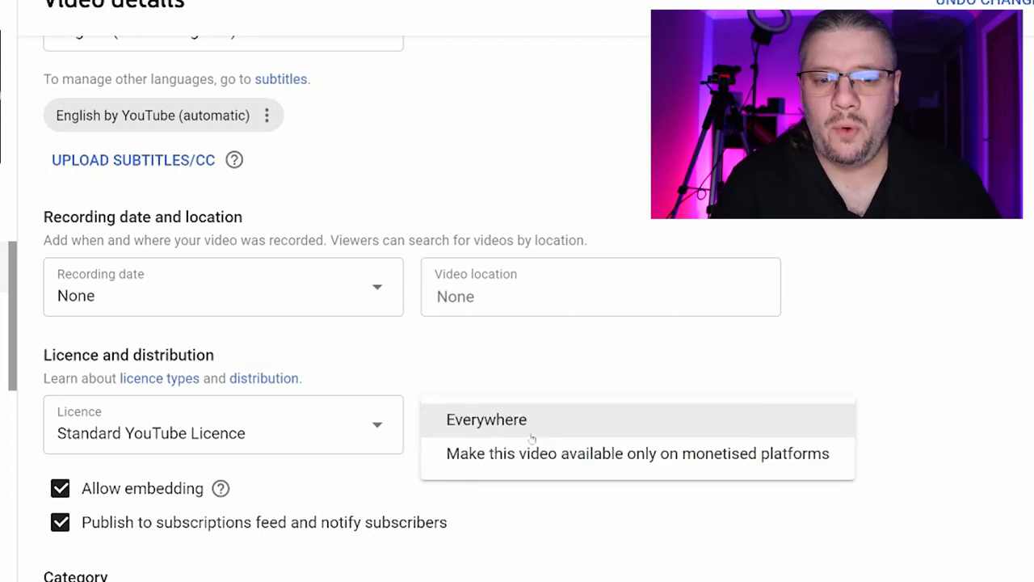
{"action": "mouse_move", "coordinate": [637, 453]}
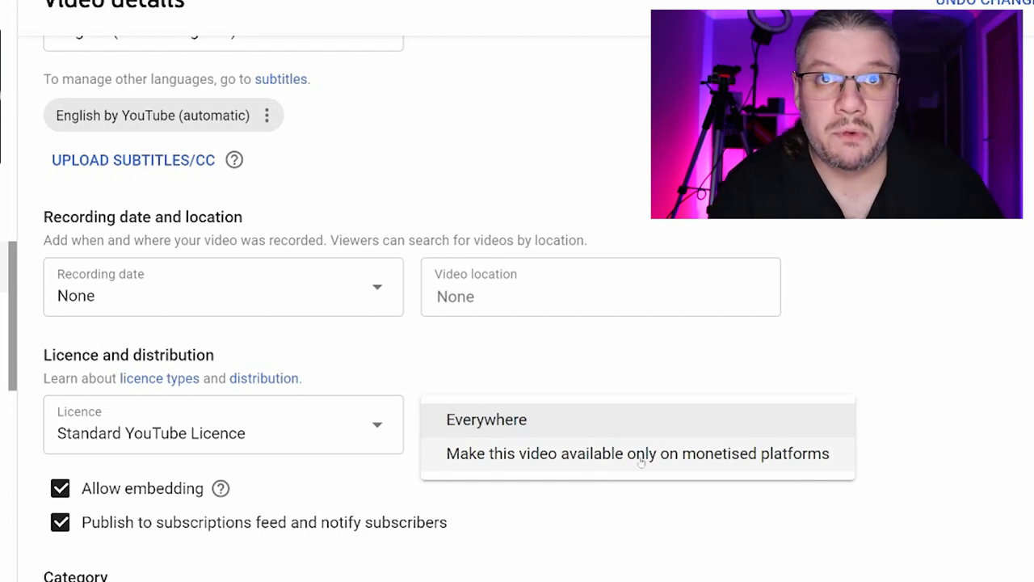
{"action": "left_click", "coordinate": [486, 419]}
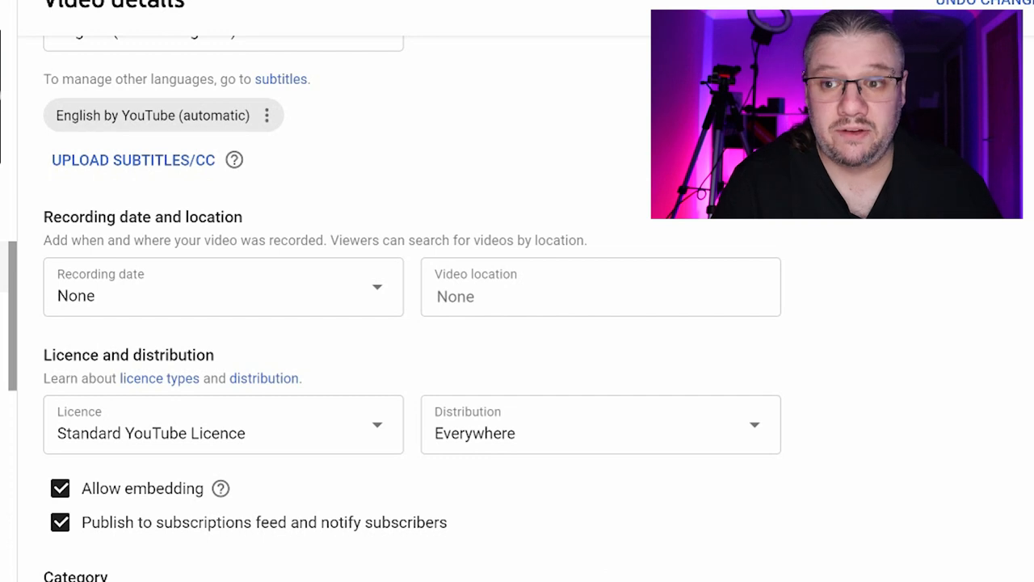
{"action": "scroll", "scroll_direction": "down", "scroll_amount": 3}
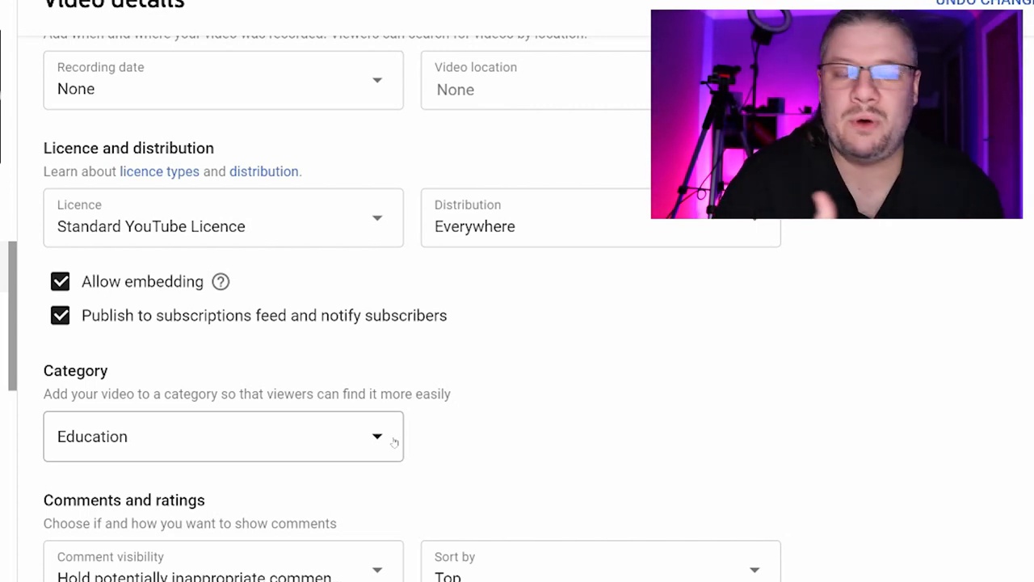
{"action": "scroll", "scroll_direction": "down", "scroll_amount": 3}
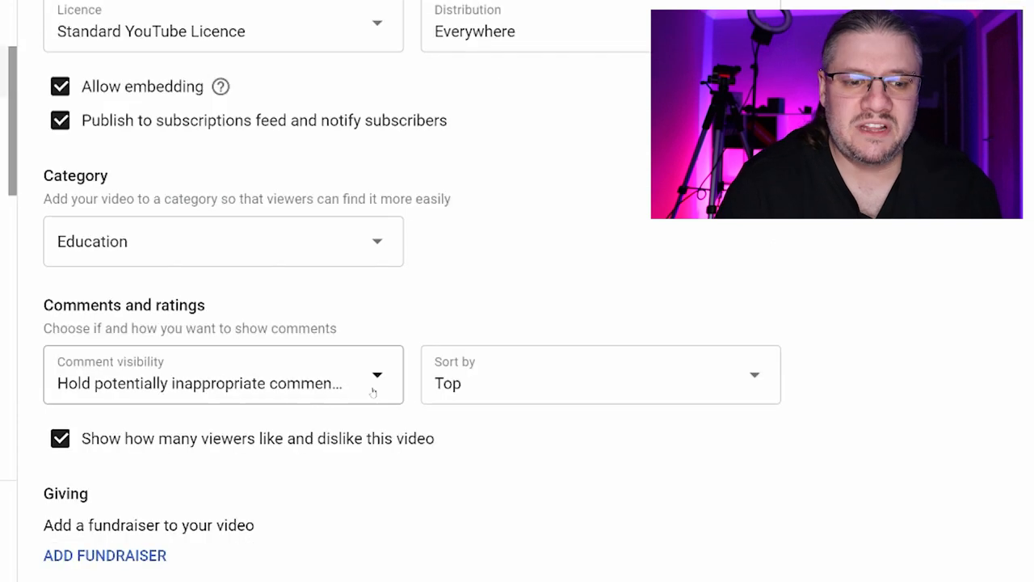
{"action": "mouse_move", "coordinate": [374, 371]}
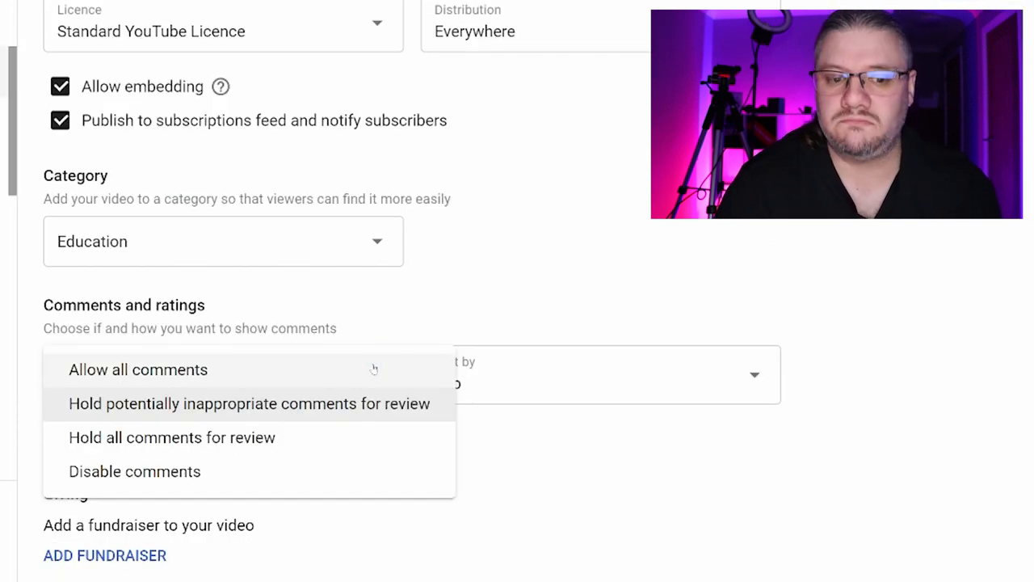
{"action": "left_click", "coordinate": [248, 403]}
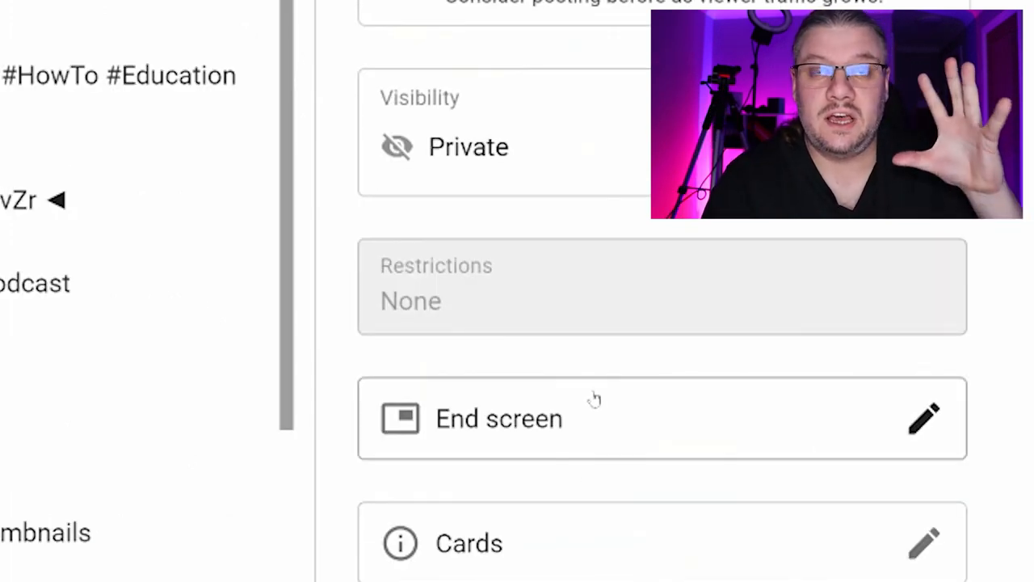
Step: Review the Subscribe, Video and Playlist elements on the end screen timeline and play the preview
{"action": "left_click", "coordinate": [924, 419]}
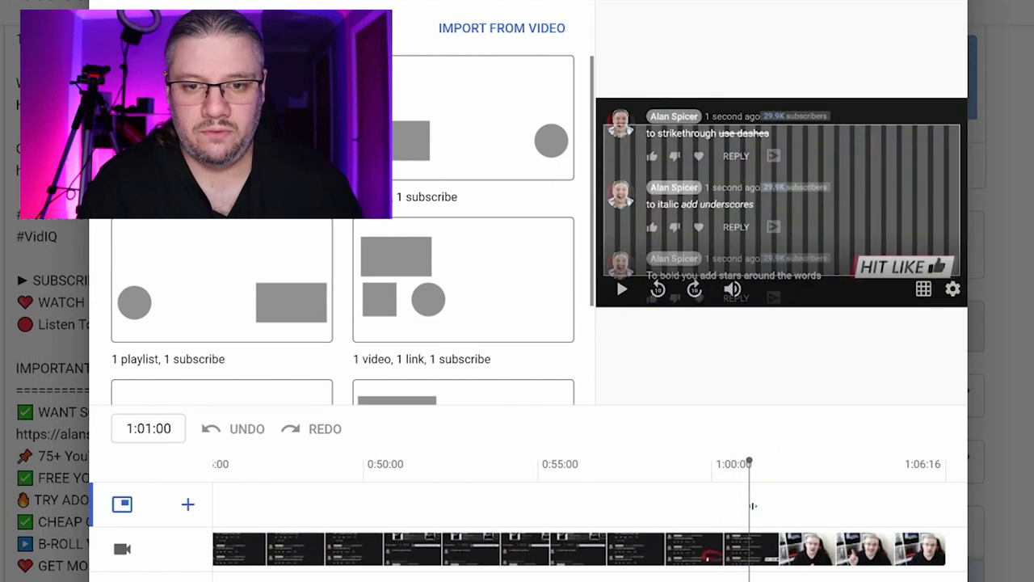
{"action": "left_click_drag", "start_coordinate": [734, 463], "coordinate": [770, 463]}
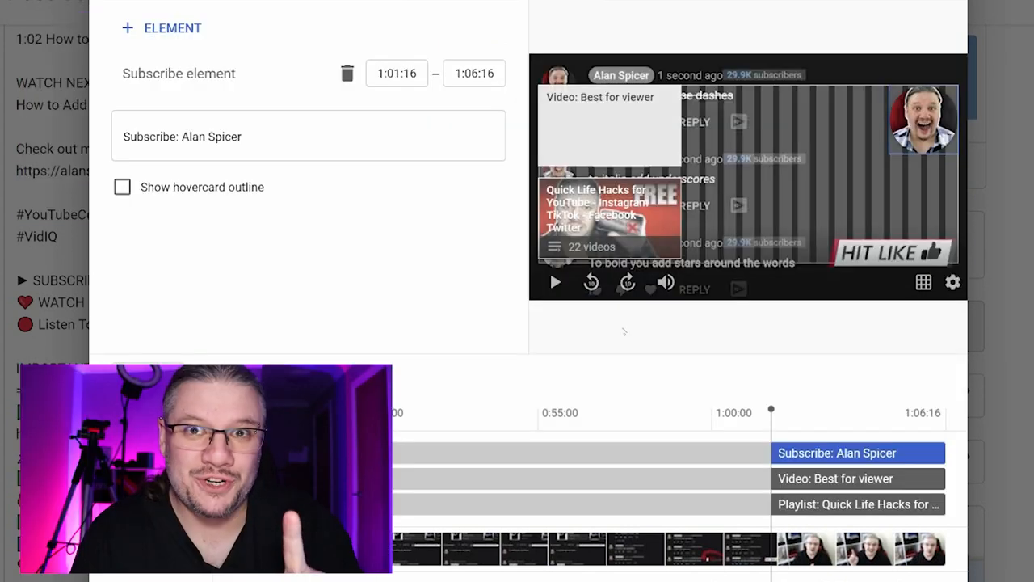
{"action": "mouse_move", "coordinate": [642, 391]}
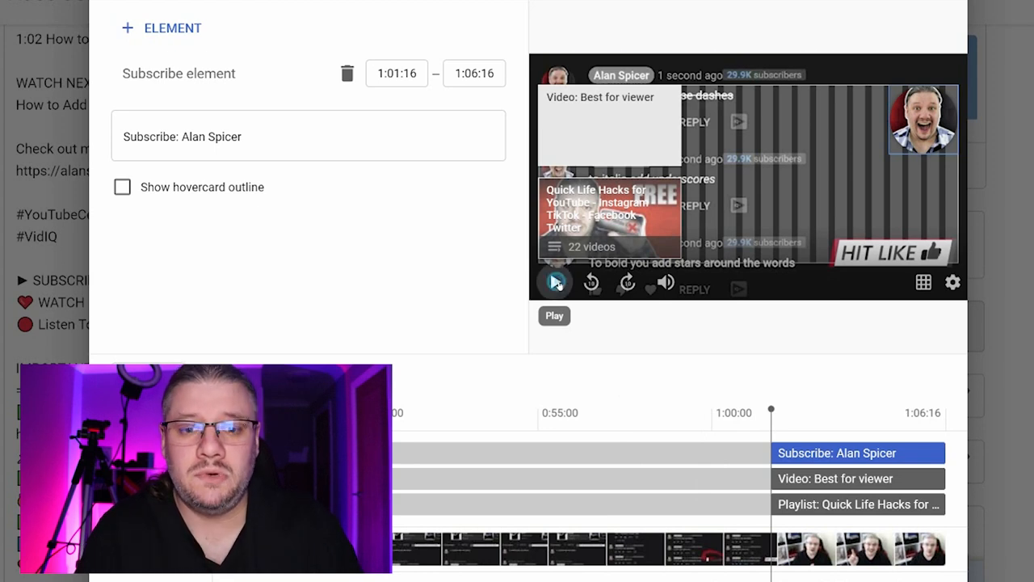
{"action": "left_click", "coordinate": [555, 282]}
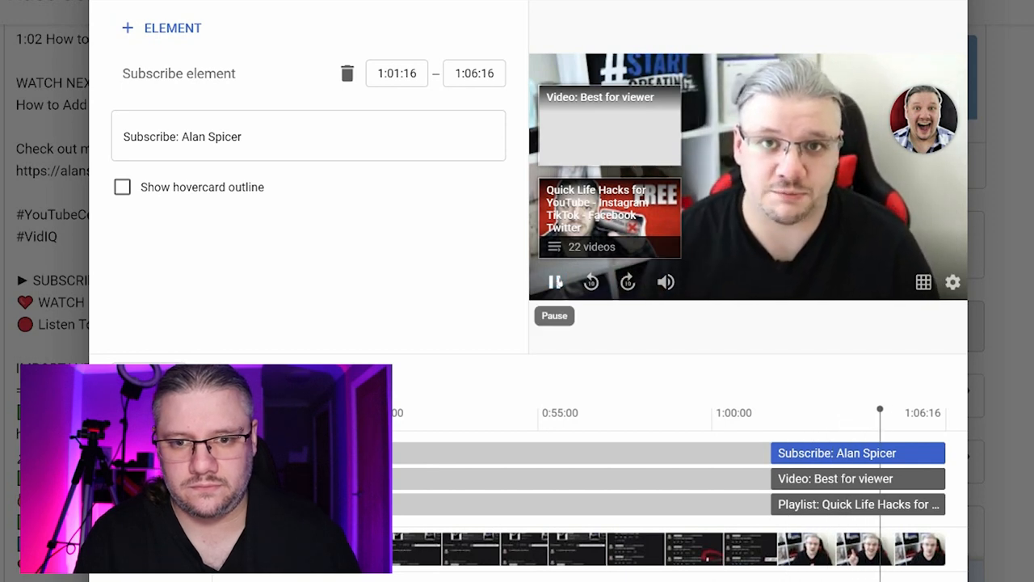
Step: Link the end screen's Playlist element to 'How To Get Subscribers 2020' via a 'subscribers spicer' search
{"action": "left_click", "coordinate": [555, 282]}
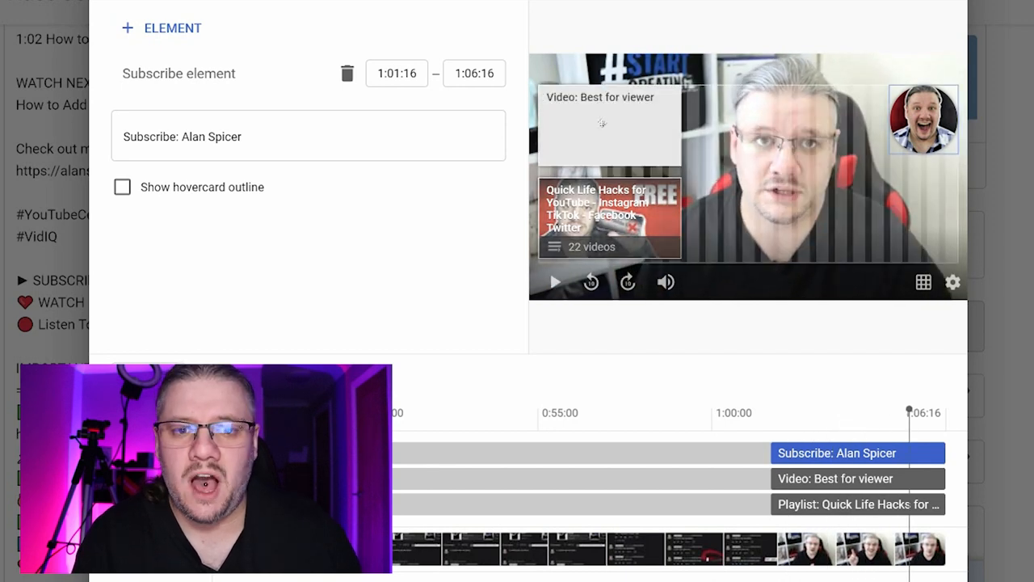
{"action": "left_click", "coordinate": [857, 504]}
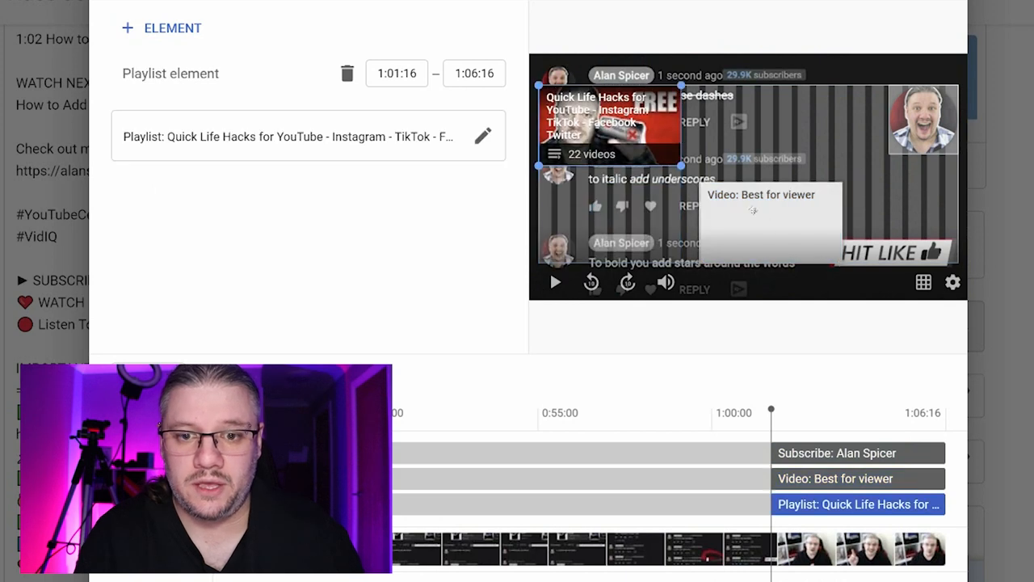
{"action": "type", "text": "subscribers alan"}
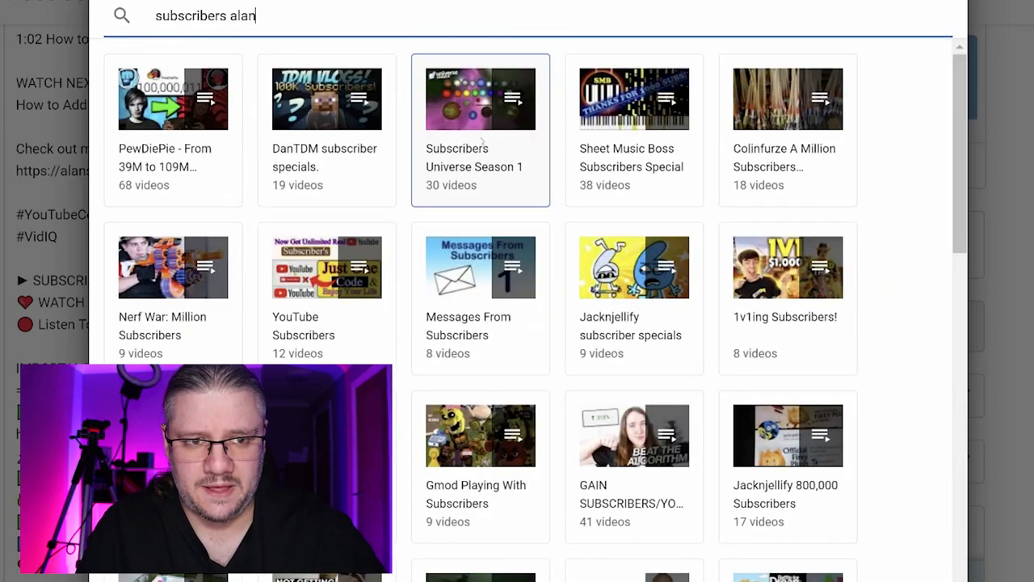
{"action": "type", "text": "spicer"}
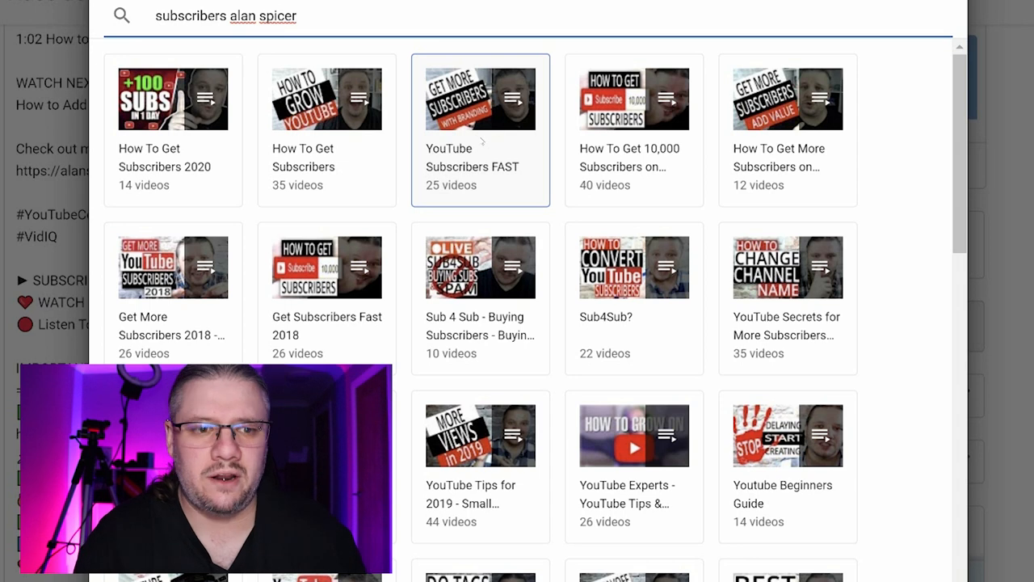
{"action": "left_click", "coordinate": [173, 129]}
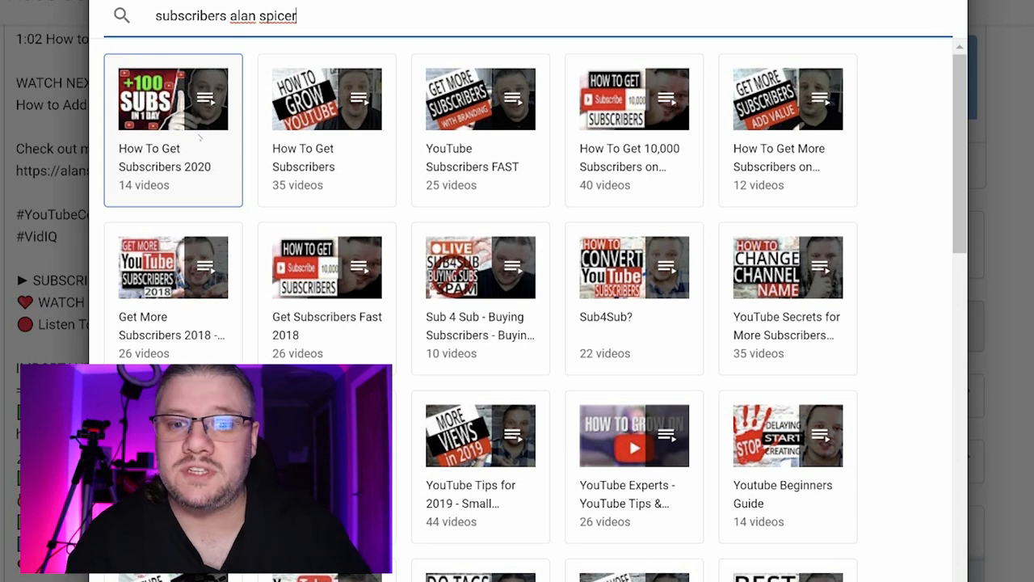
{"action": "left_click", "coordinate": [173, 129]}
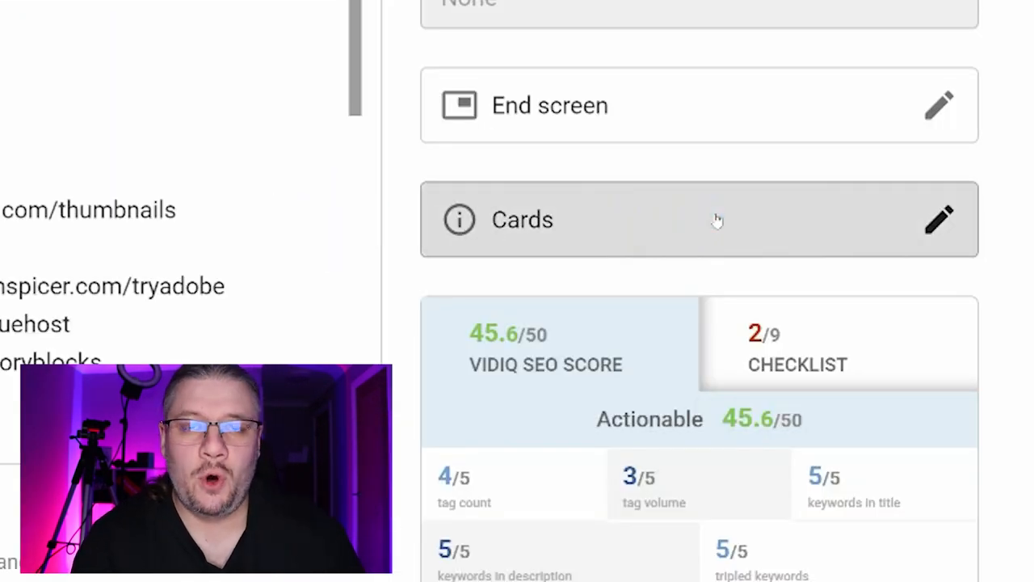
Step: Add a 'How To Get Subscribers 2020' playlist card with teaser 'WANT MORE SUBSCRIBERS'
{"action": "left_click", "coordinate": [938, 219]}
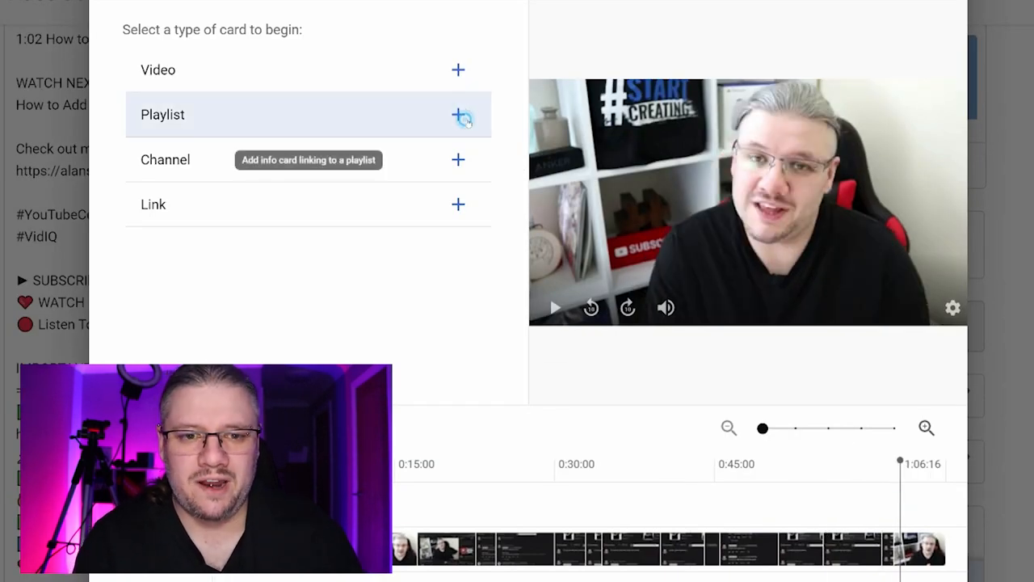
{"action": "left_click", "coordinate": [458, 114]}
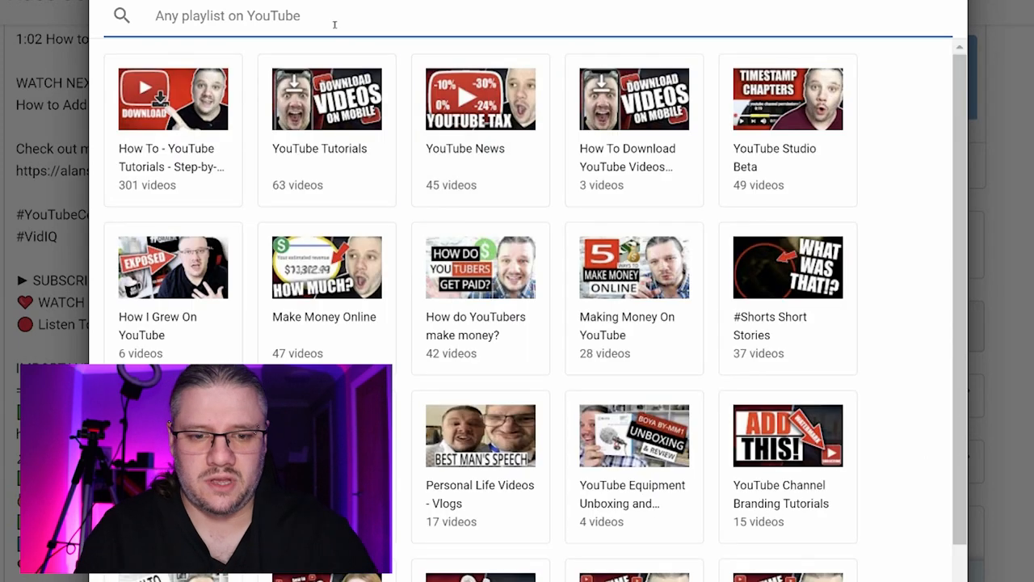
{"action": "type", "text": "subsr"}
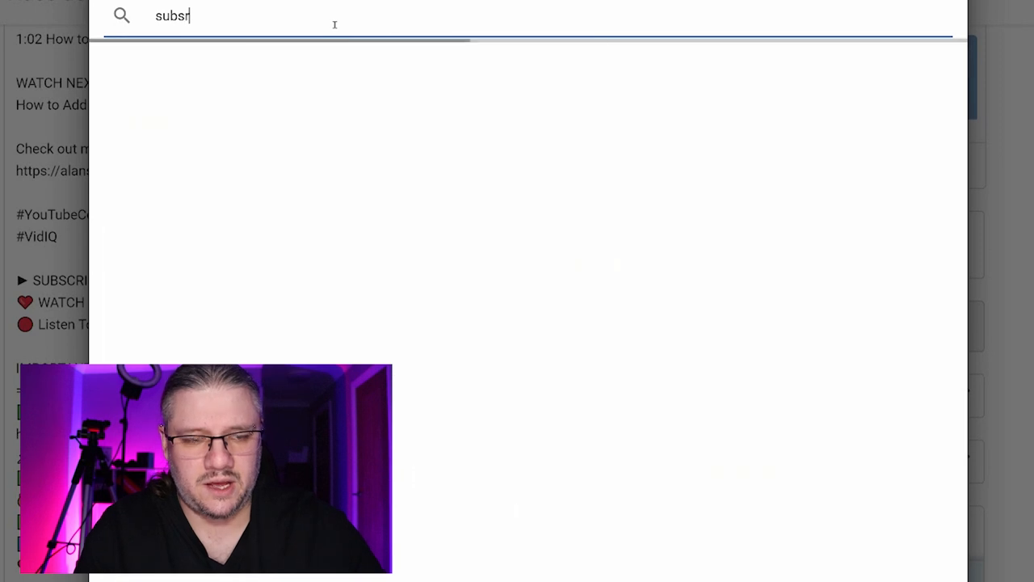
{"action": "type", "text": "ibers"}
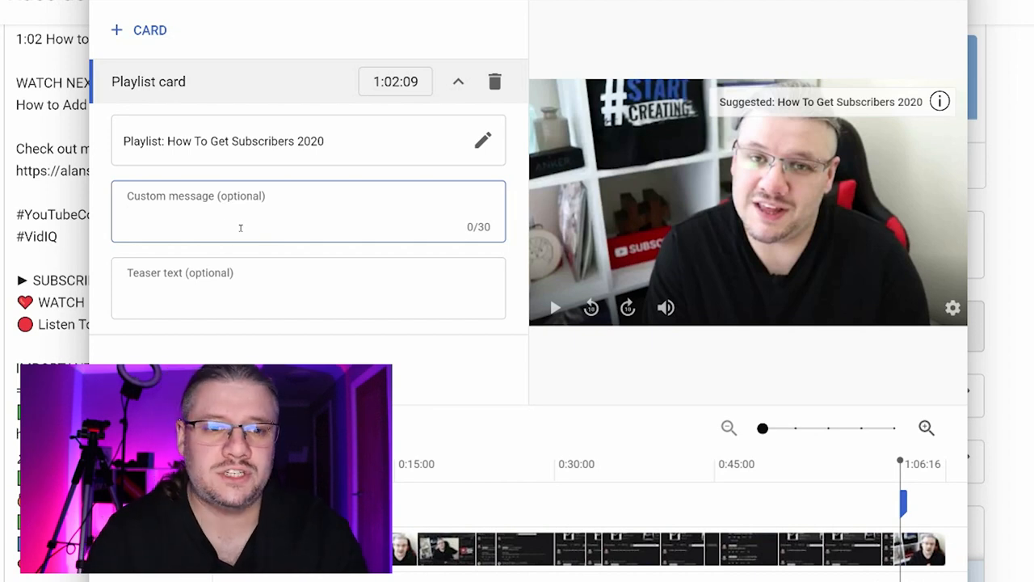
{"action": "type", "text": "WANT MORE SUBSCRIBERS"}
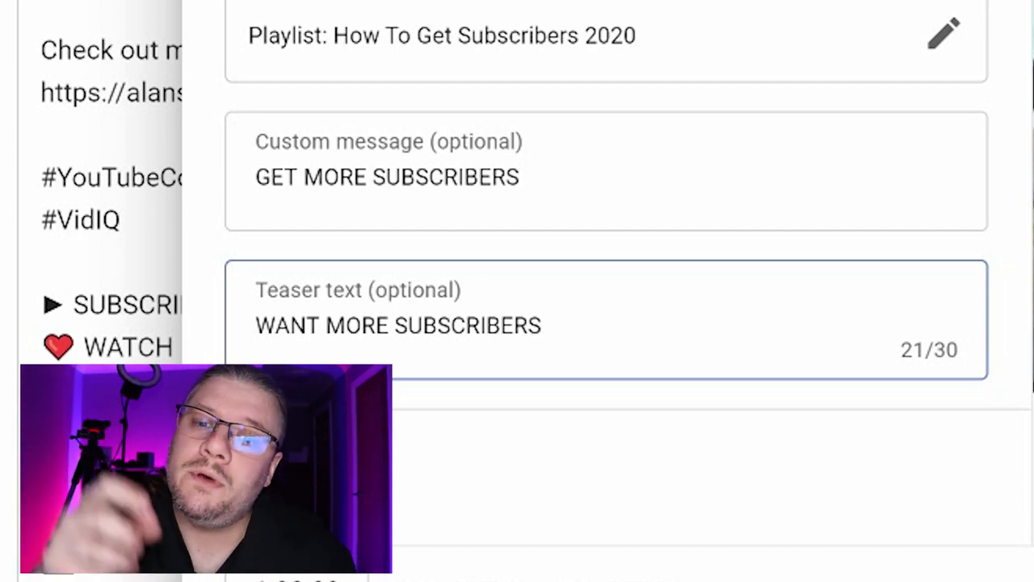
{"action": "left_click", "coordinate": [900, 130]}
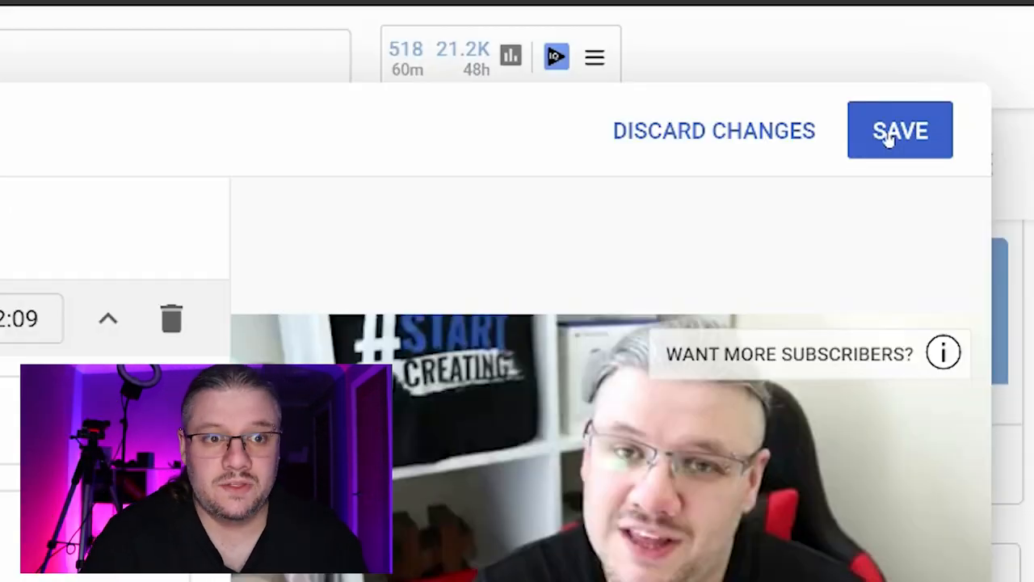
Step: Save the new playlist card and scroll down to the video's comments
{"action": "left_click", "coordinate": [899, 130]}
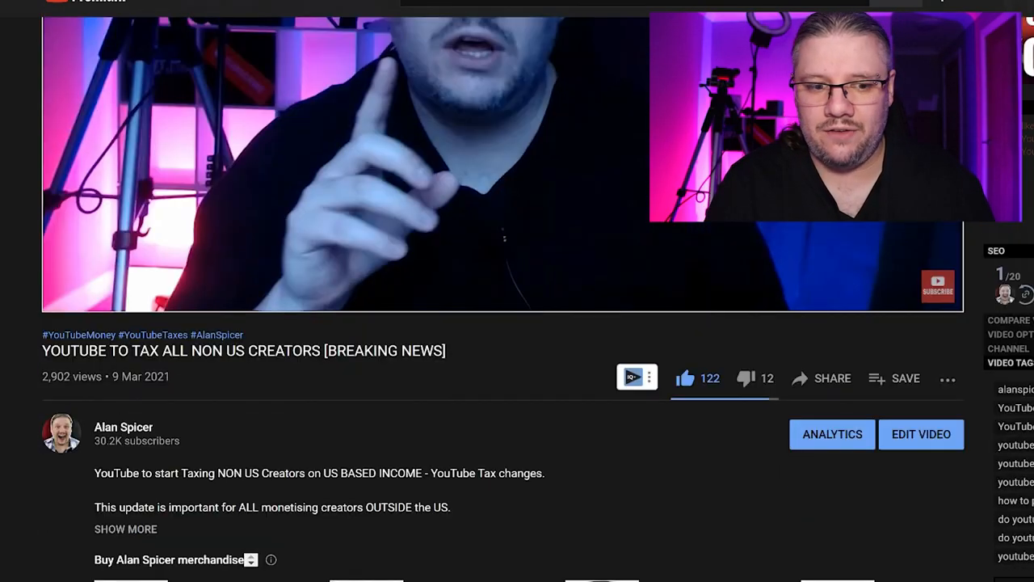
{"action": "scroll", "scroll_direction": "down", "scroll_amount": 3}
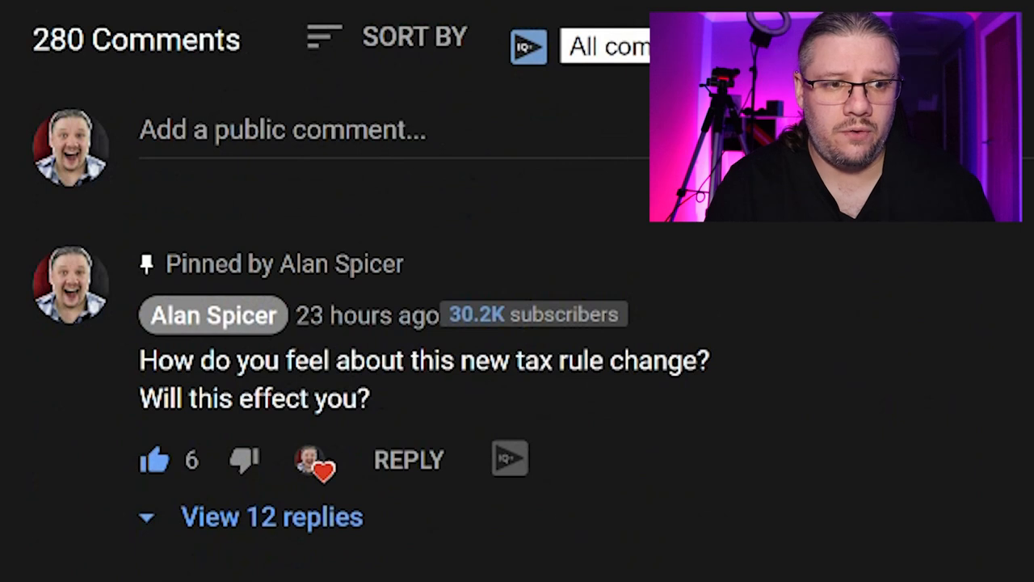
{"action": "mouse_move", "coordinate": [667, 461]}
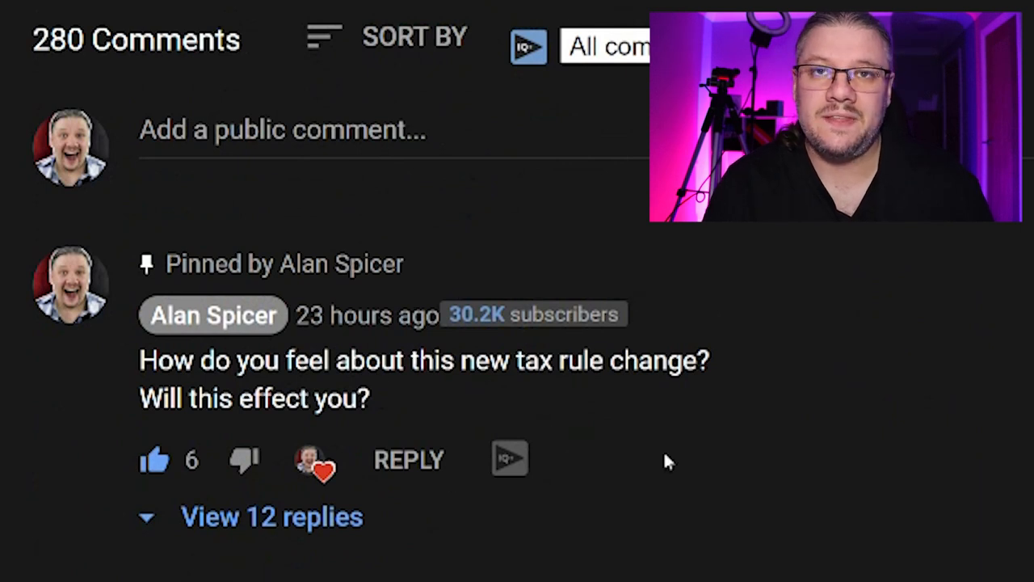